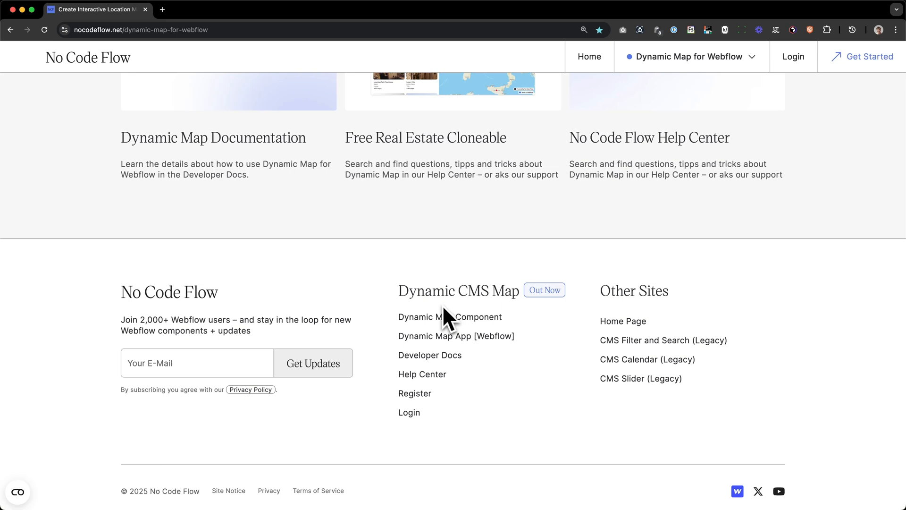
mouse_move(186, 398)
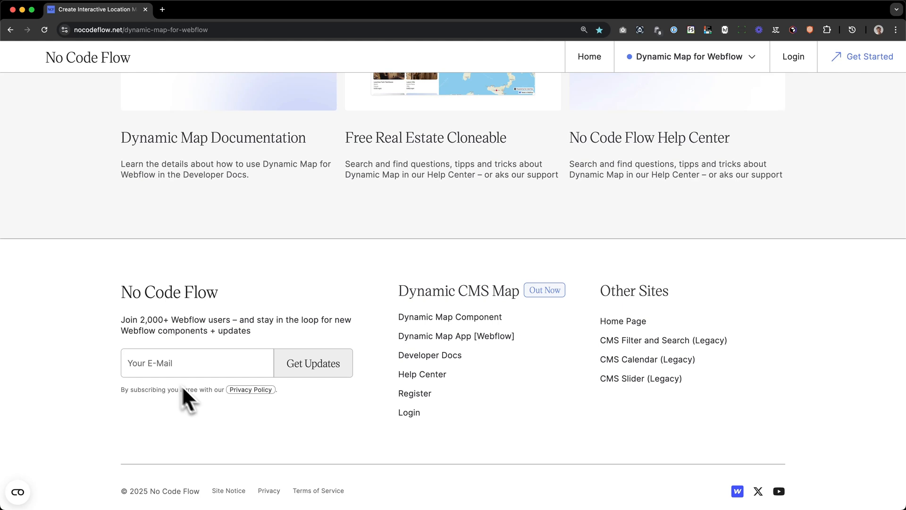
Bring up the published store finder showing London store pins beside the list.
left_click(196, 363)
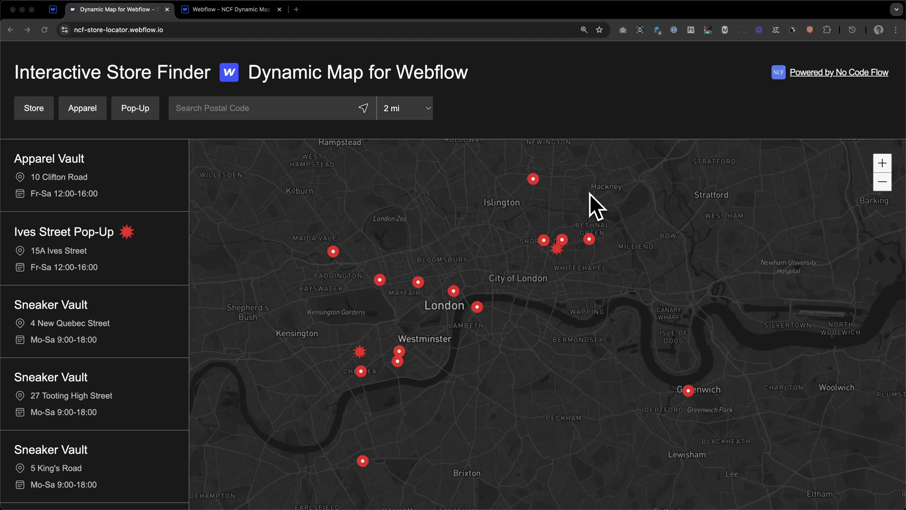
mouse_move(577, 129)
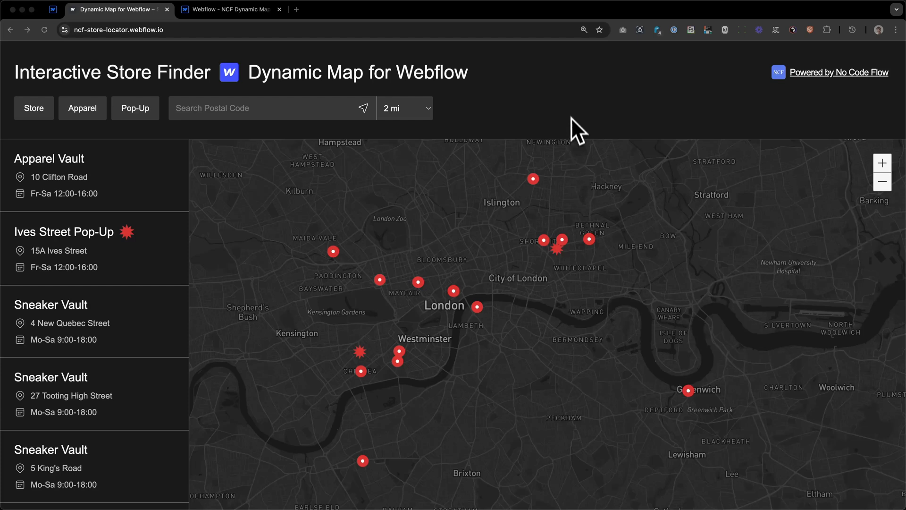
mouse_move(607, 122)
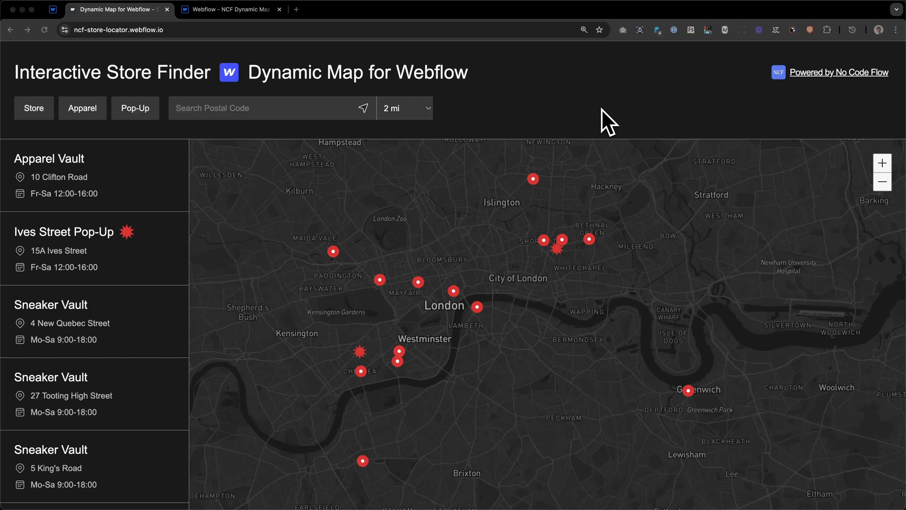
mouse_move(599, 117)
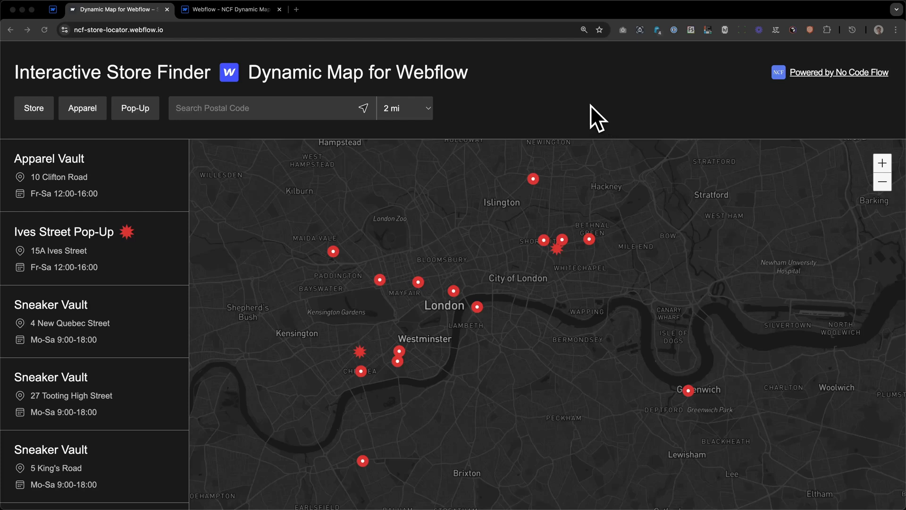
mouse_move(596, 115)
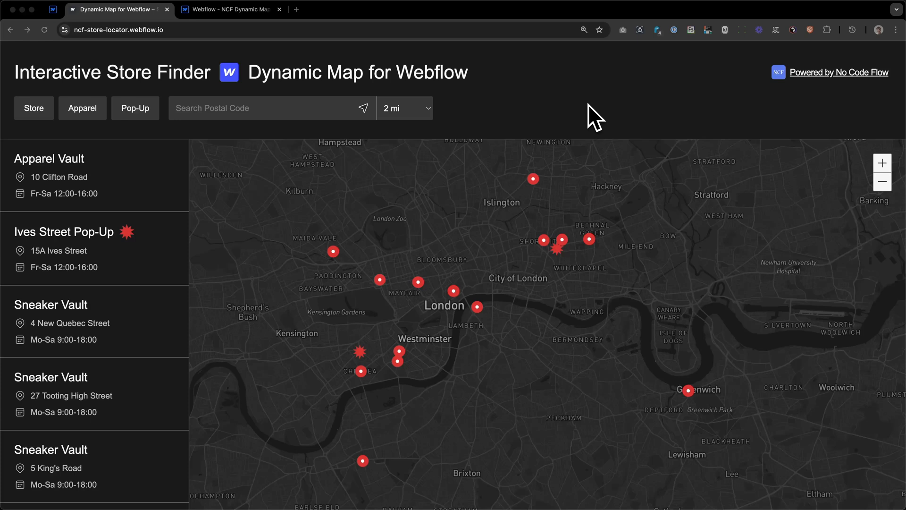
mouse_move(29, 95)
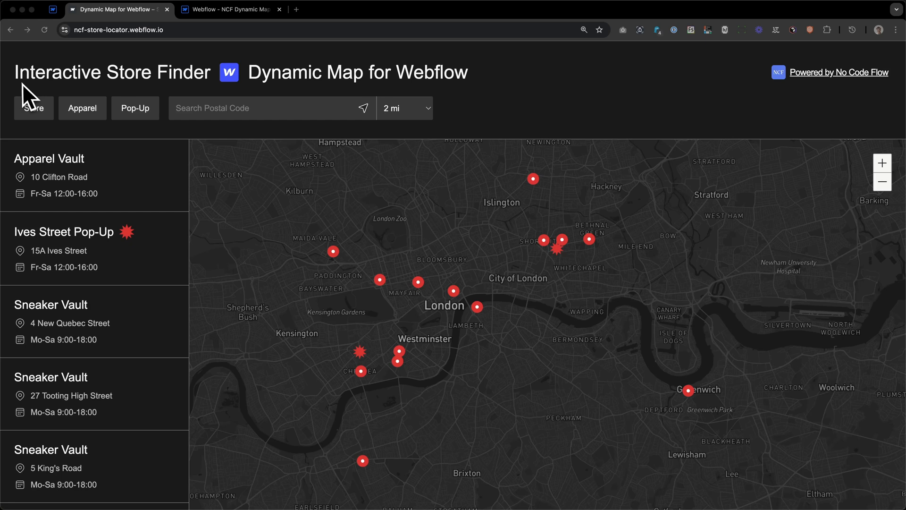
mouse_move(54, 98)
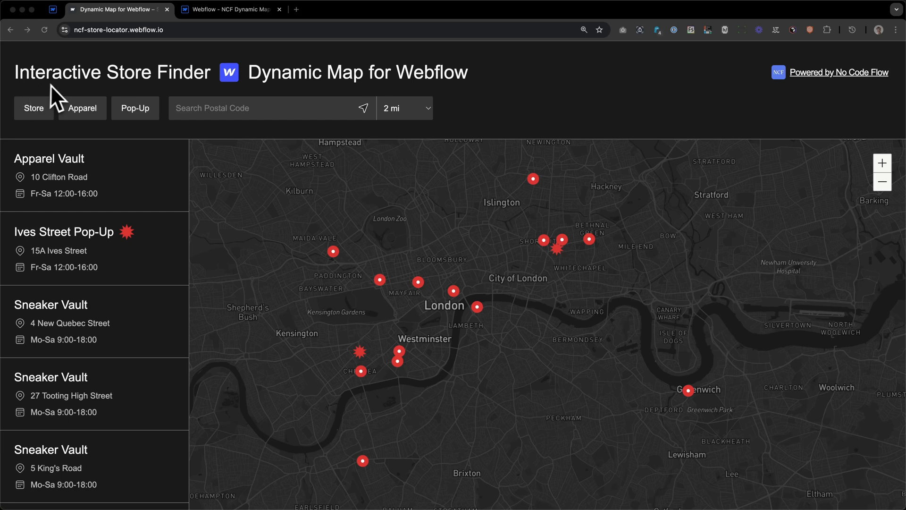
mouse_move(61, 100)
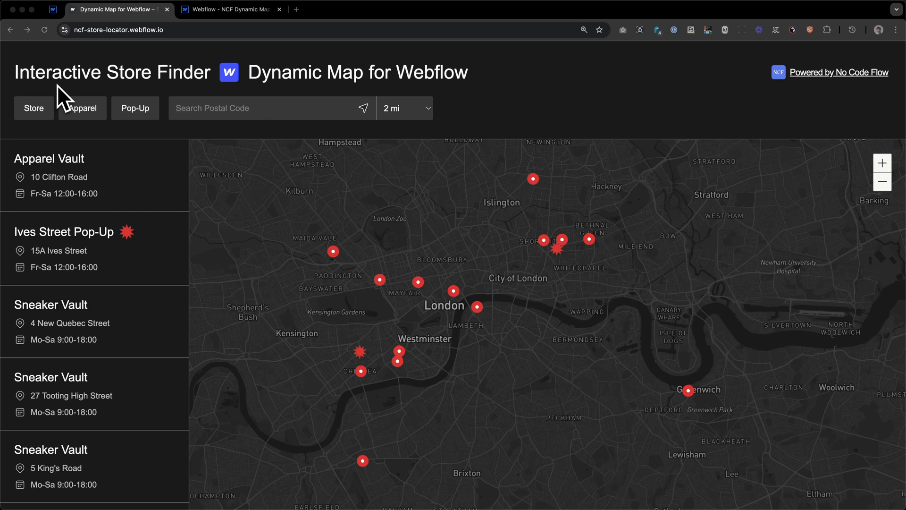
mouse_move(73, 92)
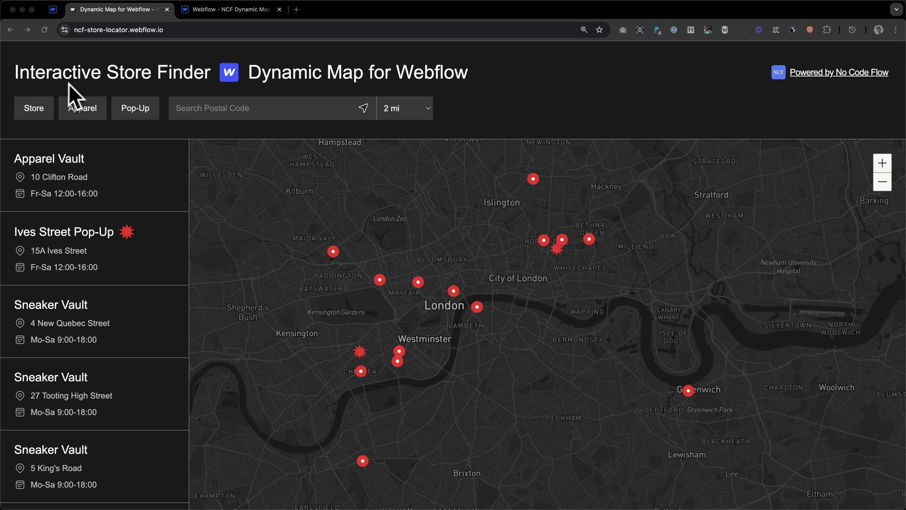
mouse_move(98, 90)
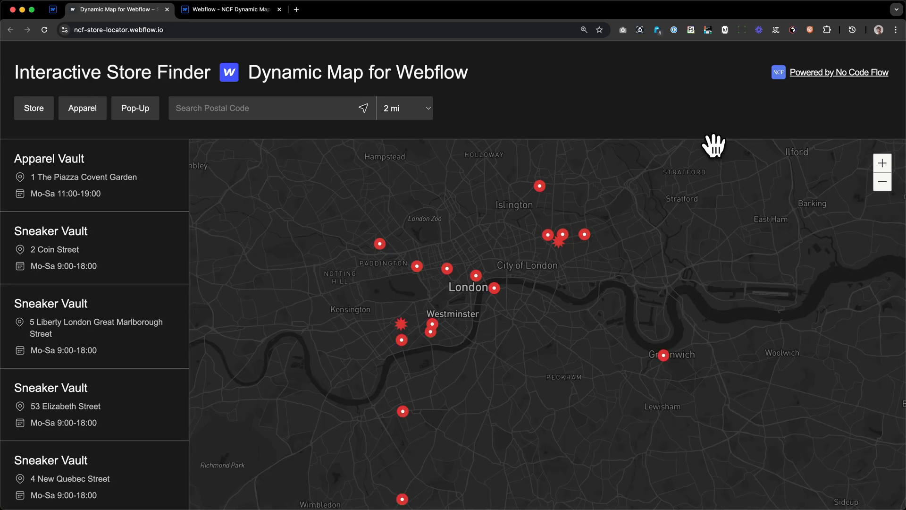
mouse_move(701, 163)
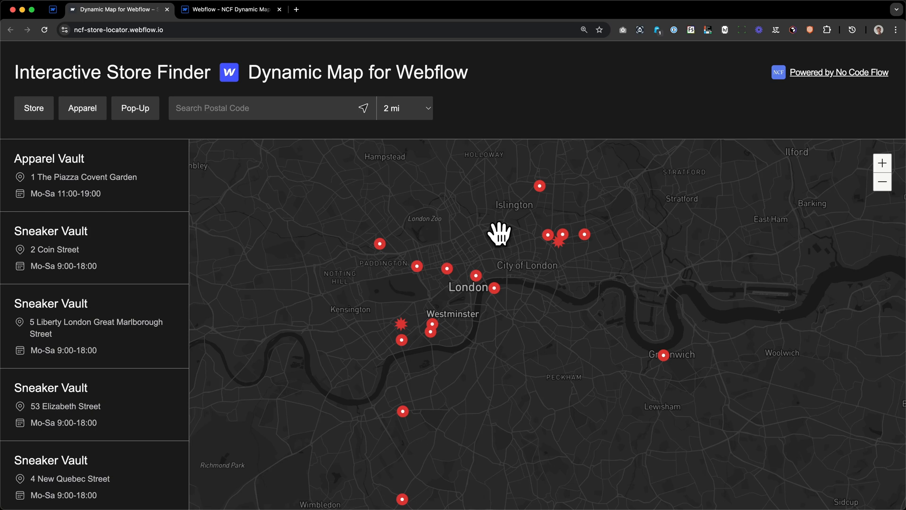
mouse_move(501, 240)
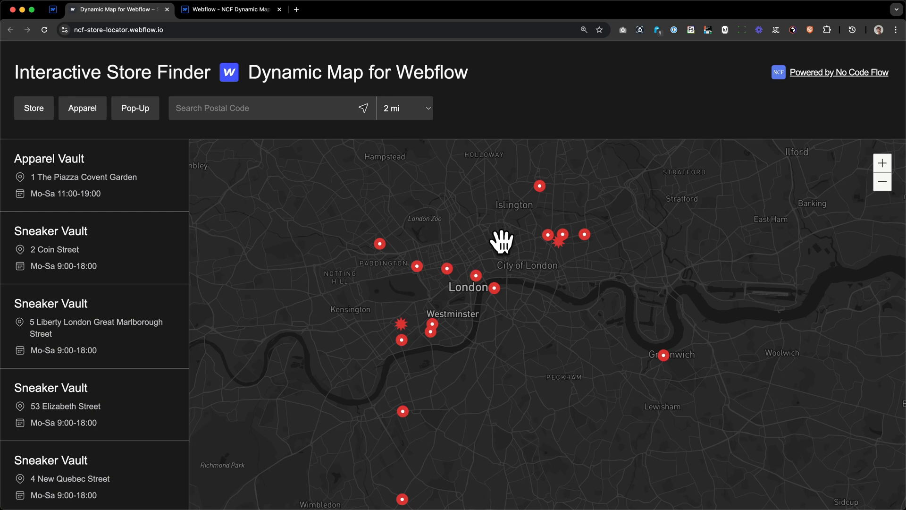
mouse_move(539, 353)
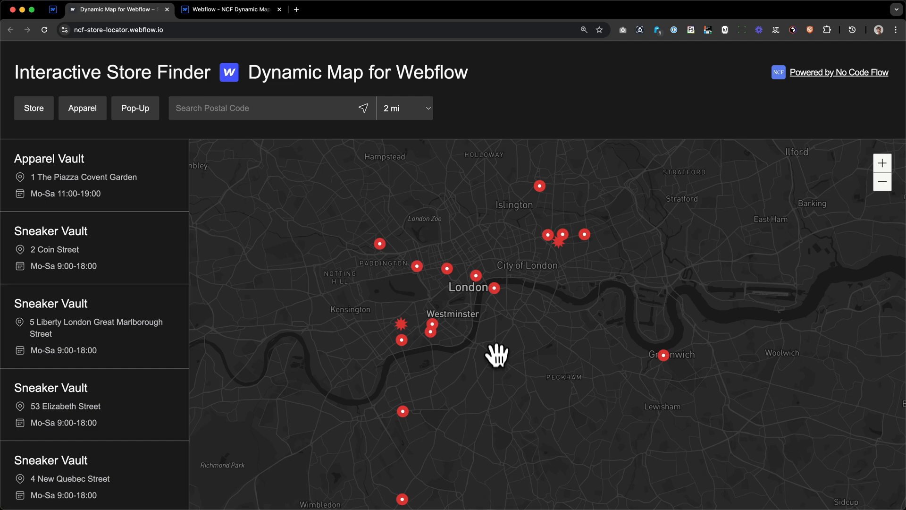
mouse_move(491, 286)
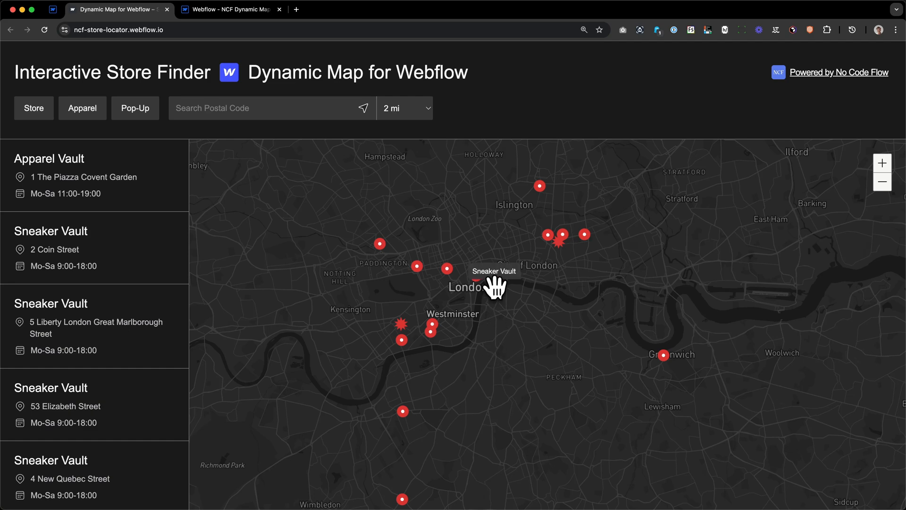
left_click(477, 281)
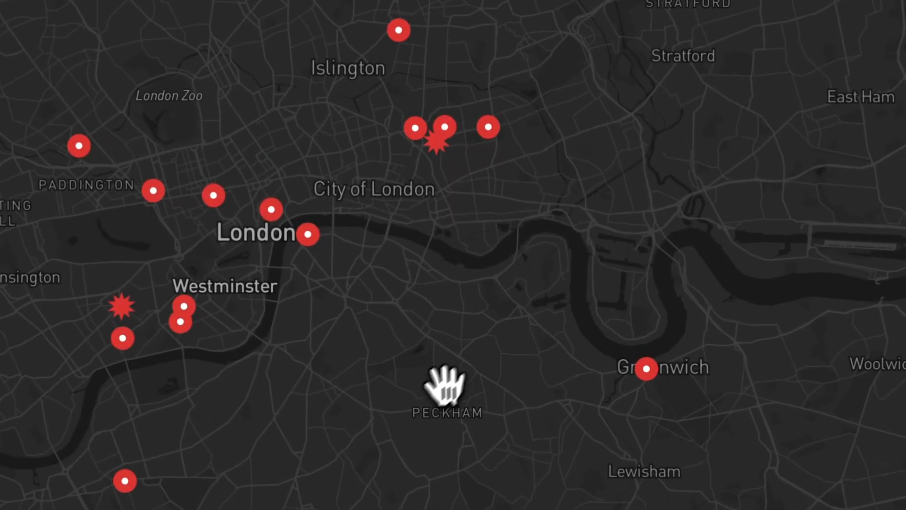
left_click_drag(445, 381, 408, 398)
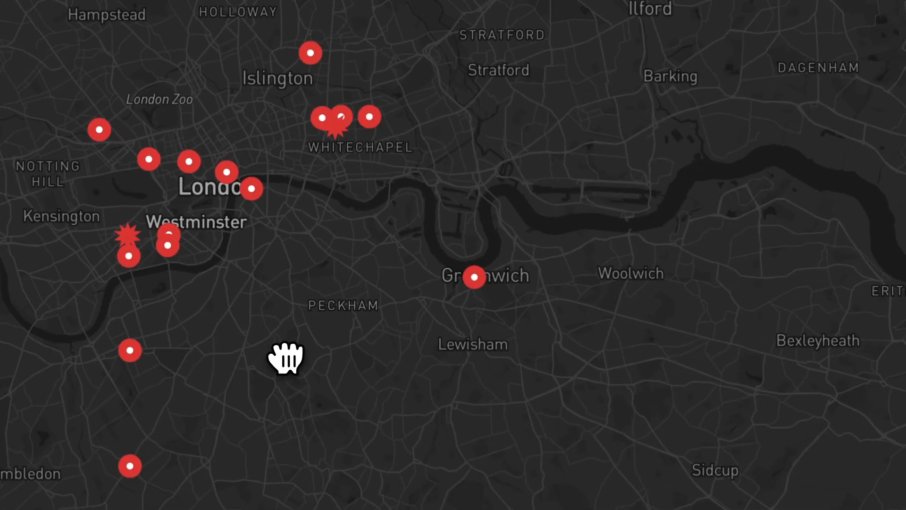
left_click_drag(286, 356, 228, 346)
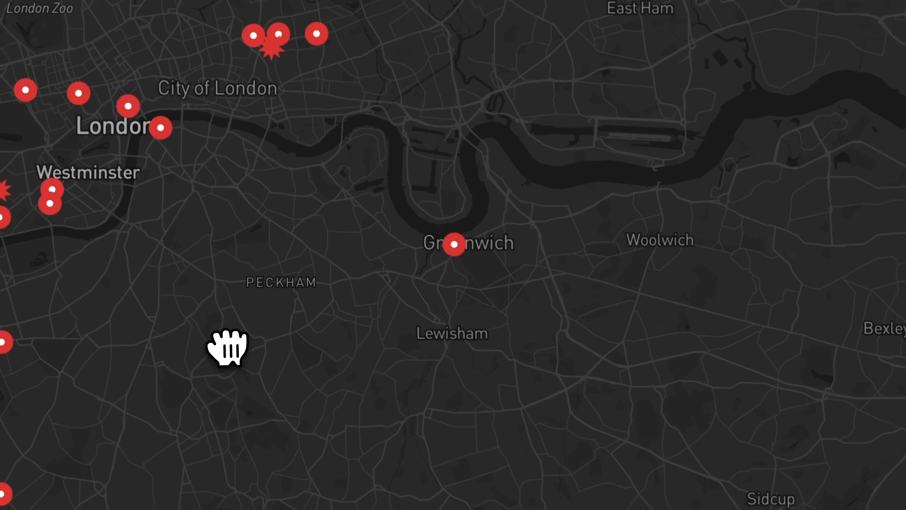
left_click_drag(227, 346, 335, 292)
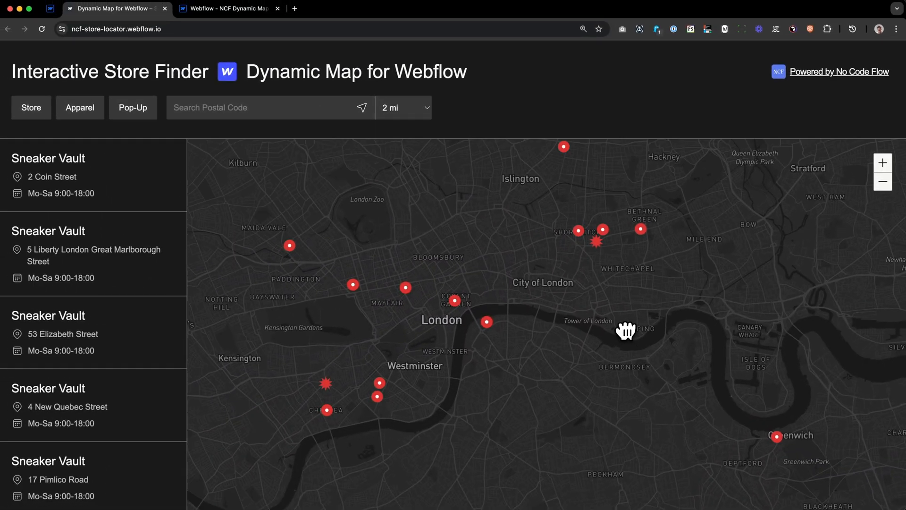
left_click_drag(626, 331, 678, 283)
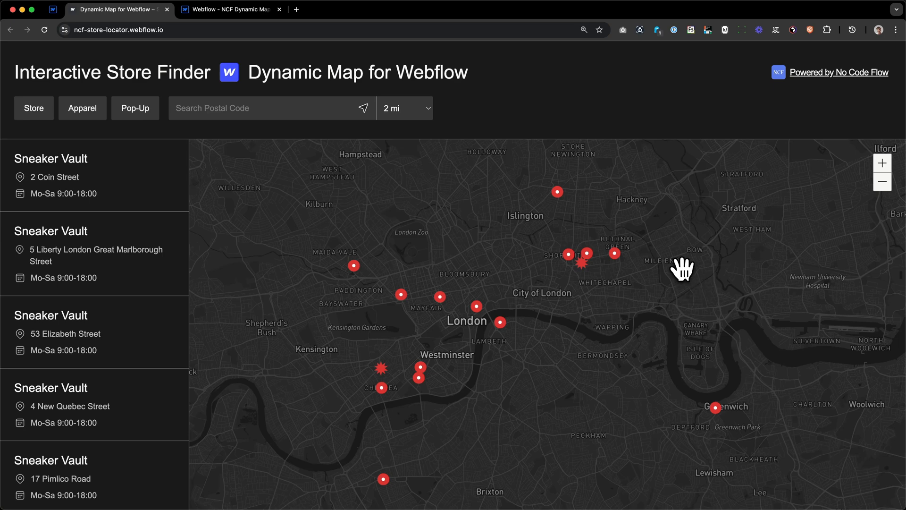
mouse_move(649, 272)
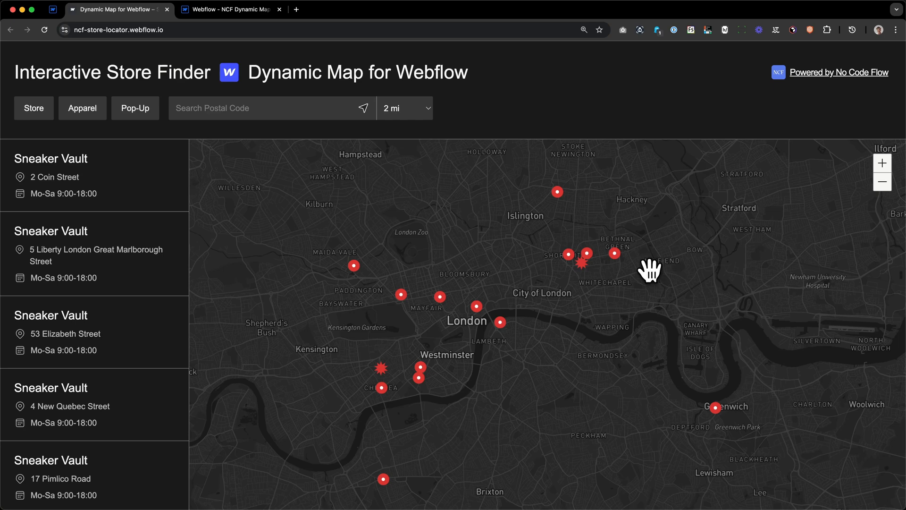
mouse_move(560, 315)
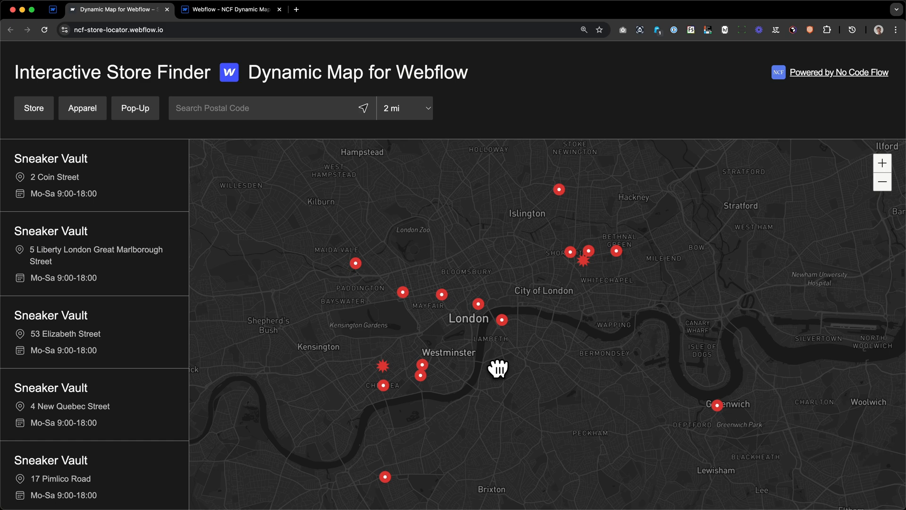
mouse_move(432, 438)
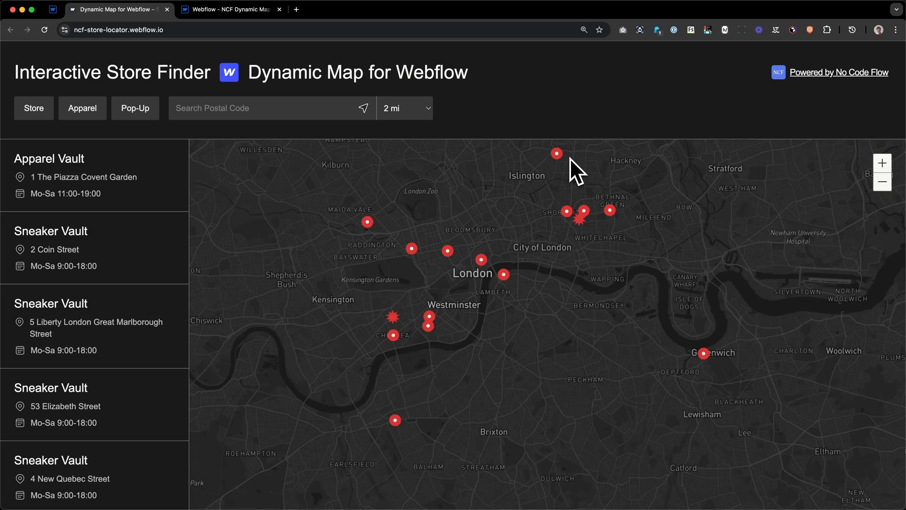
mouse_move(312, 122)
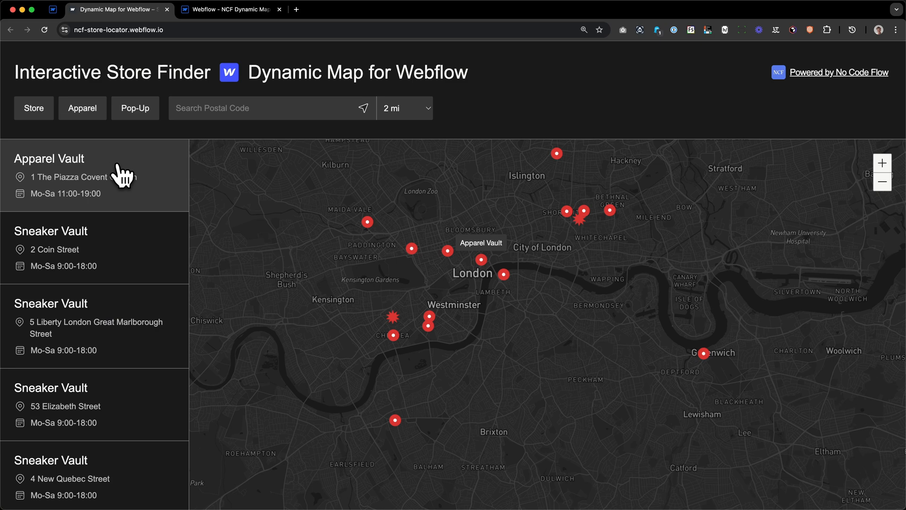
mouse_move(120, 262)
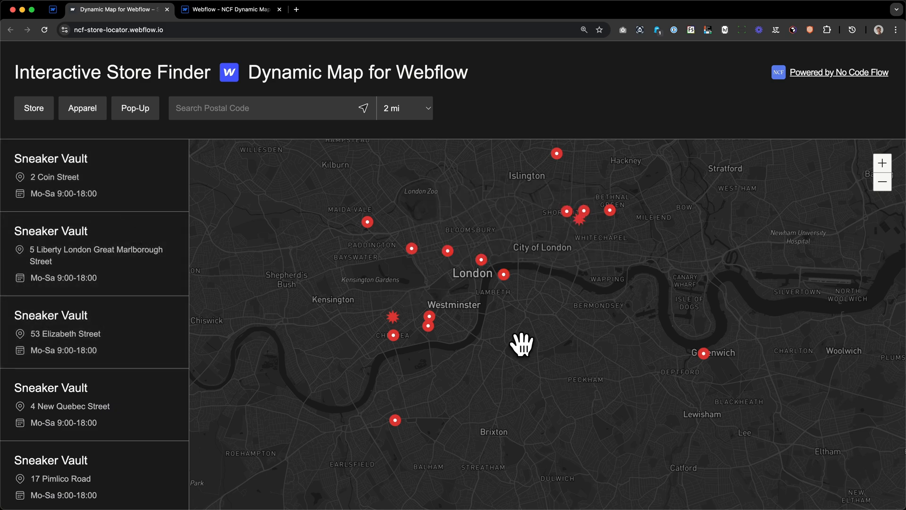
mouse_move(519, 348)
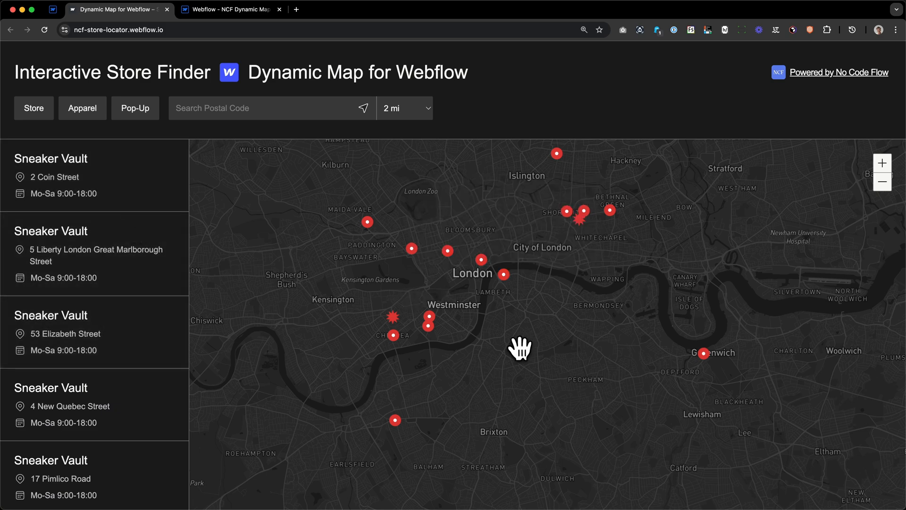
mouse_move(393, 318)
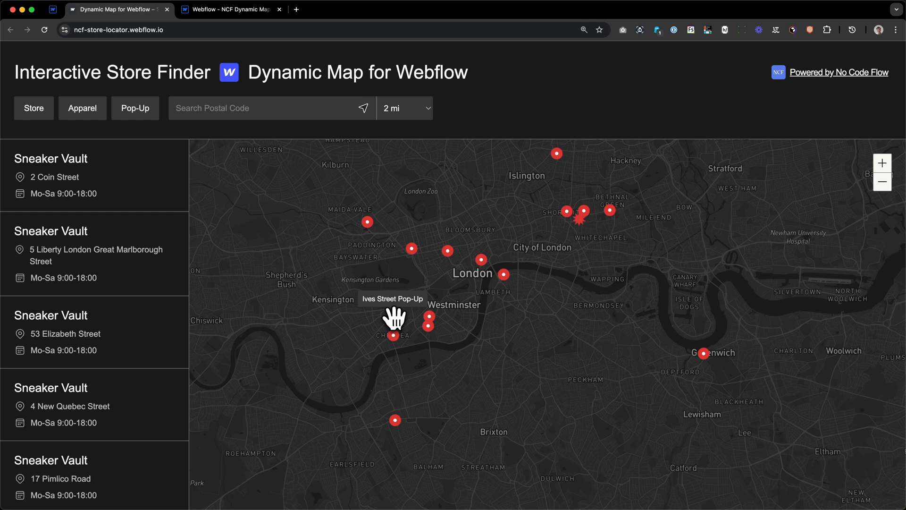
mouse_move(581, 223)
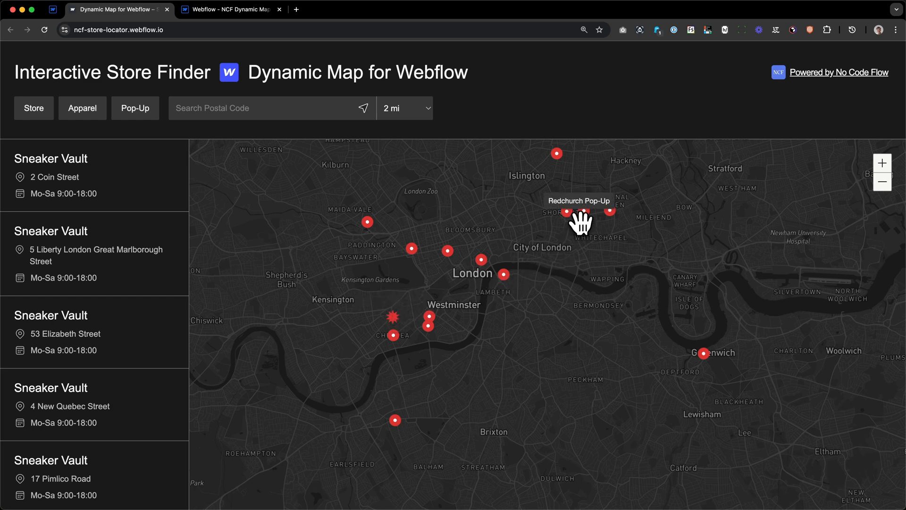
left_click_drag(580, 223, 445, 226)
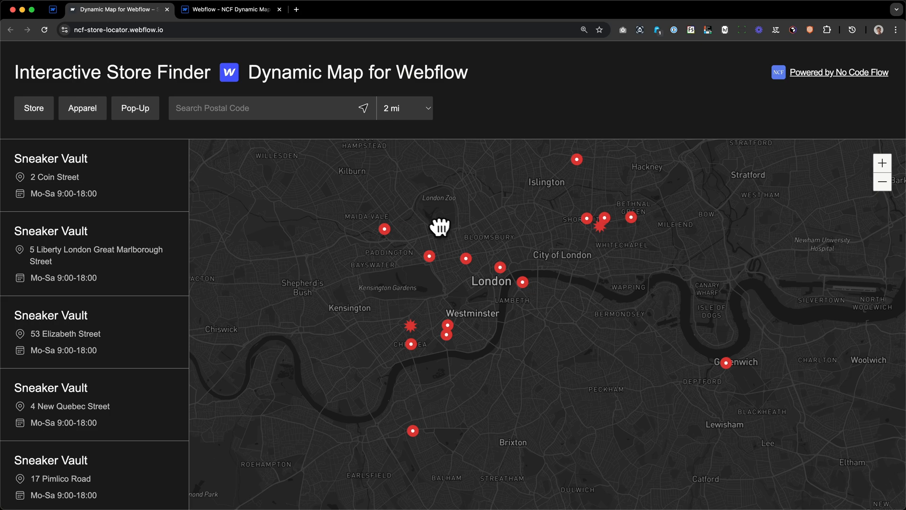
mouse_move(124, 128)
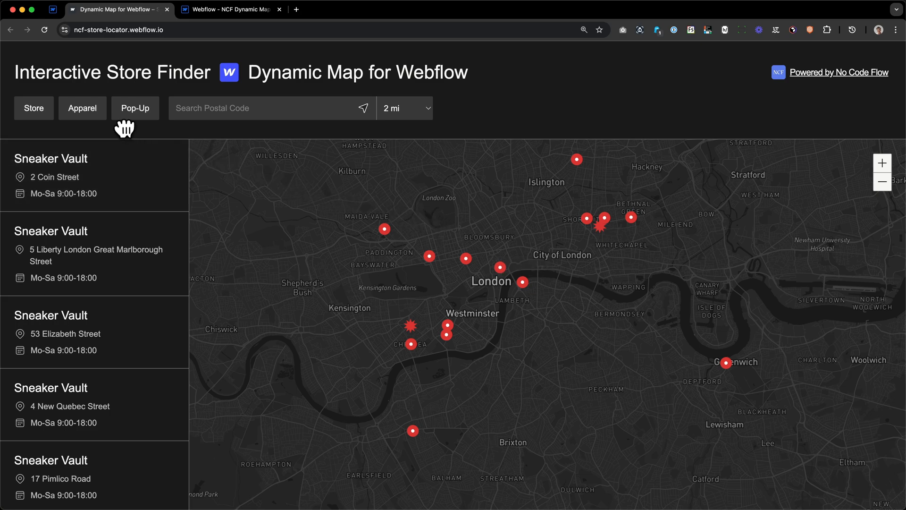
Filter to Store locations near postal search 'London' within a 10 mi radius.
left_click(135, 108)
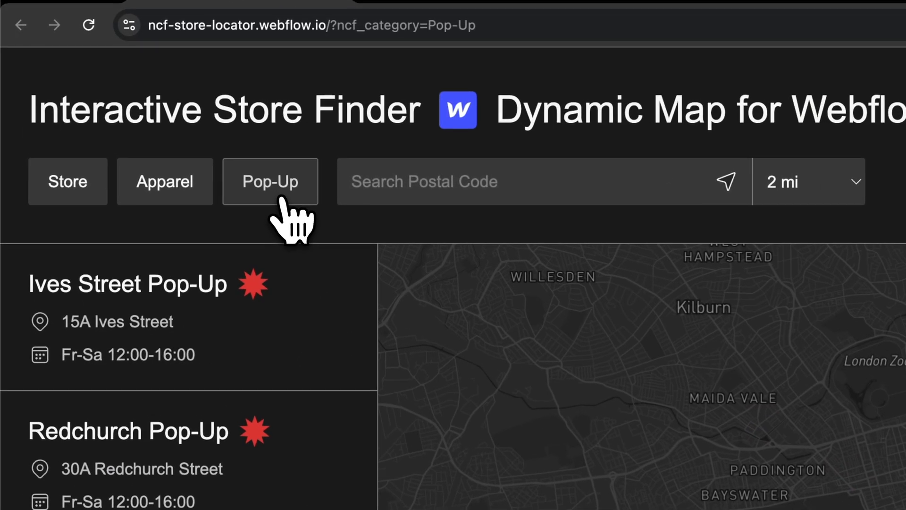
left_click(164, 181)
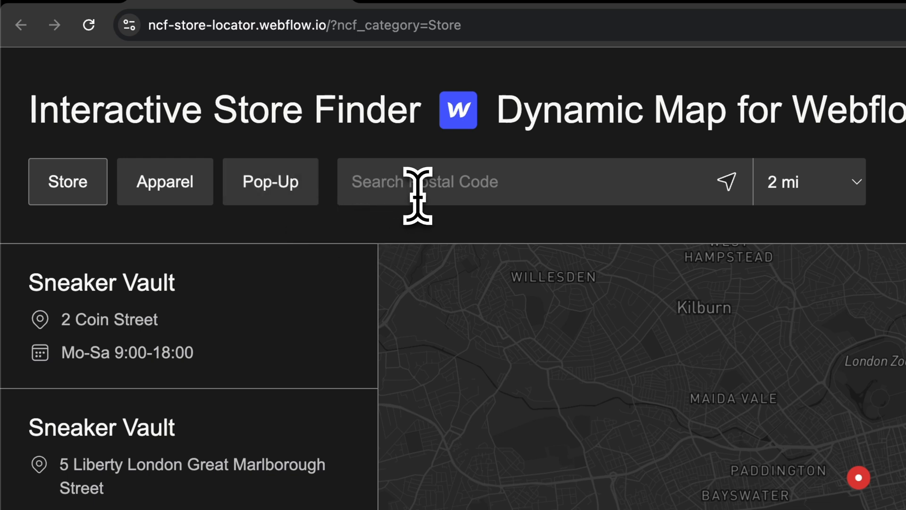
type("London, Greater London, England, United Kingdc")
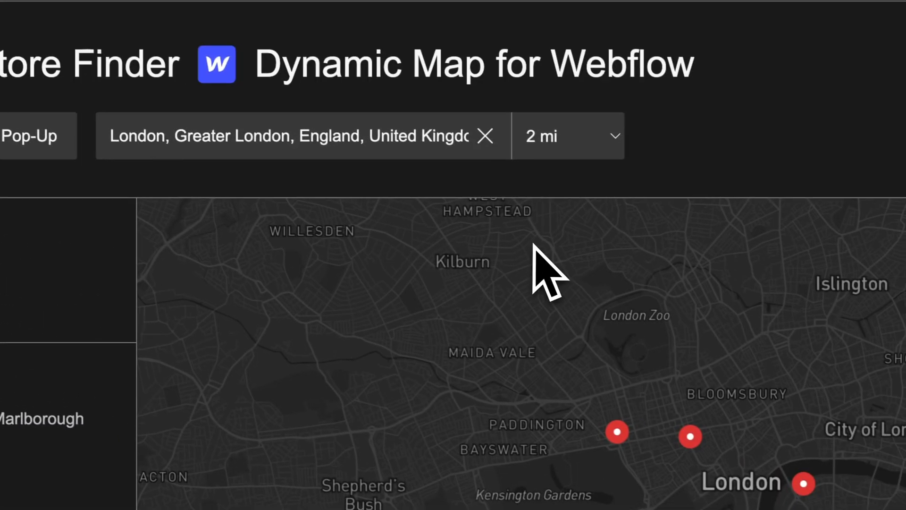
left_click(567, 136)
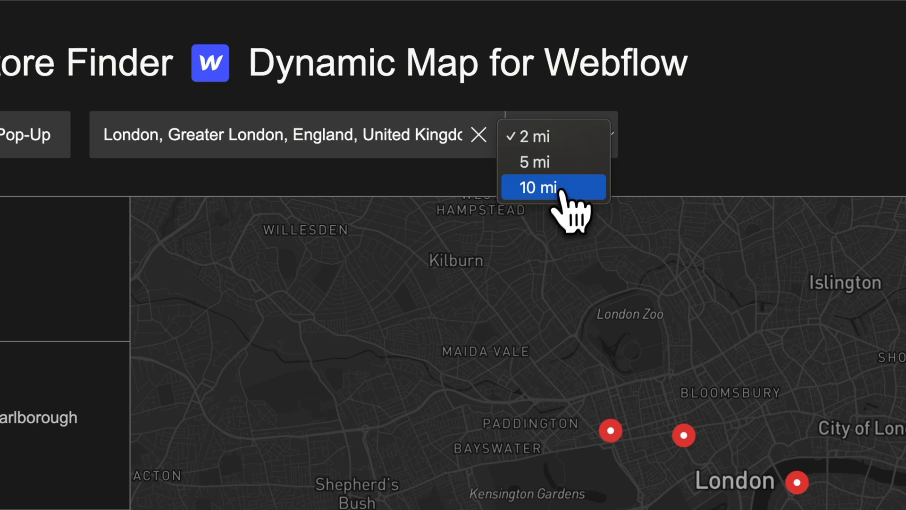
left_click(539, 188)
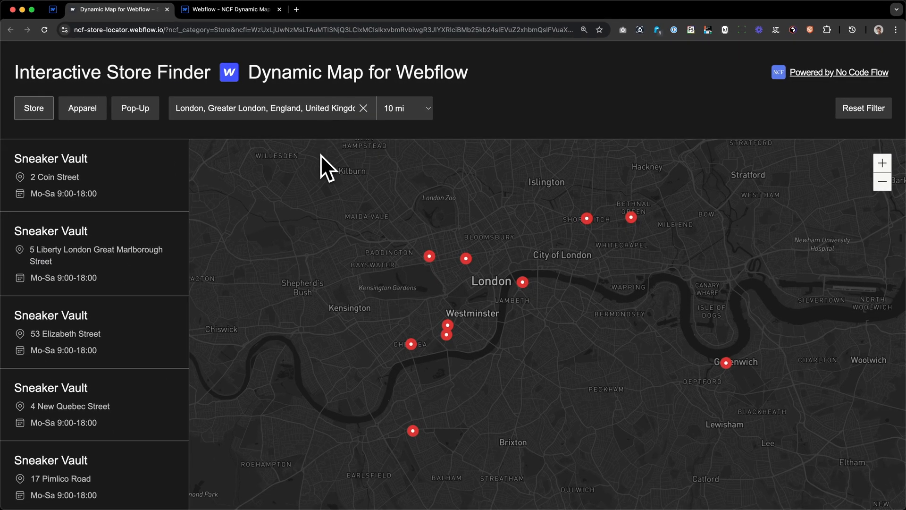
mouse_move(398, 177)
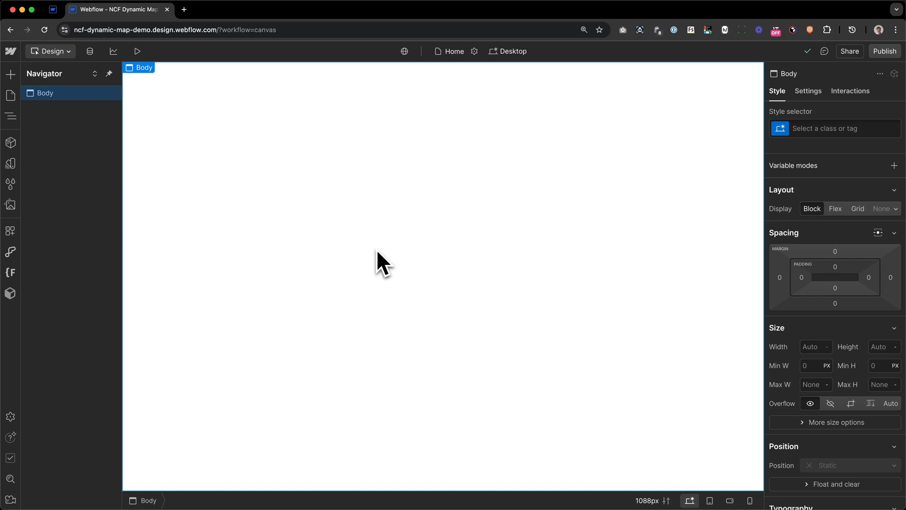
mouse_move(316, 257)
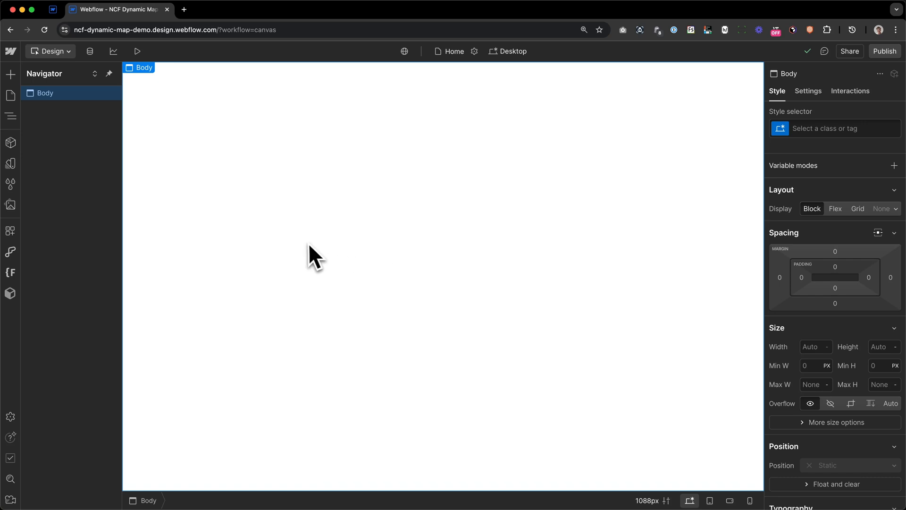
mouse_move(168, 161)
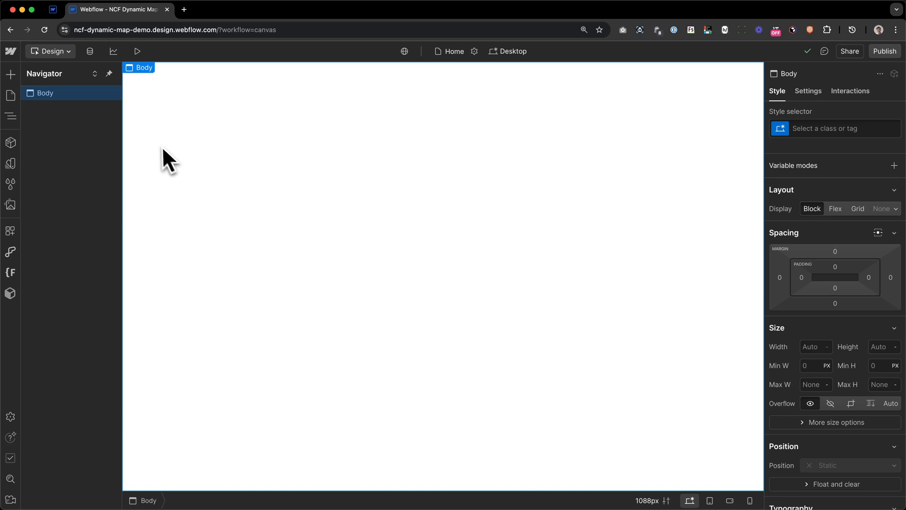
Switch from the blank Home page to the site's CMS collections.
left_click(89, 51)
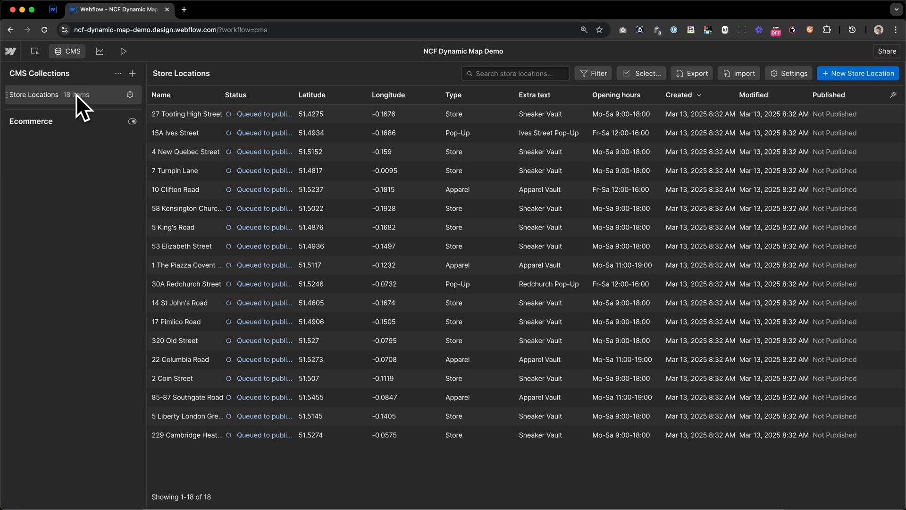
mouse_move(104, 153)
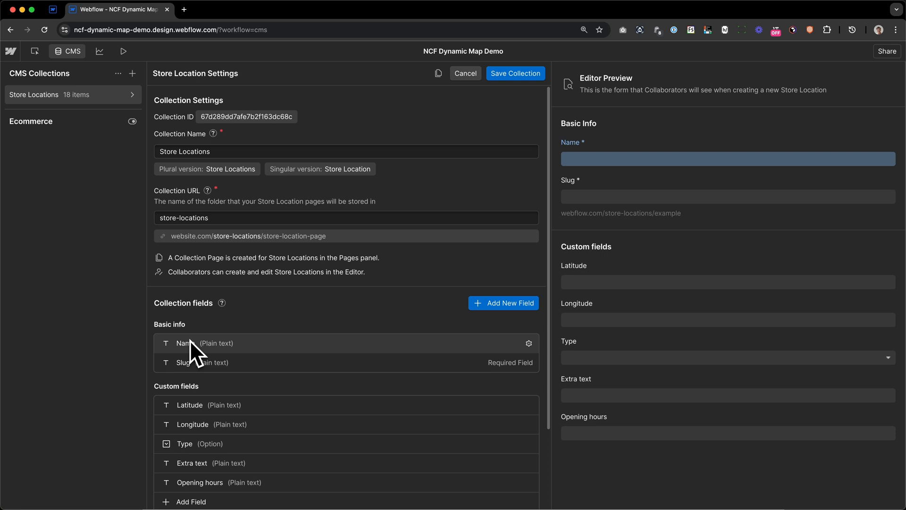
mouse_move(197, 358)
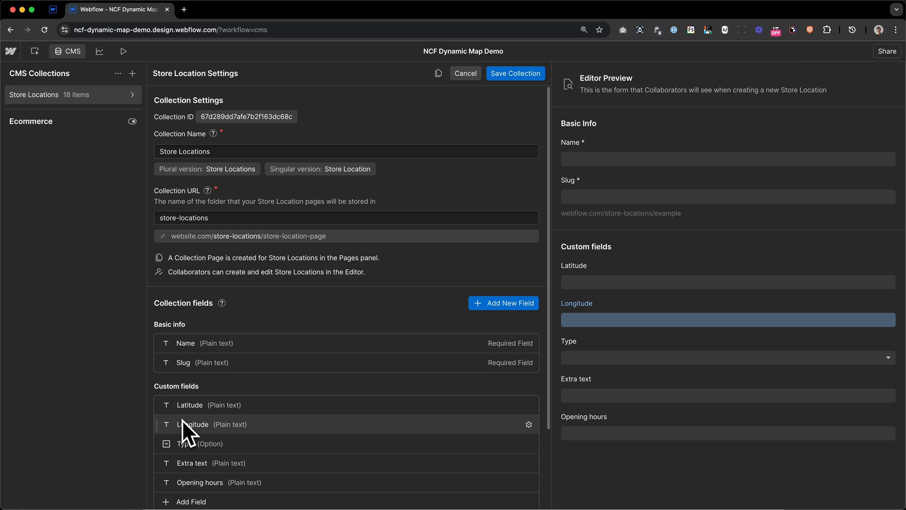
Scroll the Store Locations settings to reveal Latitude, Longitude, Type and Opening hours fields.
scroll("down", 3)
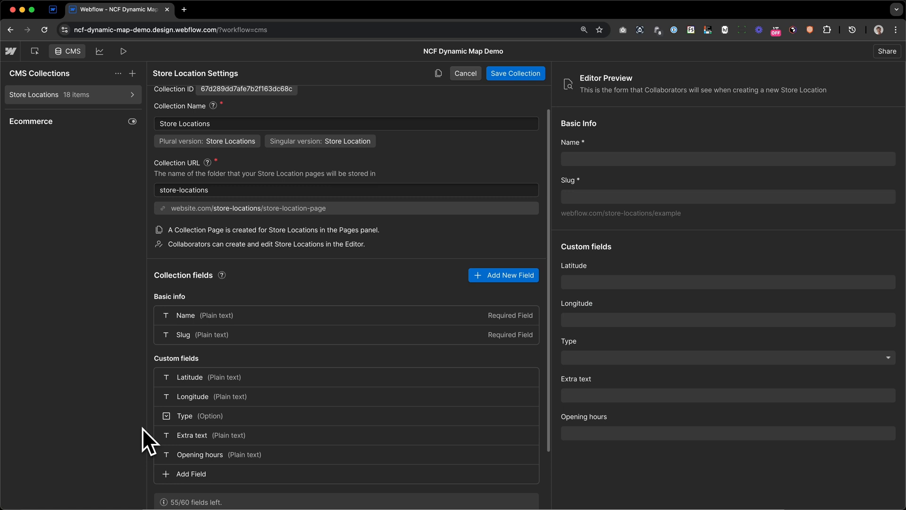
mouse_move(156, 427)
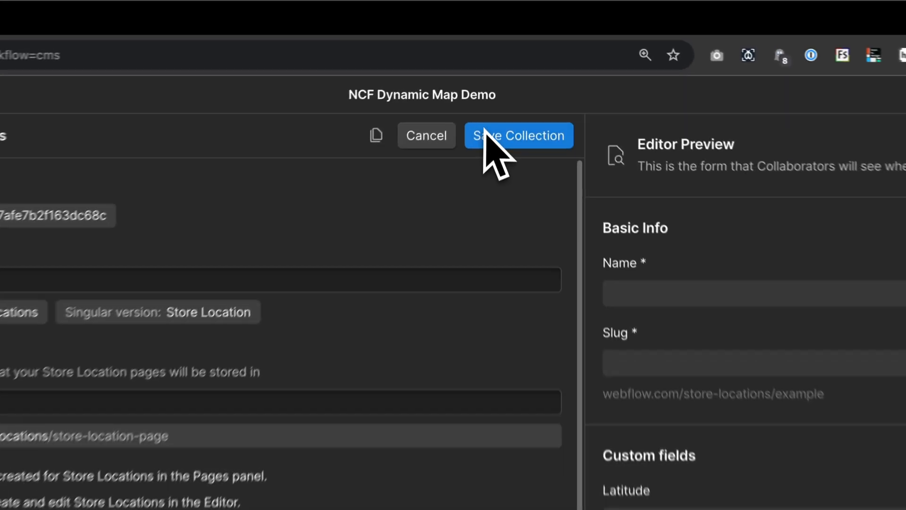
Save the Store Locations collection and return to its 18-item list.
left_click(518, 135)
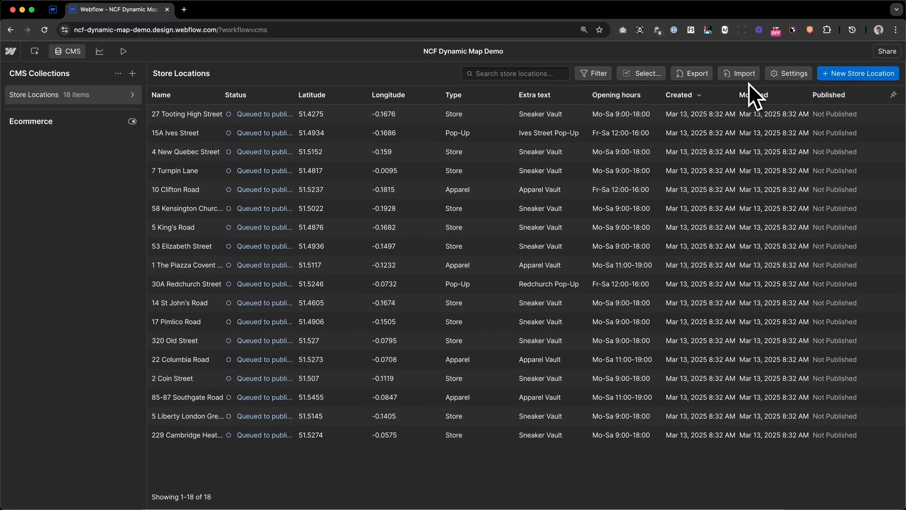
mouse_move(629, 73)
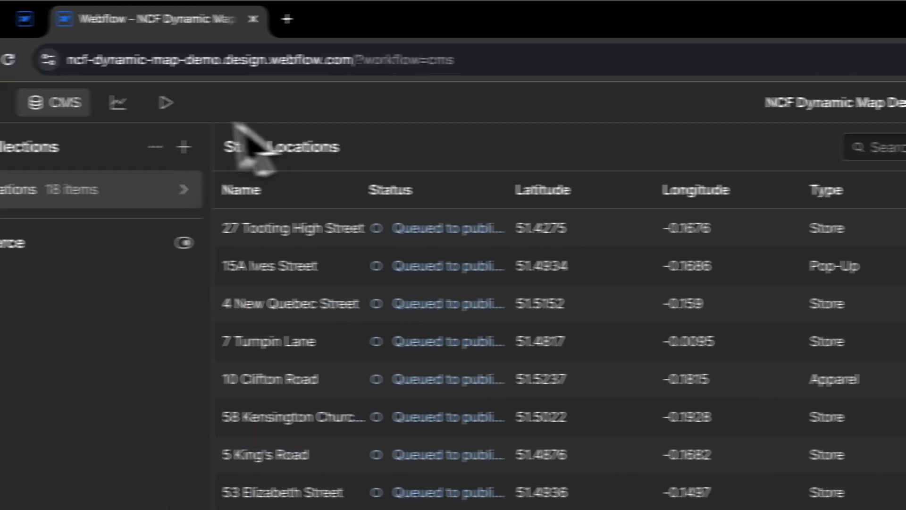
Launch the Dynamic Map app from the Designer's installed apps.
left_click(166, 103)
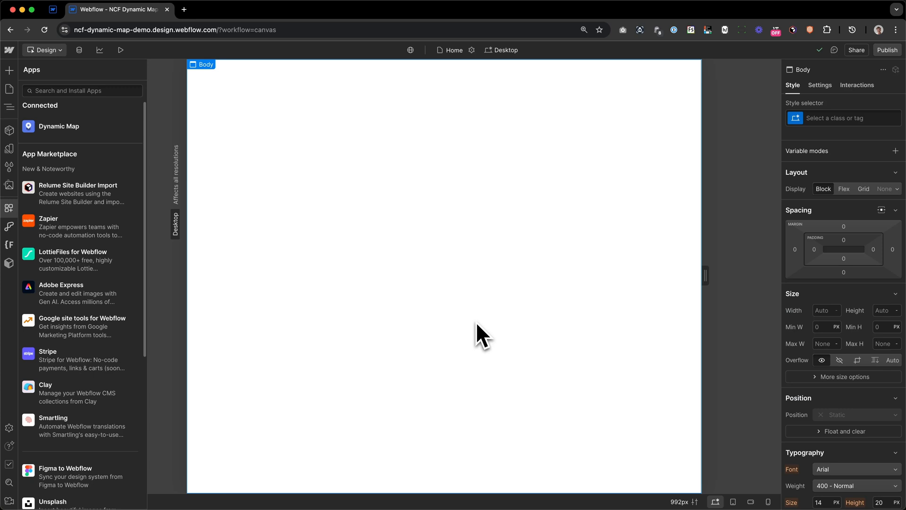
mouse_move(458, 325)
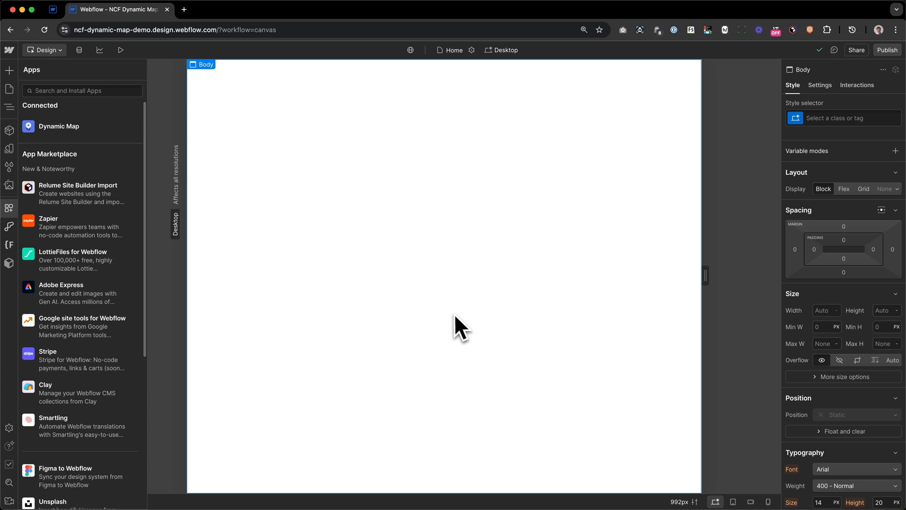
mouse_move(317, 292)
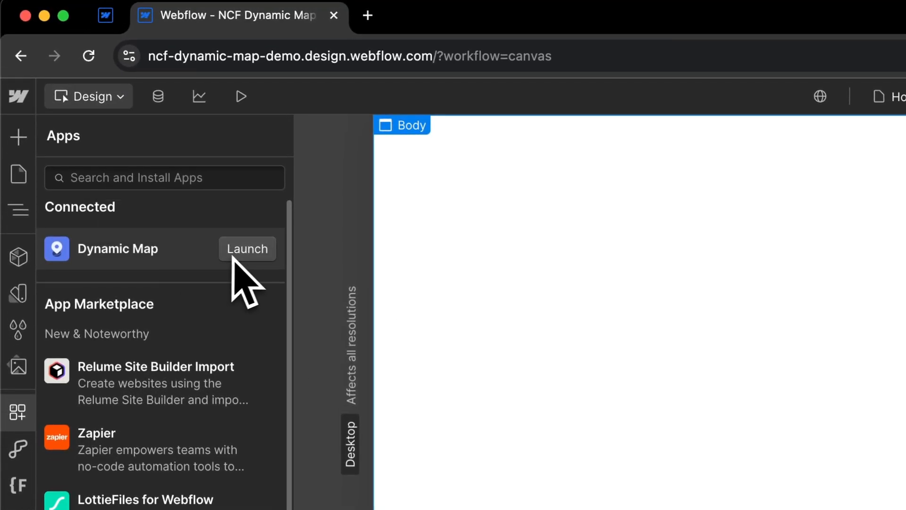
left_click(246, 248)
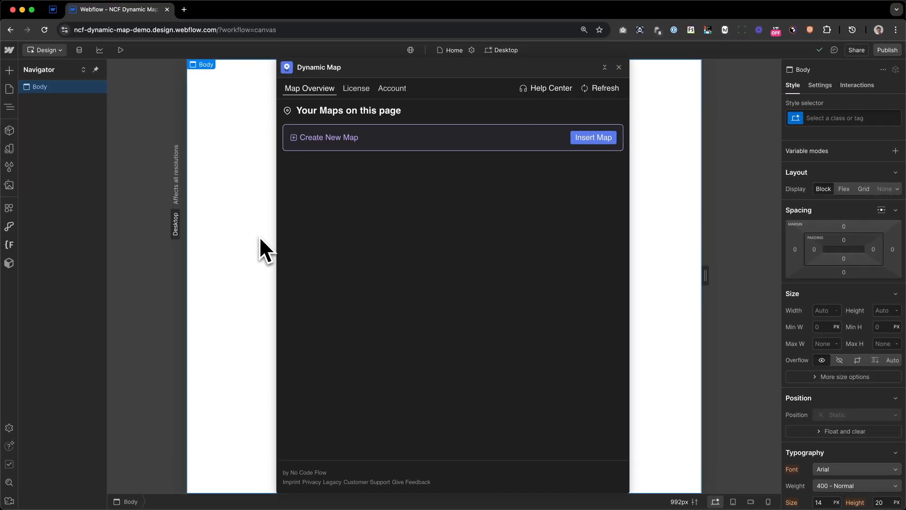
mouse_move(536, 205)
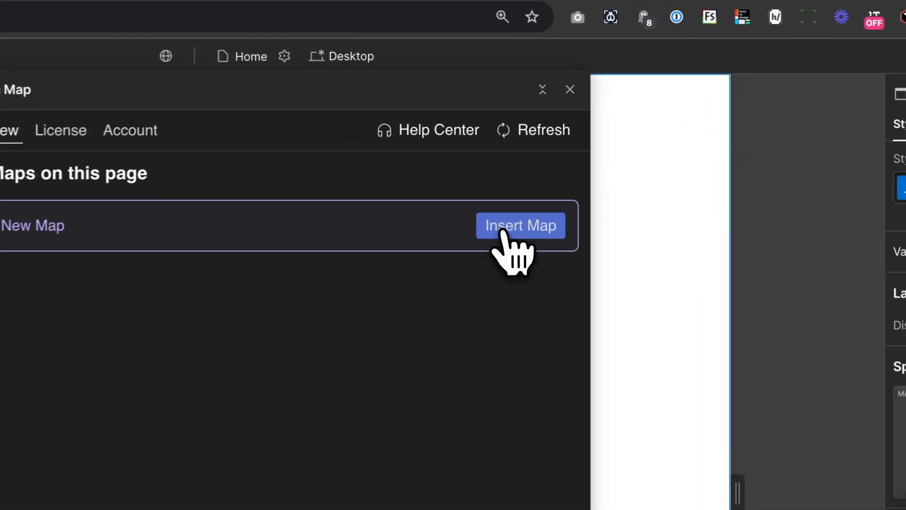
Create a new map from the Store Locations collection with Slug, Latitude and Longitude mapped.
left_click(519, 225)
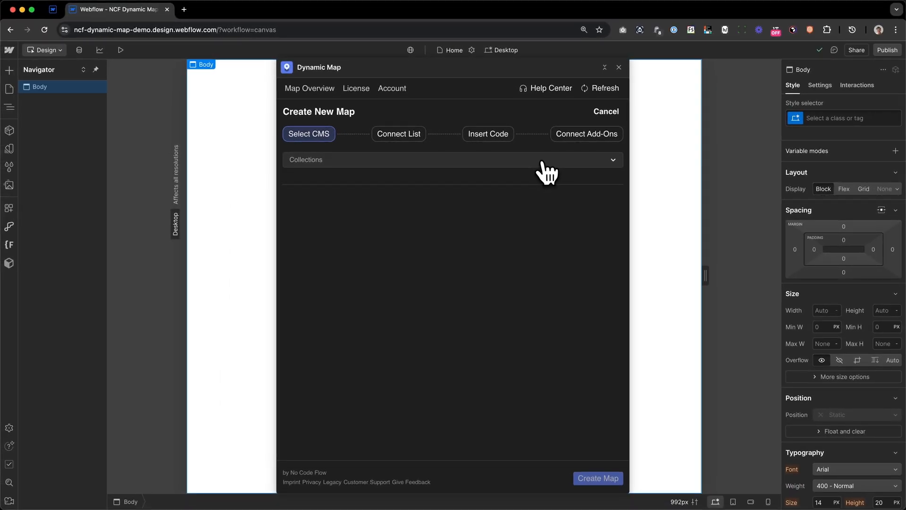
left_click(451, 159)
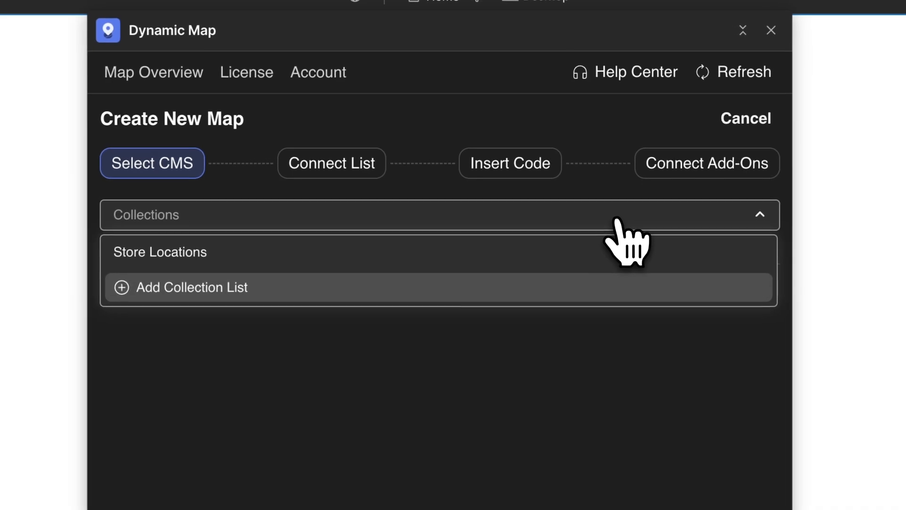
left_click(159, 251)
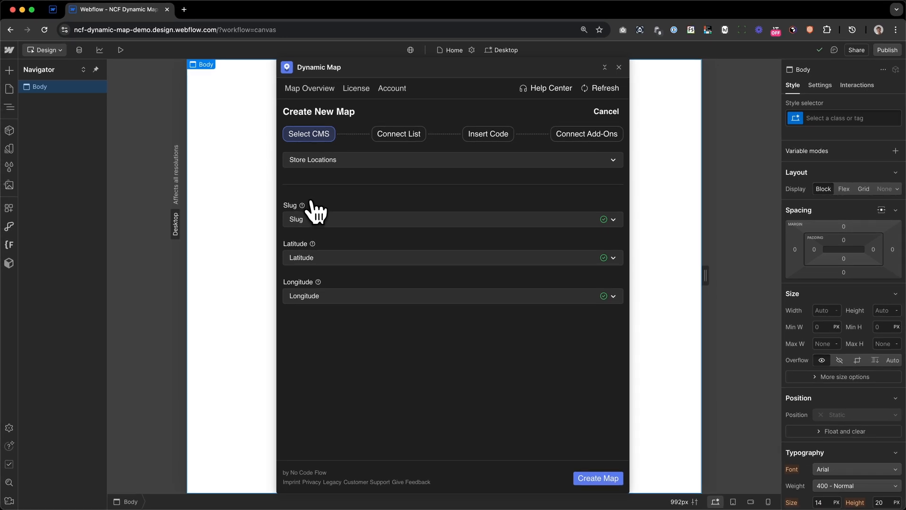
mouse_move(339, 265)
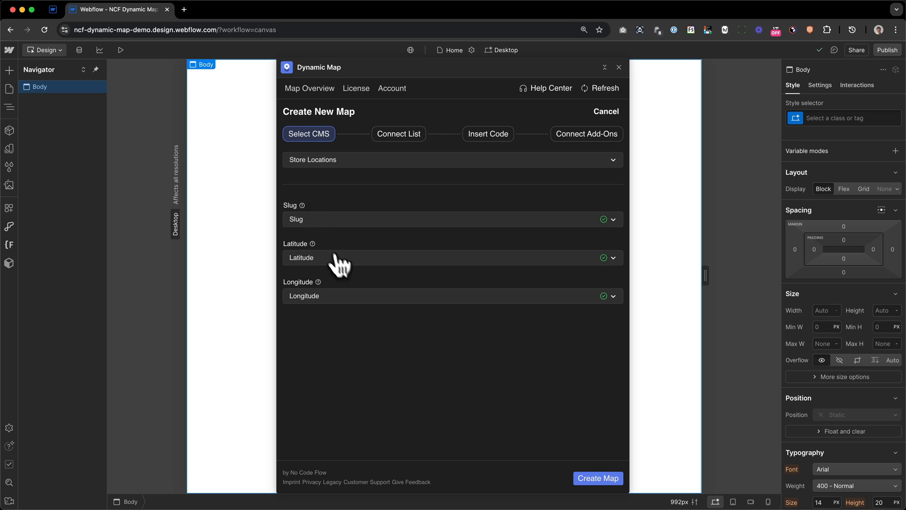
left_click(598, 478)
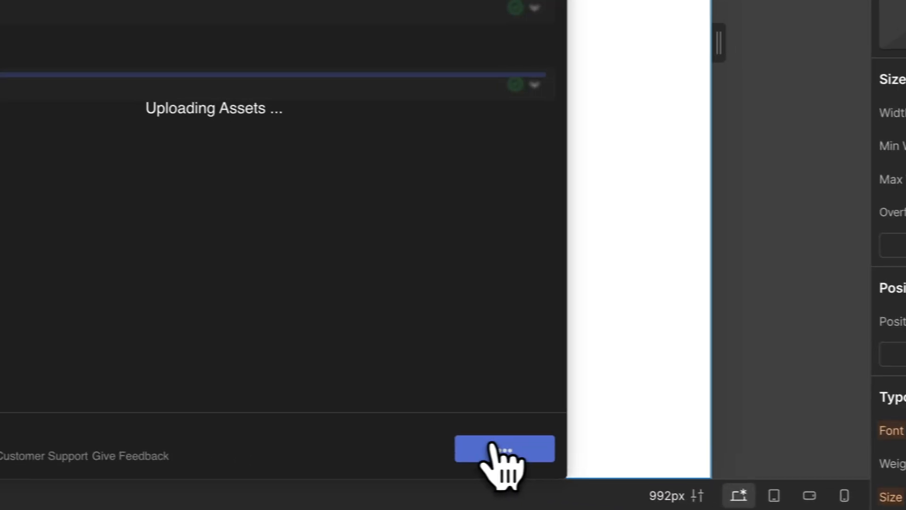
Add the map structure and source the cru-ncf-map-items list from Store Locations.
left_click(503, 447)
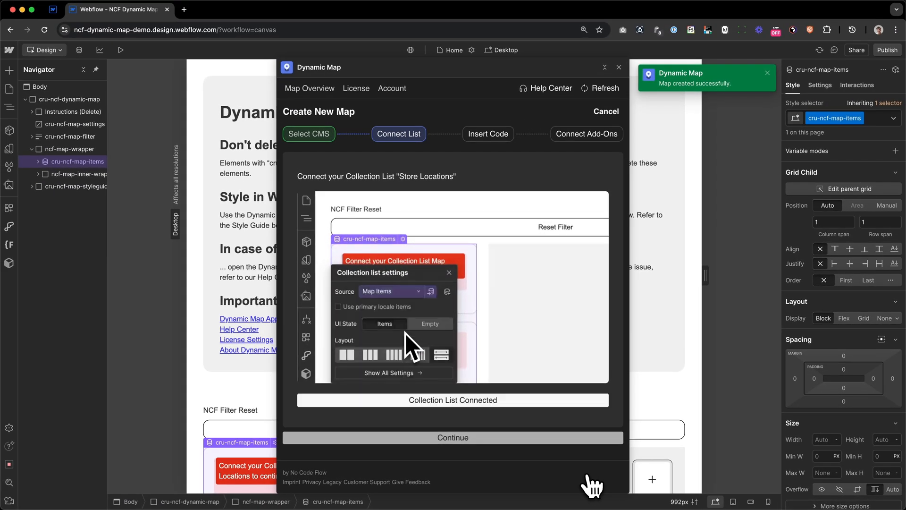
left_click(449, 272)
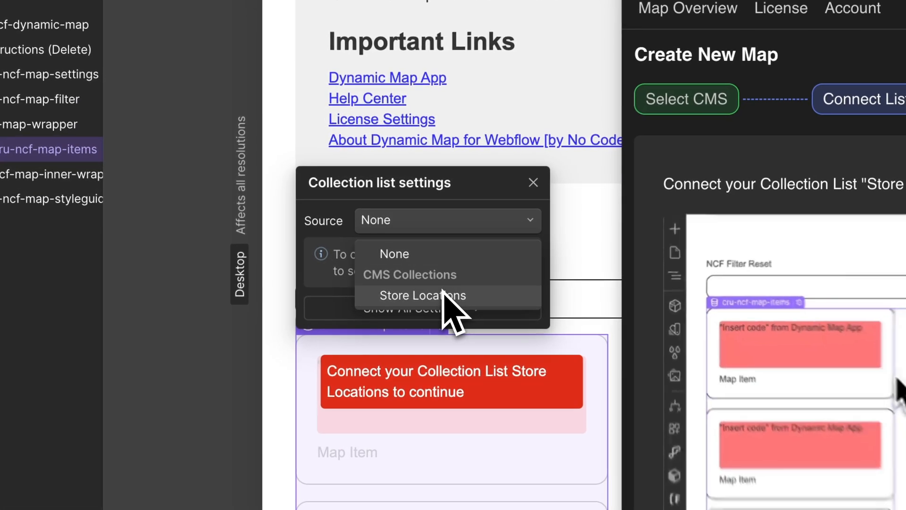
left_click(422, 296)
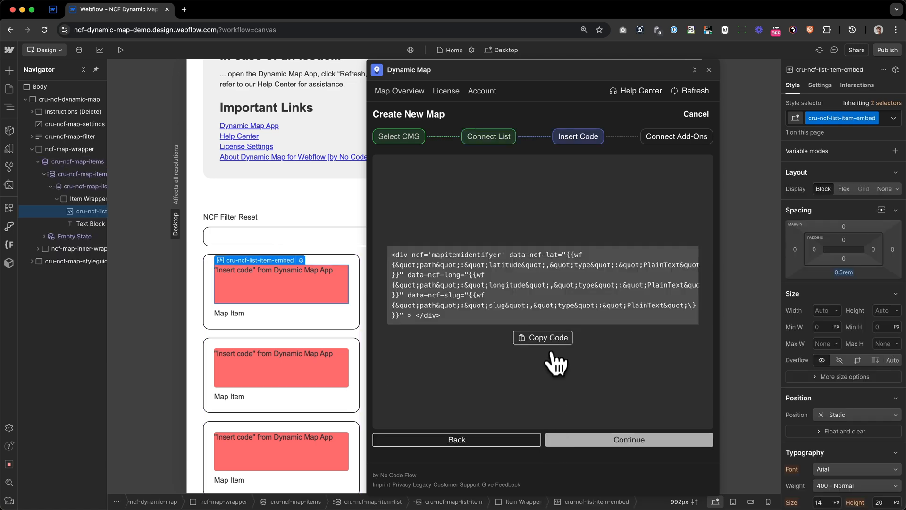
Copy the map item embed code bound to Latitude, Longitude and Slug.
left_click(542, 338)
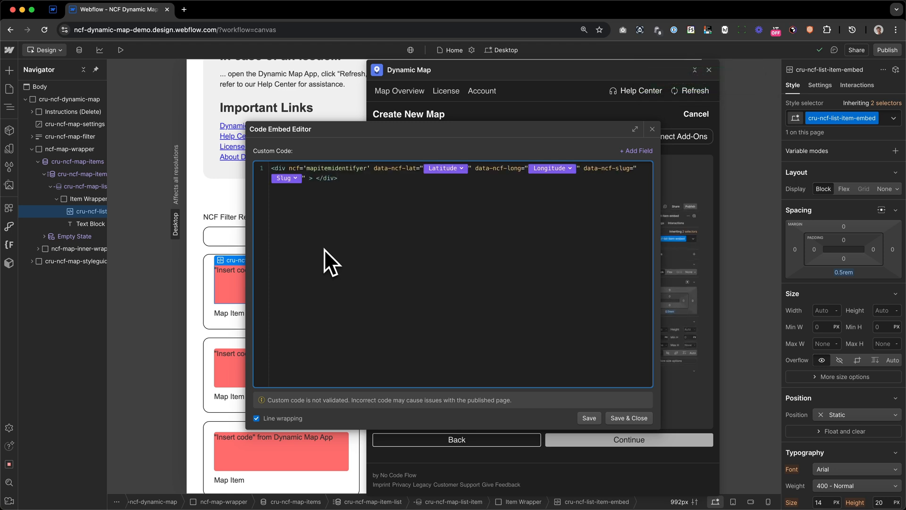
mouse_move(546, 362)
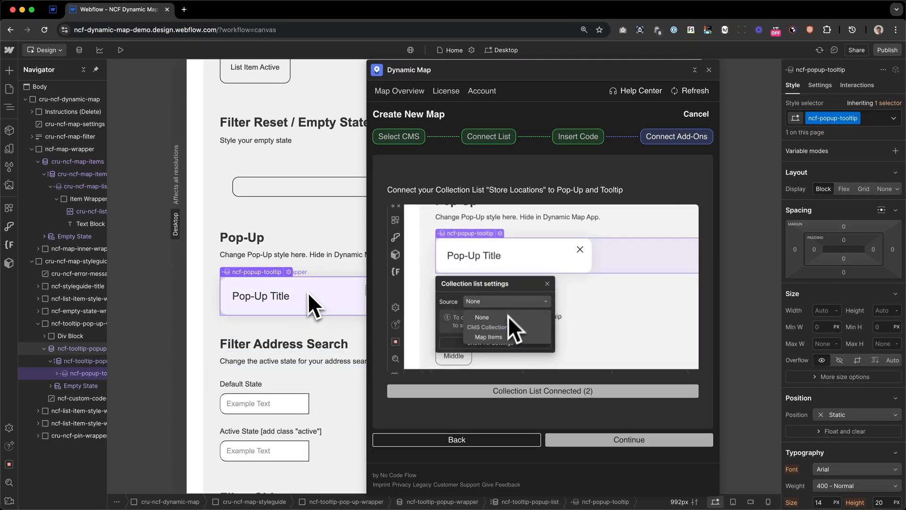
Source the pop-up tooltip list from Store Locations and finish the map implementation.
left_click(486, 337)
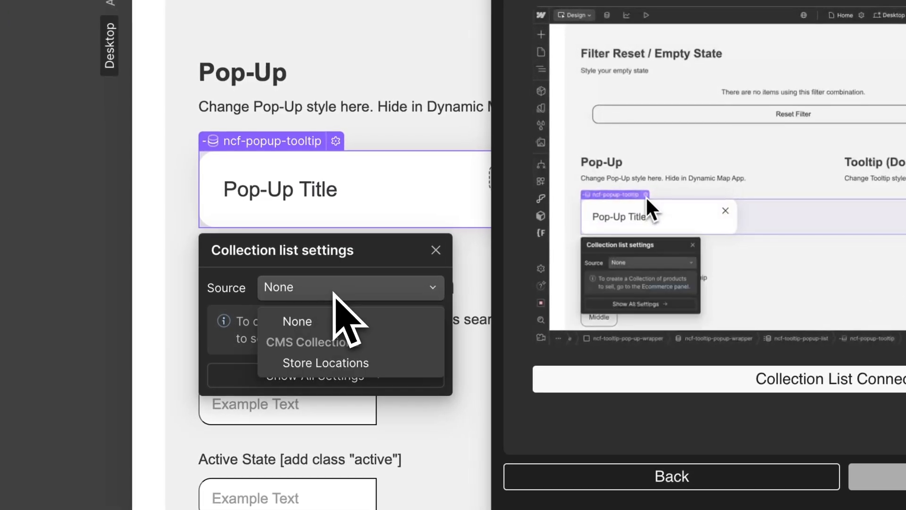
left_click(326, 363)
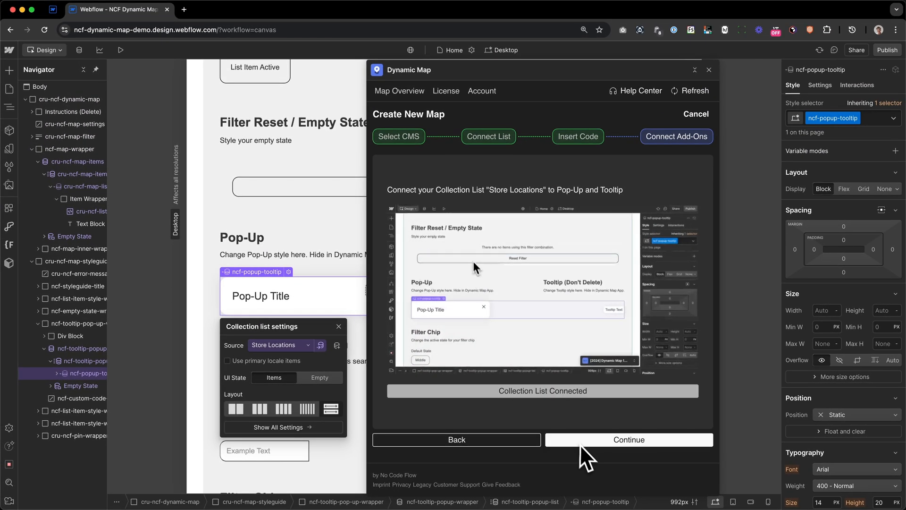
left_click(629, 439)
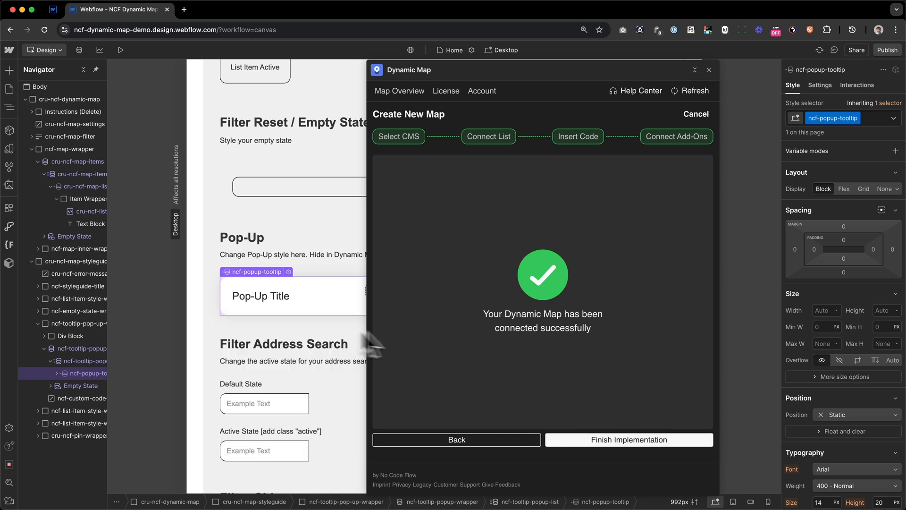
left_click(628, 439)
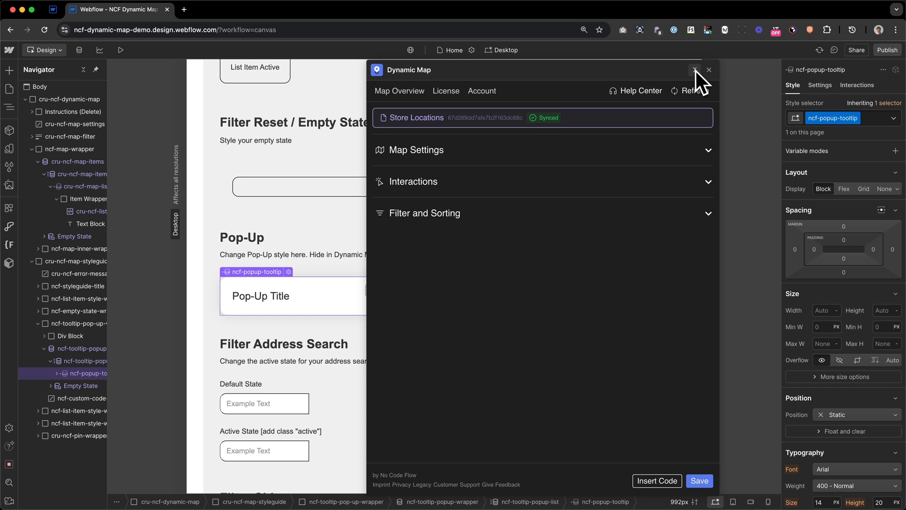
Minimize the Dynamic Map app and start publishing the site.
left_click(708, 70)
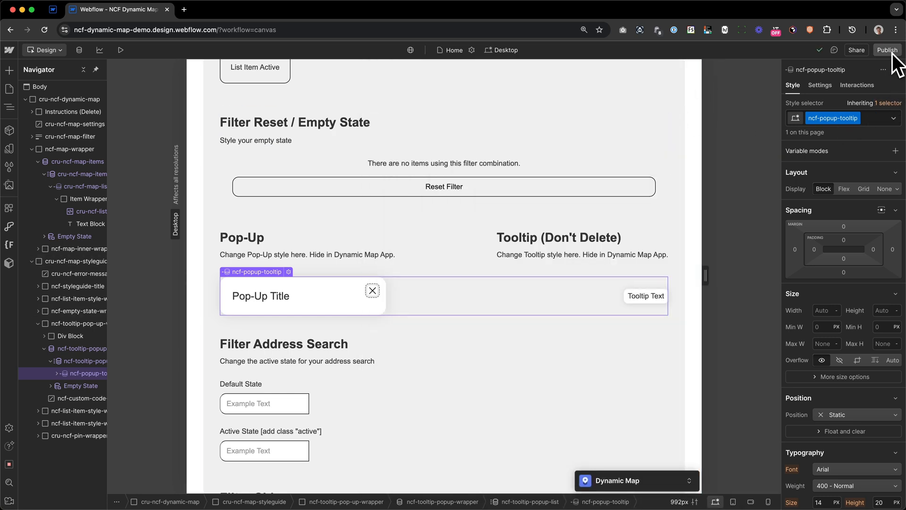
left_click(887, 50)
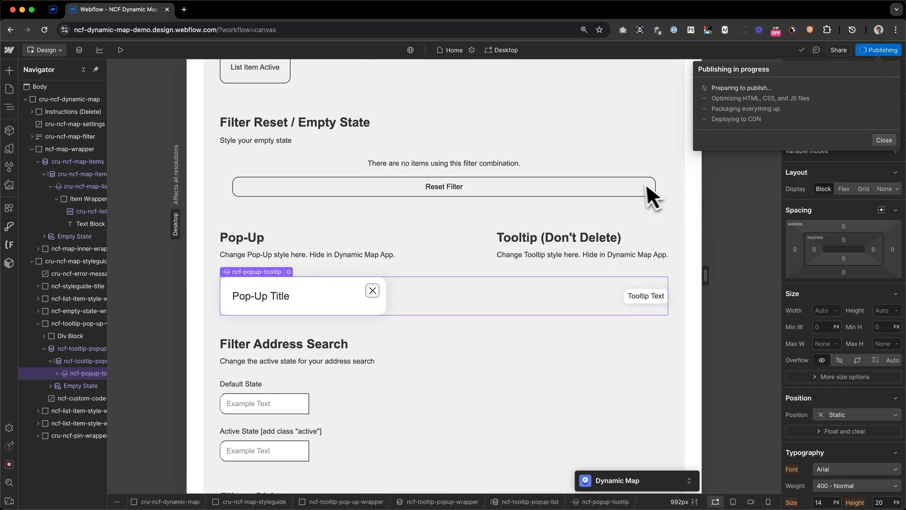
mouse_move(564, 205)
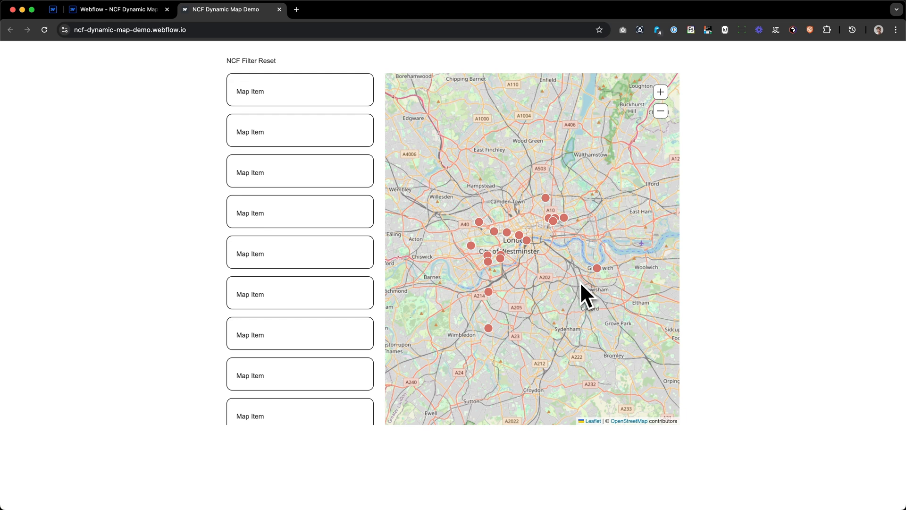
mouse_move(546, 197)
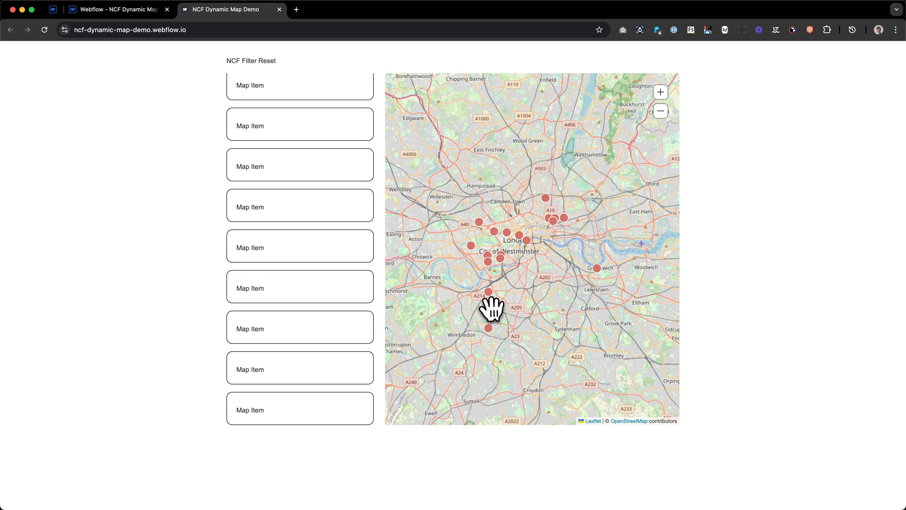
mouse_move(289, 32)
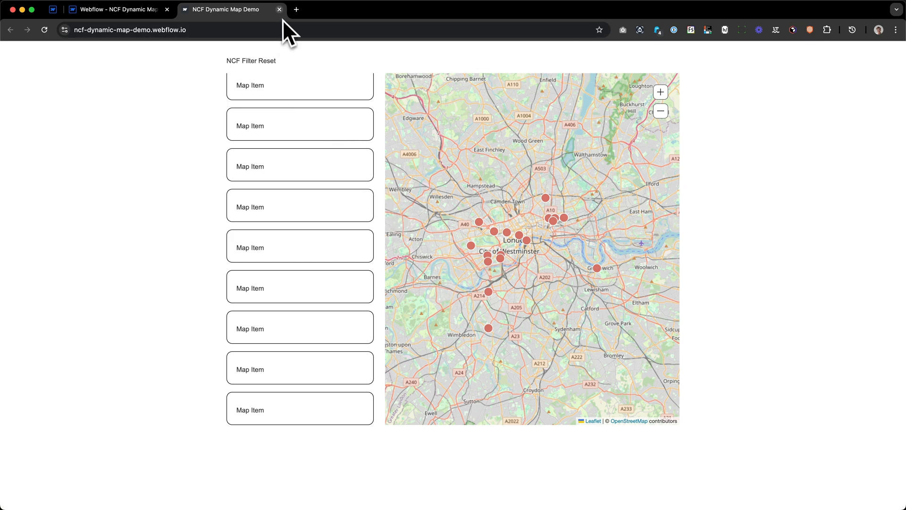
Close the live site tab and select the Instructions block and map wrapper in the Navigator.
left_click(115, 10)
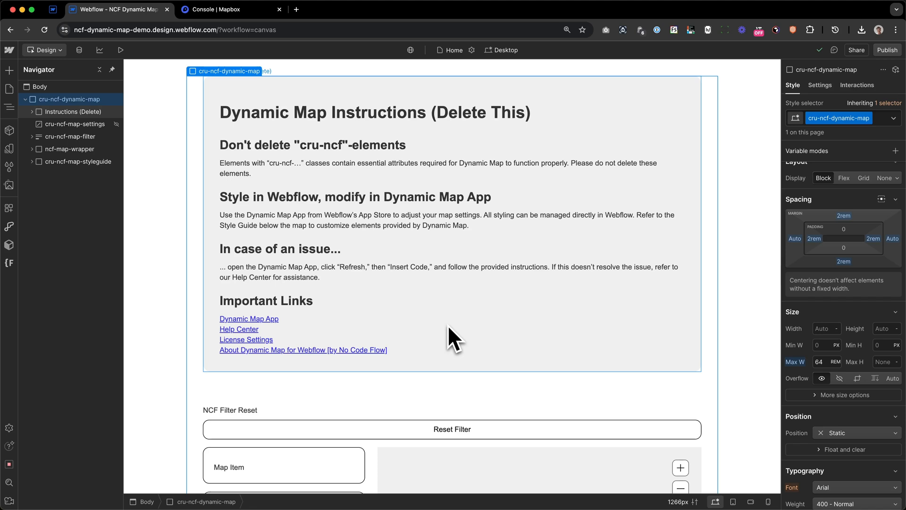
left_click(73, 111)
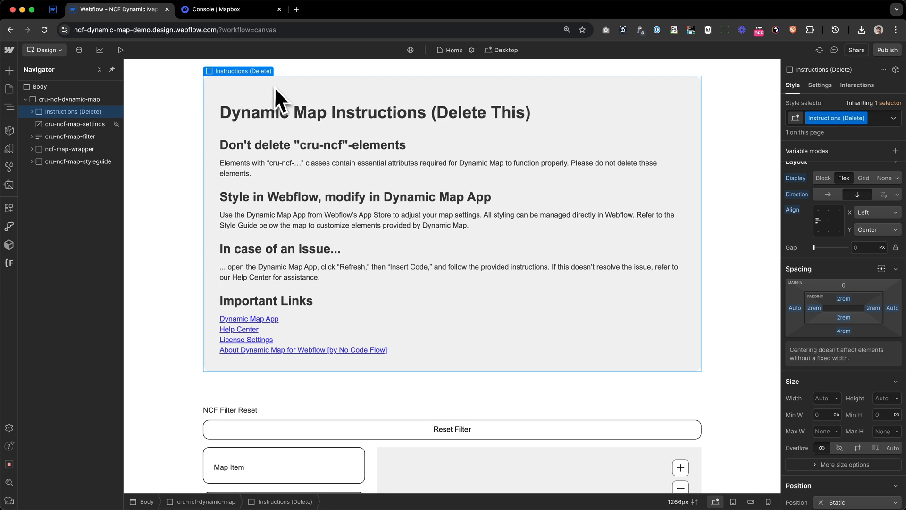
mouse_move(280, 101)
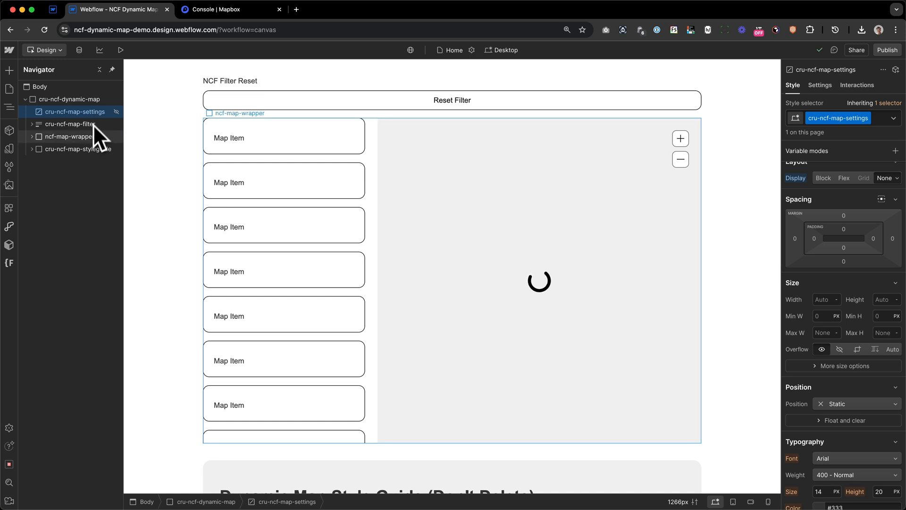
left_click(73, 124)
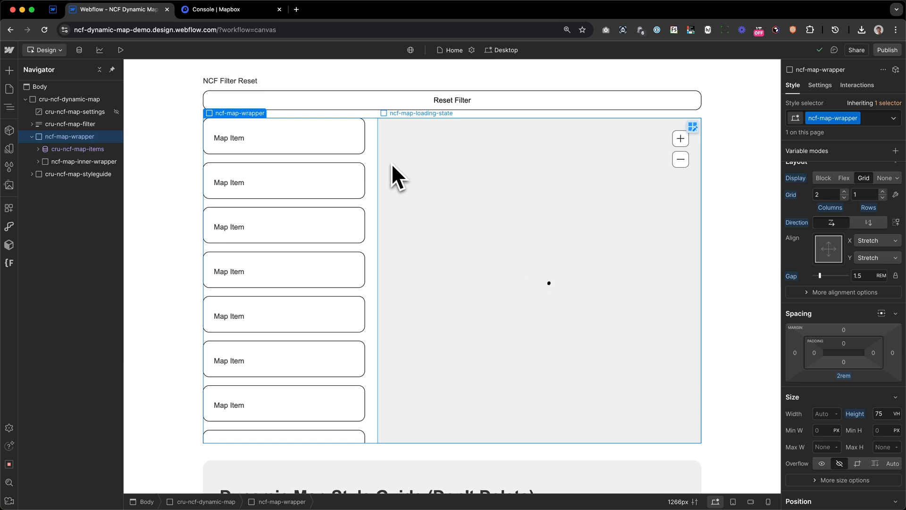
mouse_move(465, 214)
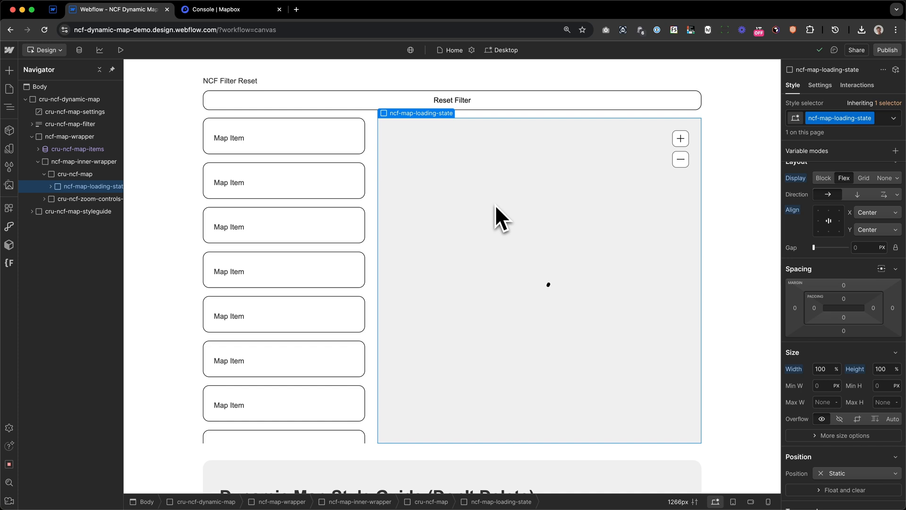
scroll("down", 3)
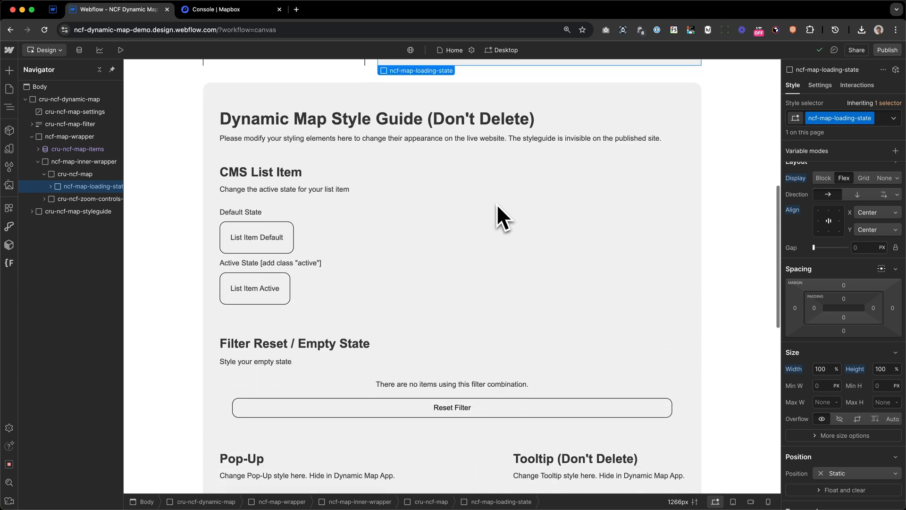
scroll("down", 3)
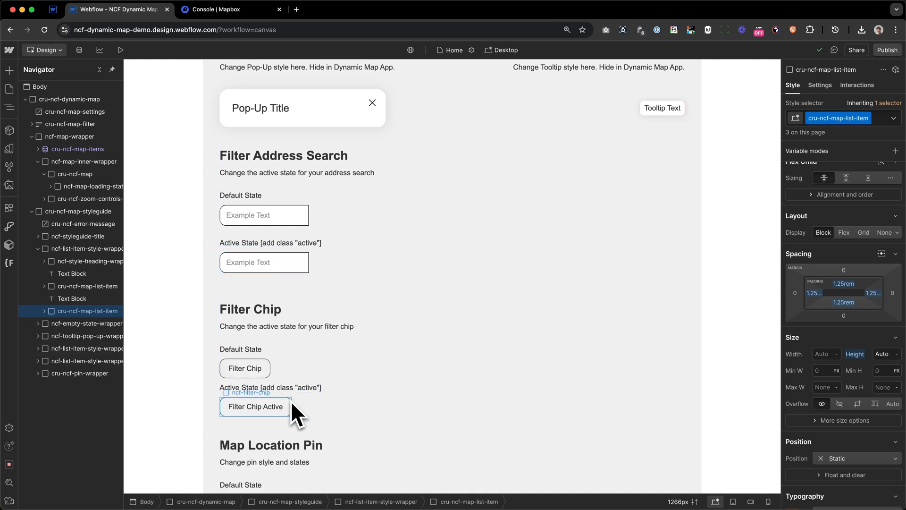
scroll("down", 3)
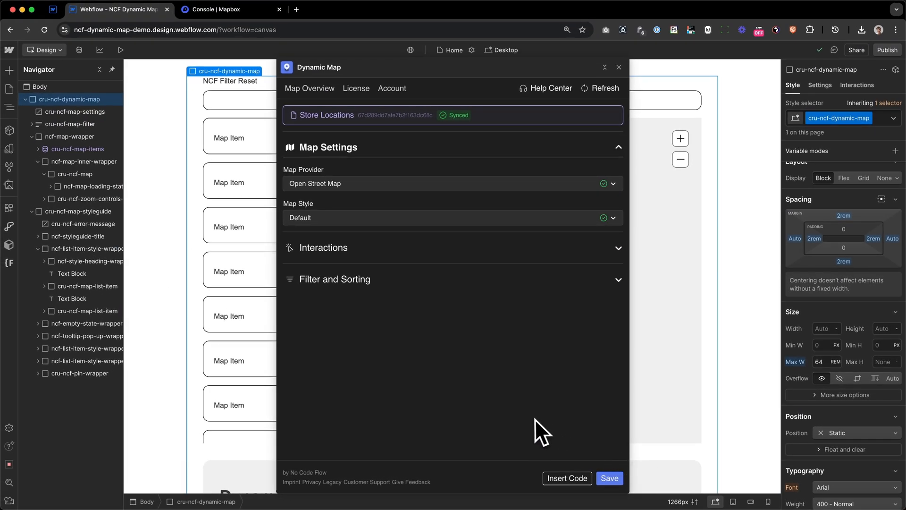
mouse_move(503, 406)
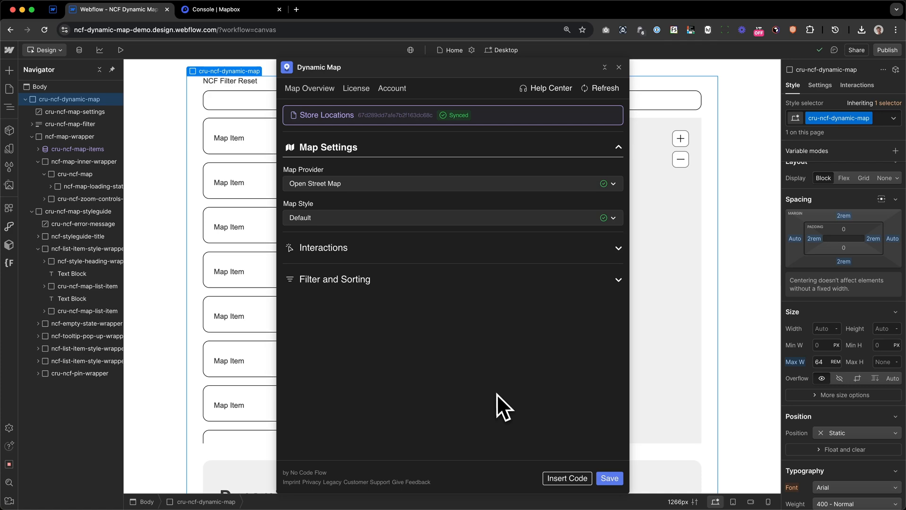
mouse_move(382, 288)
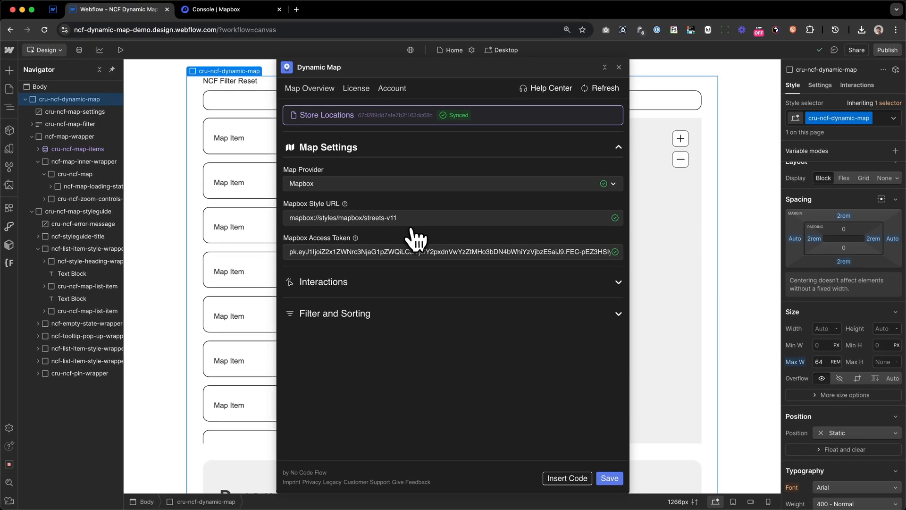
Switch over to the Mapbox account console tab.
left_click(231, 10)
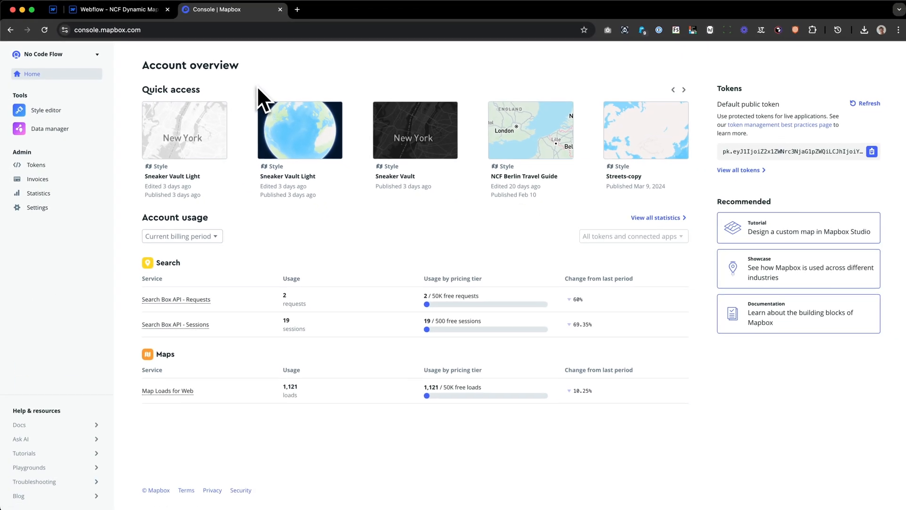
Create a new style from the Monochrome classic template and open it in the style editor.
left_click(45, 109)
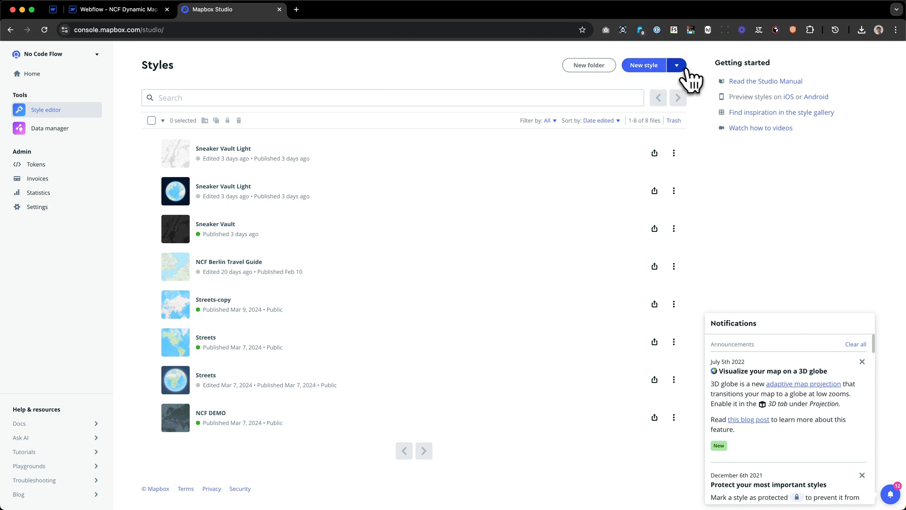
left_click(676, 66)
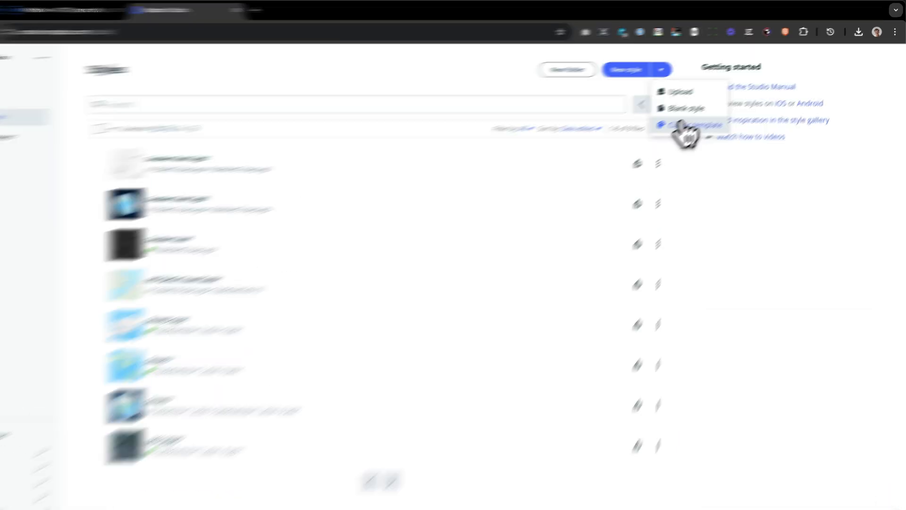
left_click(692, 126)
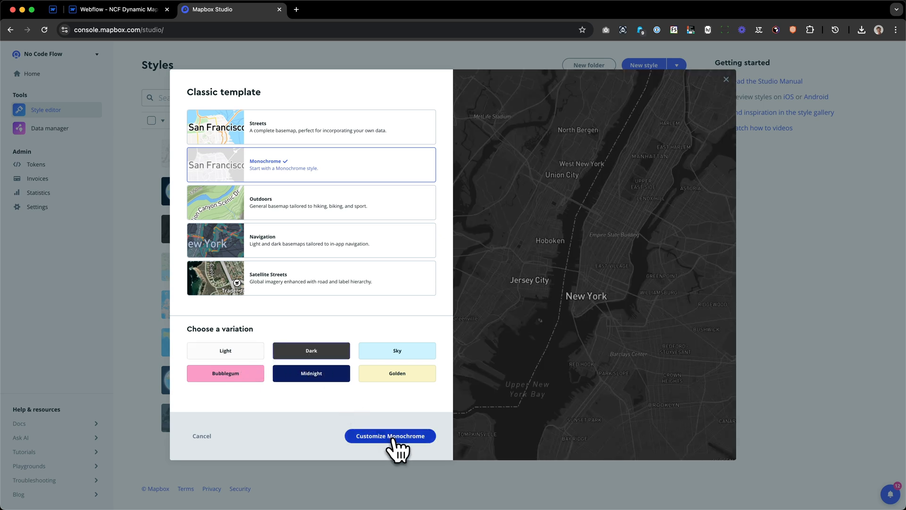
left_click(390, 436)
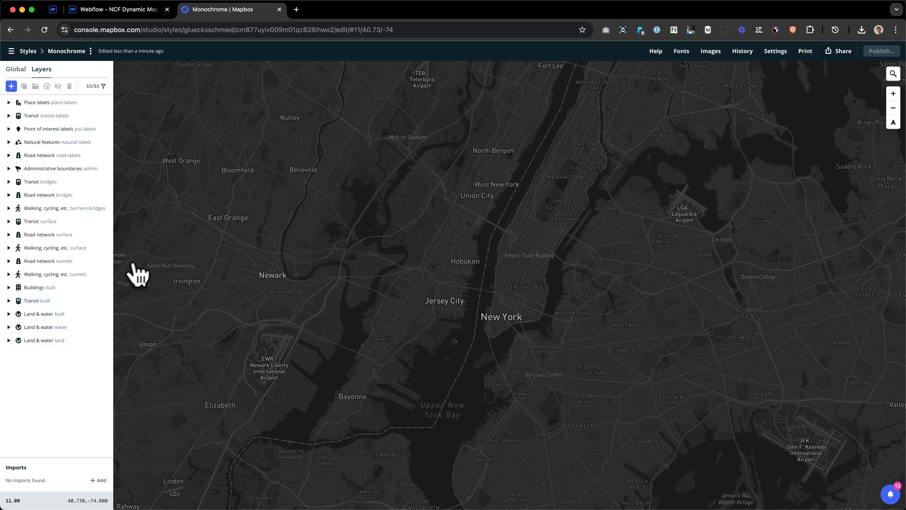
mouse_move(827, 113)
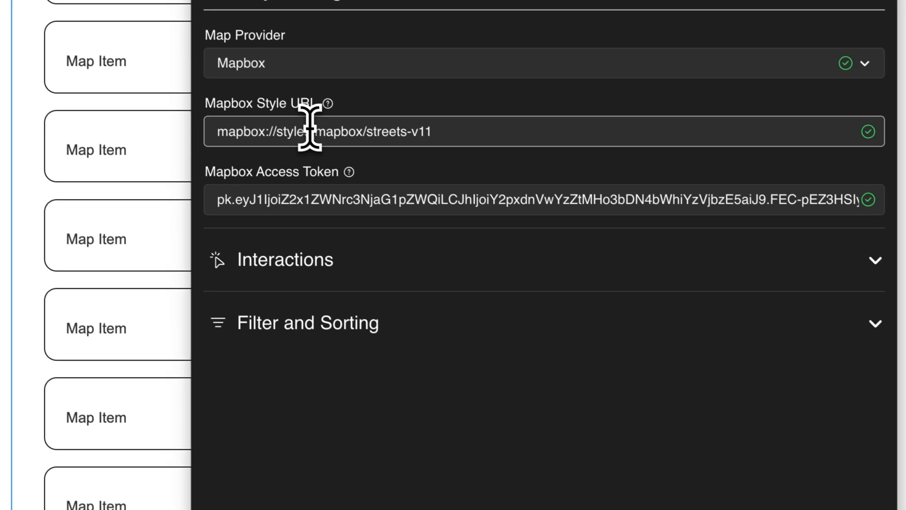
Replace the Style URL with the Monochrome style address and expand Interactions and Filter and Sorting.
triple_click(318, 131)
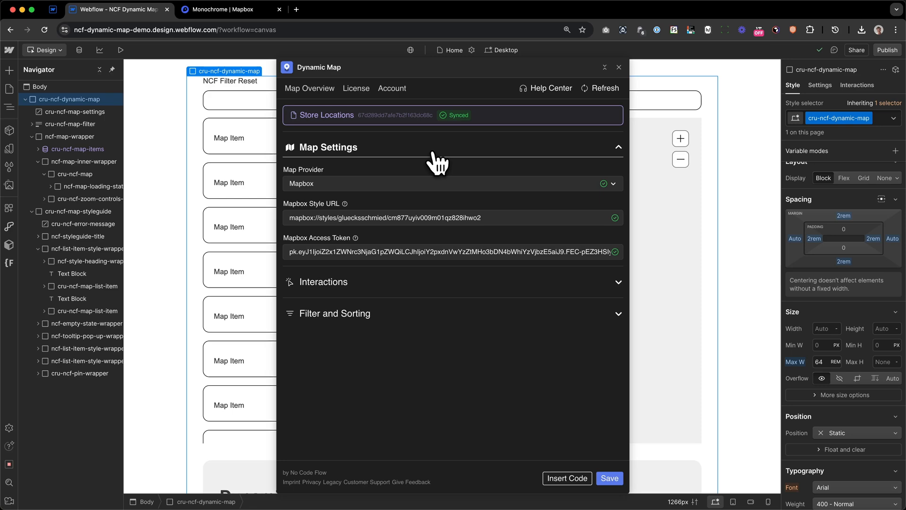
left_click(323, 282)
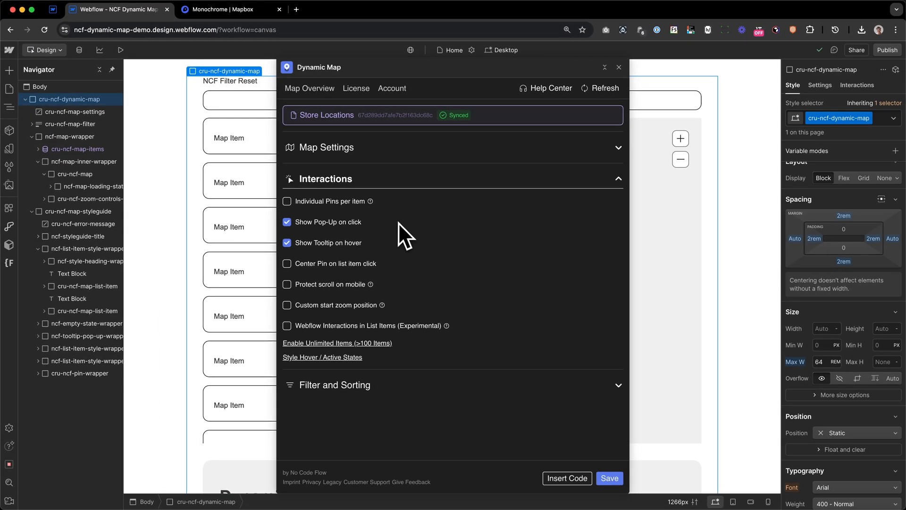
mouse_move(397, 248)
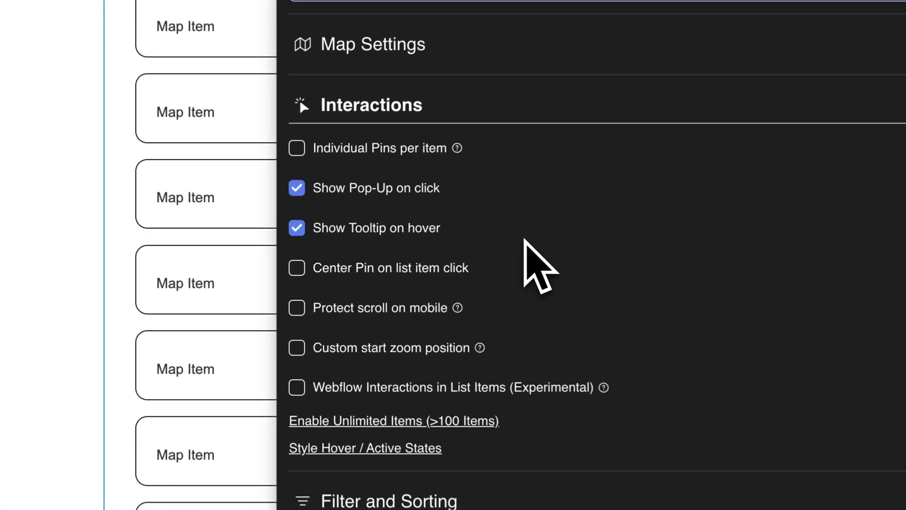
left_click(297, 307)
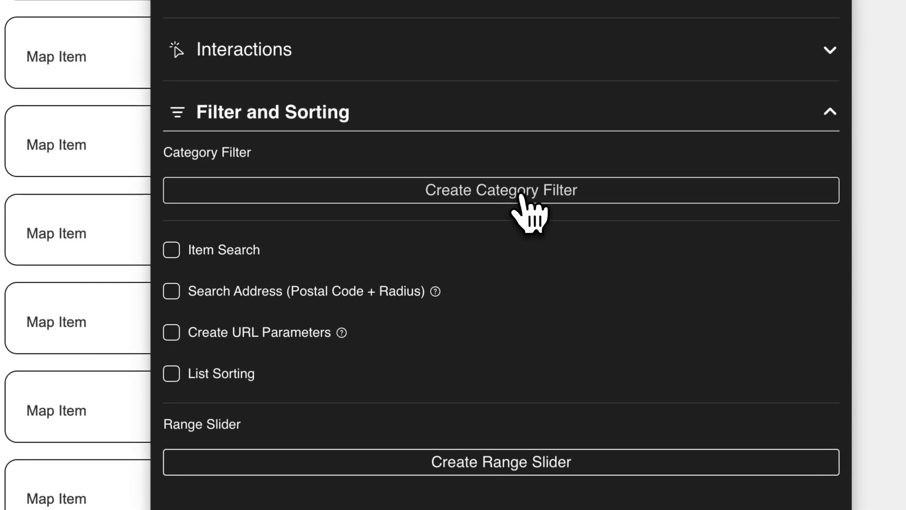
Add a category filter on the Type field displayed as Filter Chips.
left_click(500, 190)
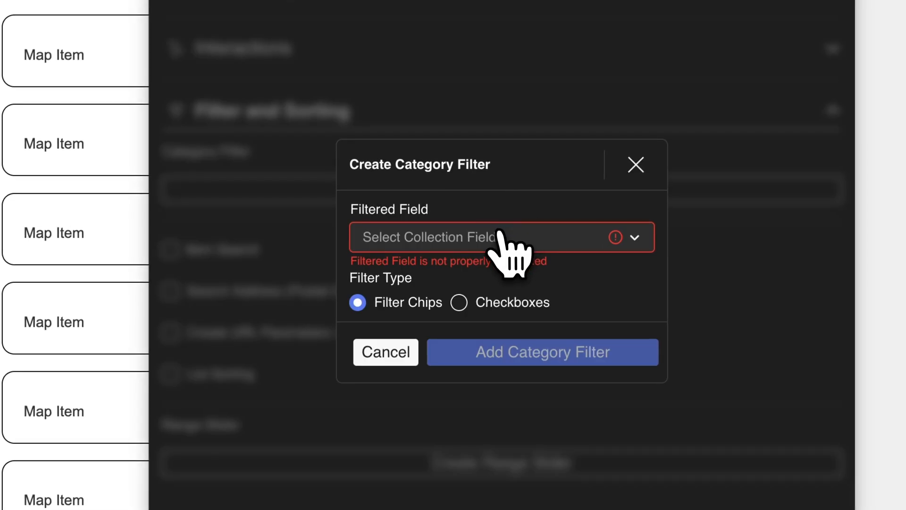
left_click(500, 237)
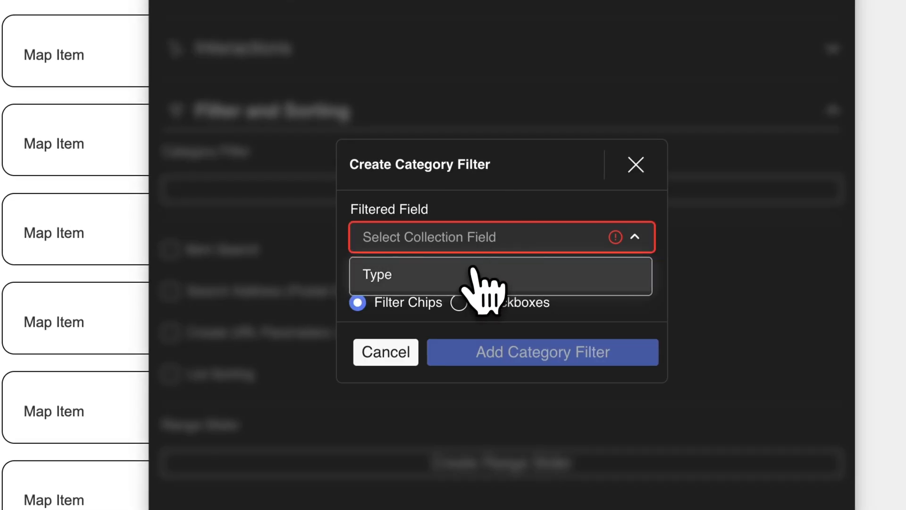
left_click(500, 275)
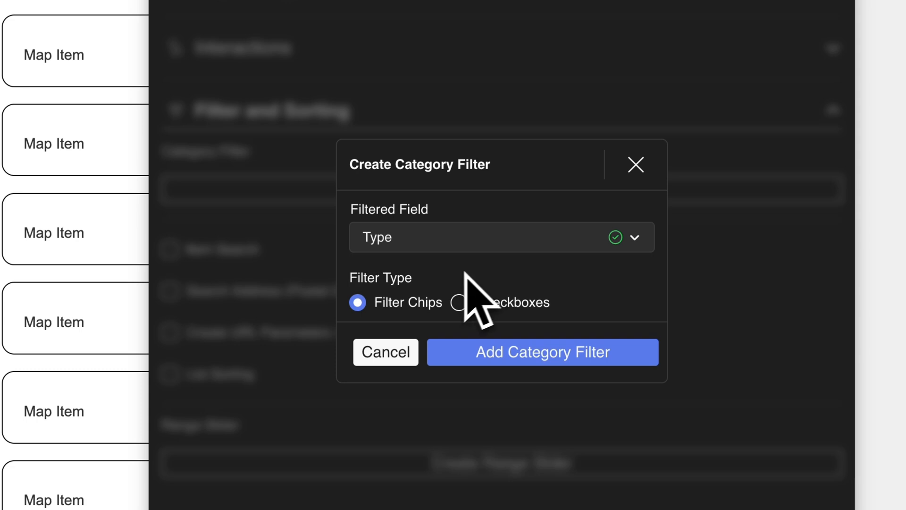
mouse_move(416, 332)
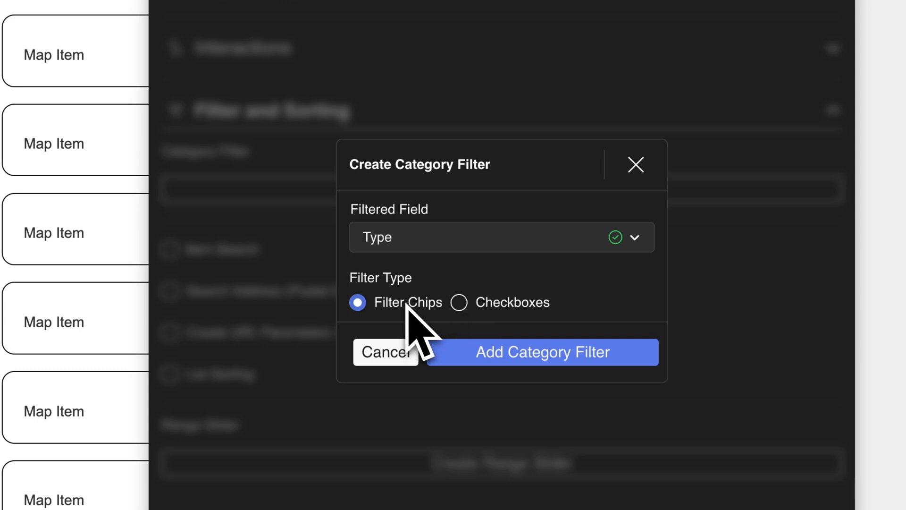
mouse_move(416, 335)
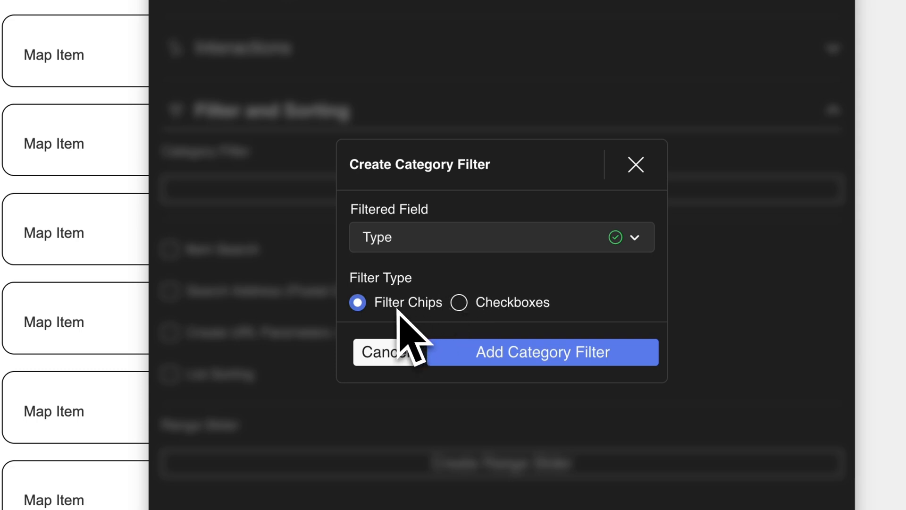
mouse_move(490, 324)
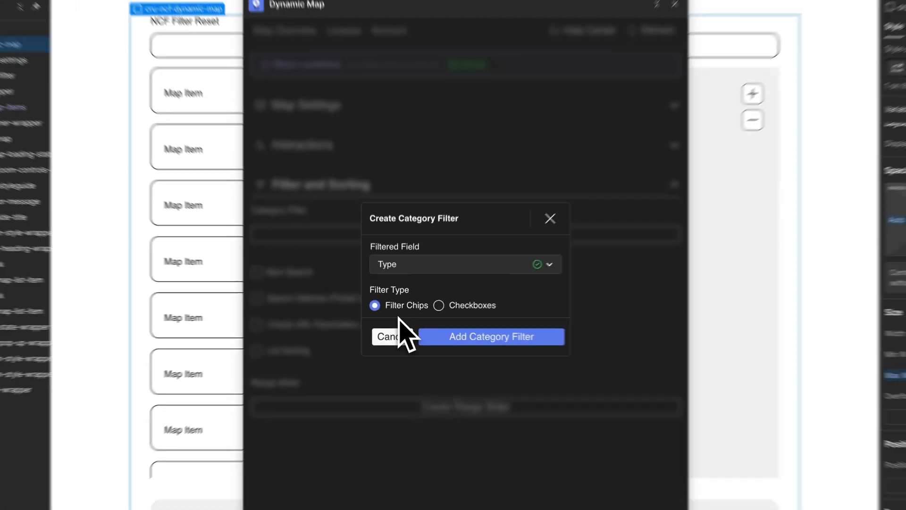
left_click(490, 336)
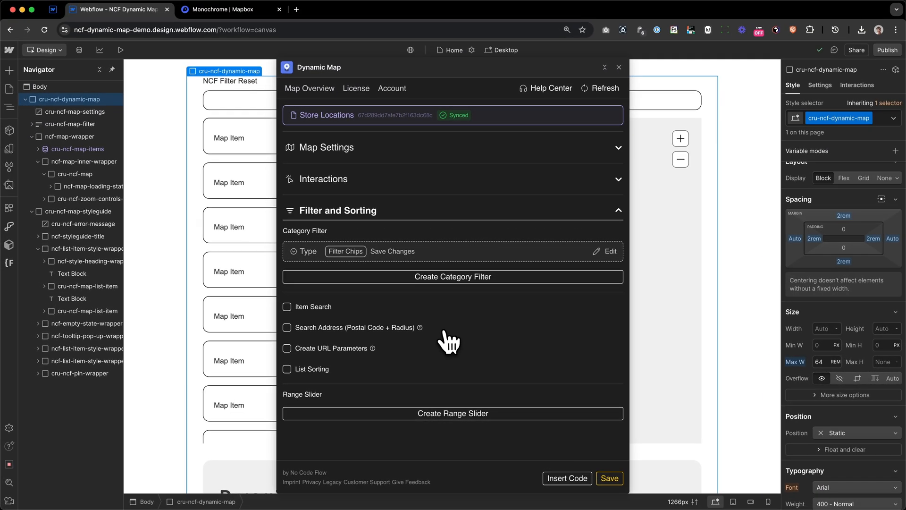
Enable address search measured in miles with an added radius of 20 and save the settings.
left_click(287, 327)
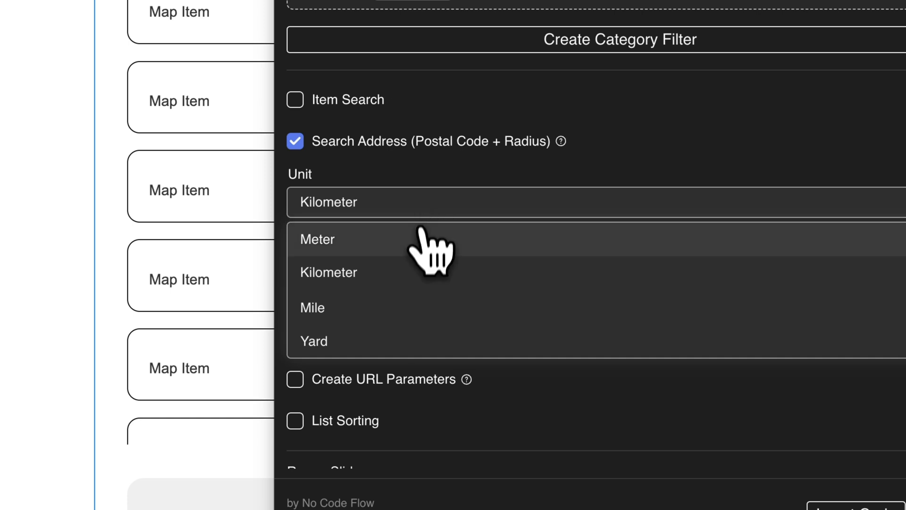
left_click(312, 306)
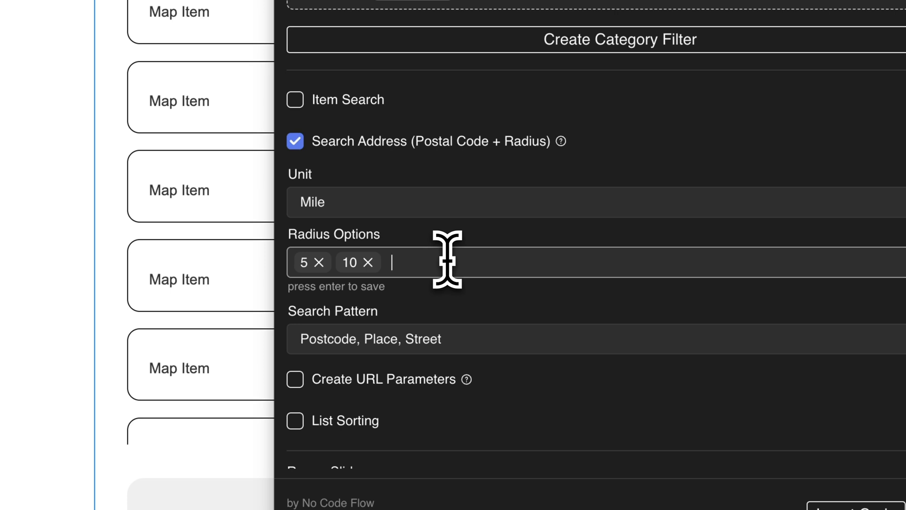
type("20")
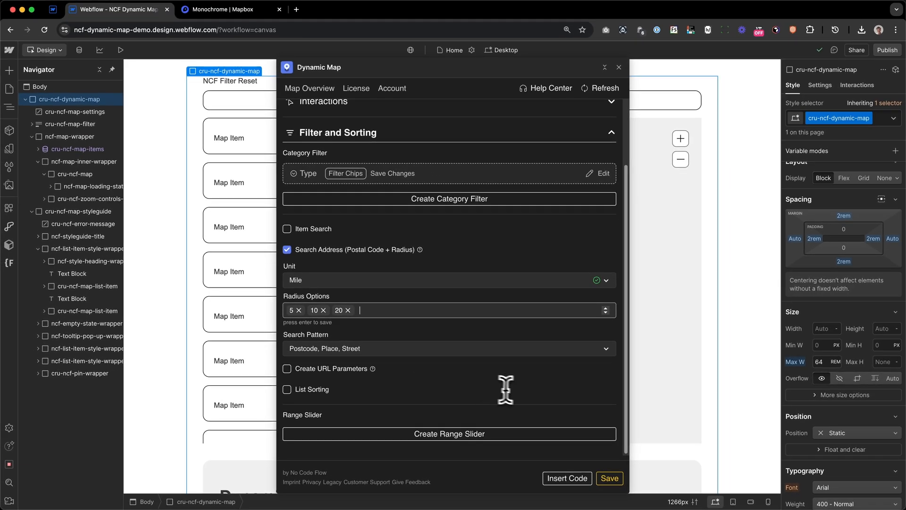
left_click(567, 477)
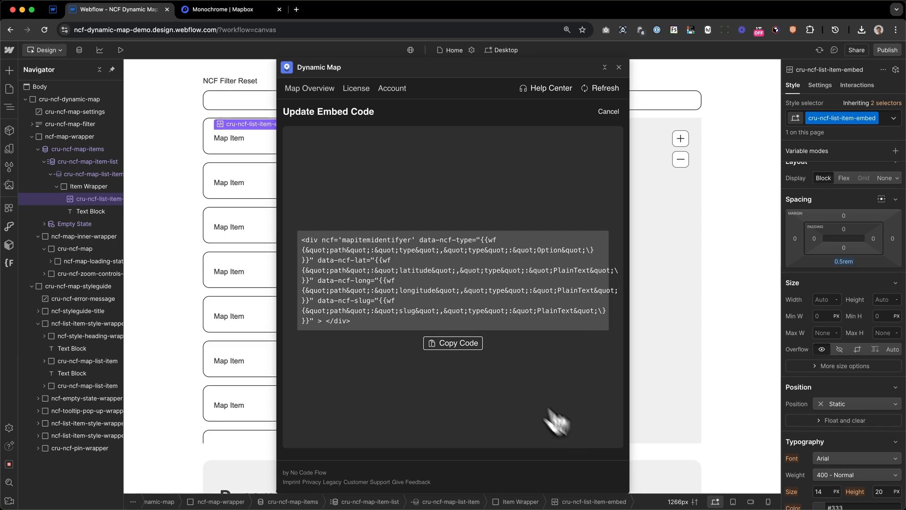
Copy the updated list item embed code into the Code Embed Editor and save it.
left_click(452, 342)
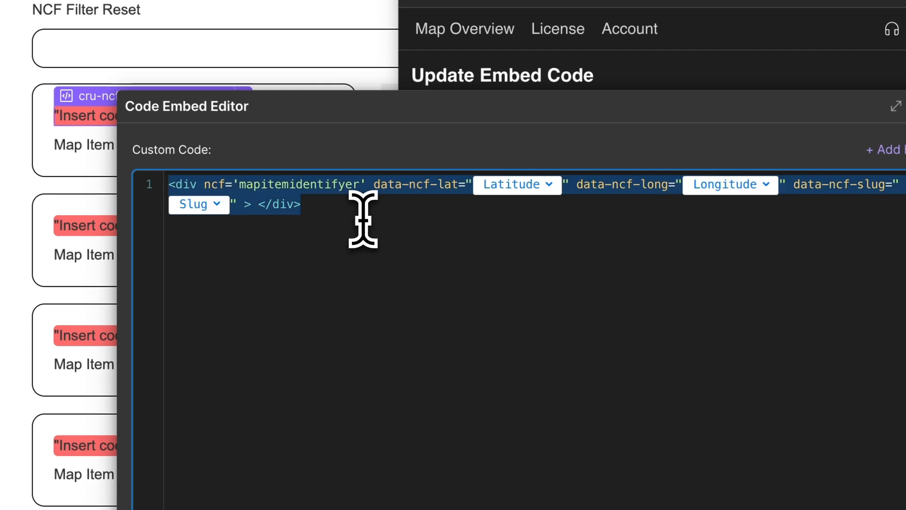
left_click(542, 386)
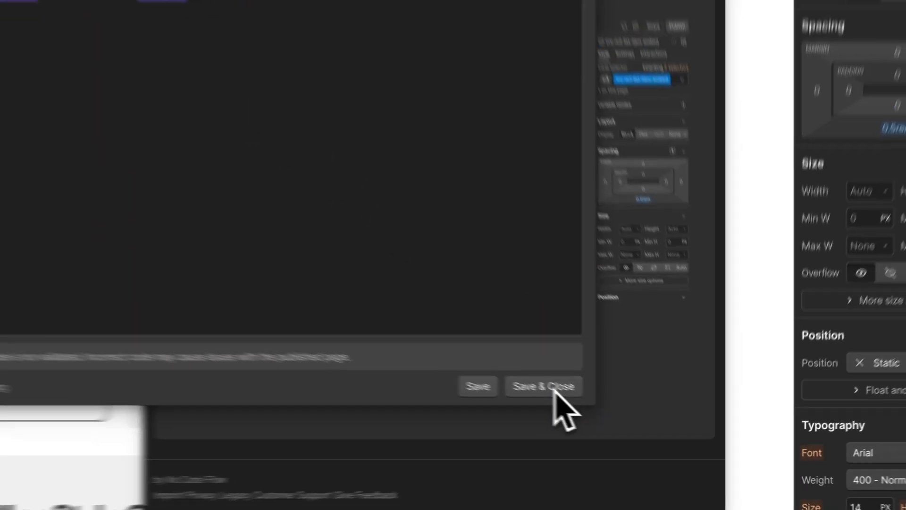
left_click(542, 386)
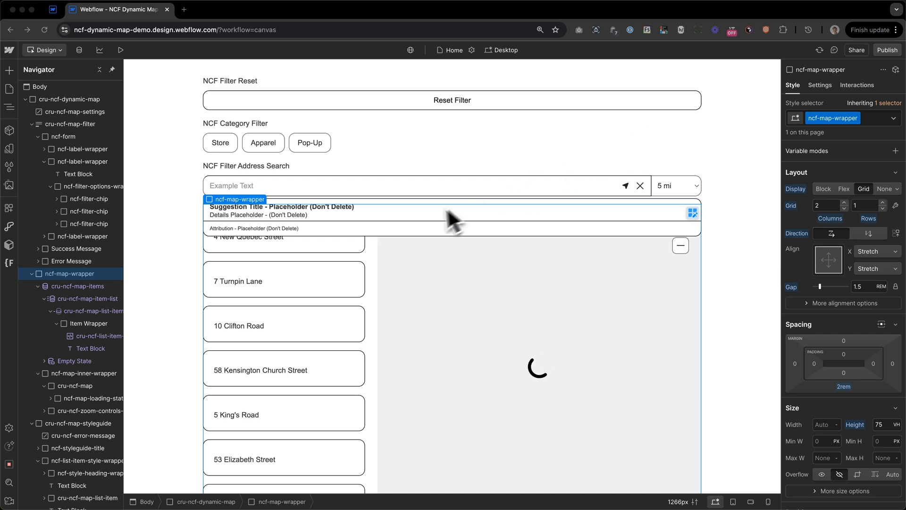
mouse_move(514, 384)
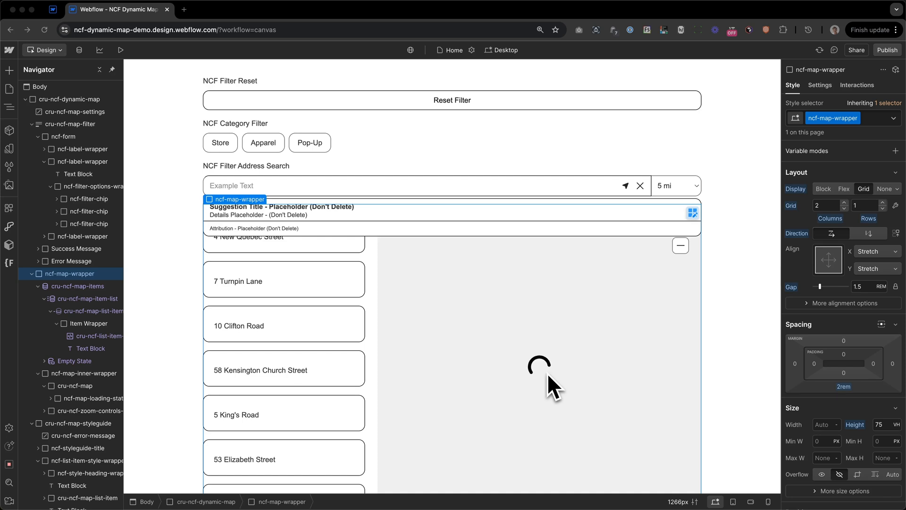
scroll("down", 3)
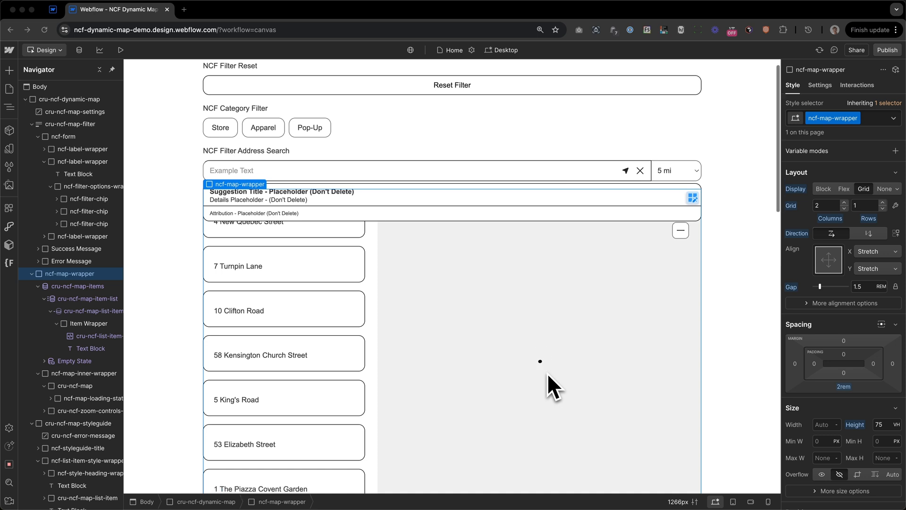
scroll("down", 3)
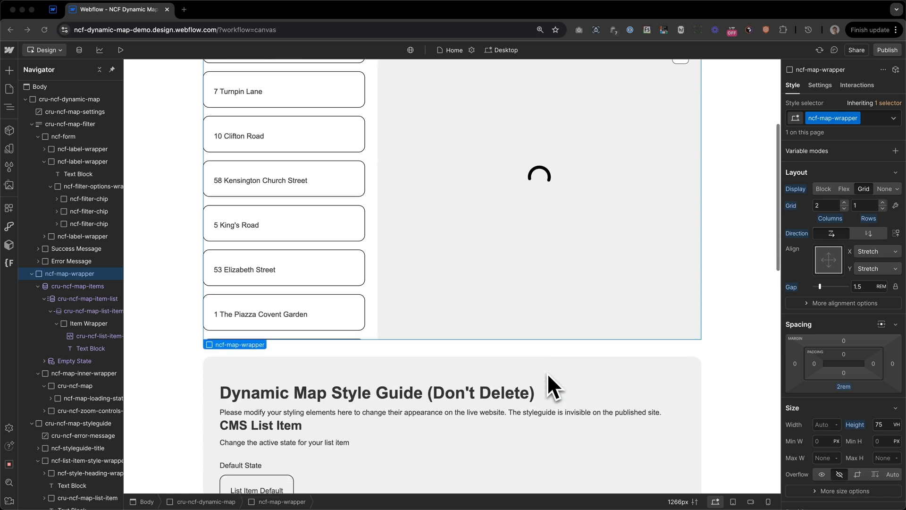
scroll("down", 3)
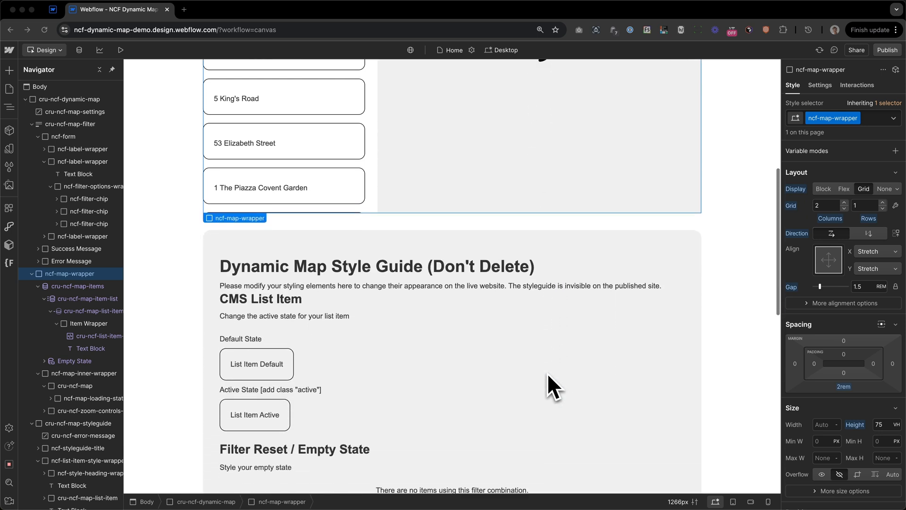
scroll("down", 3)
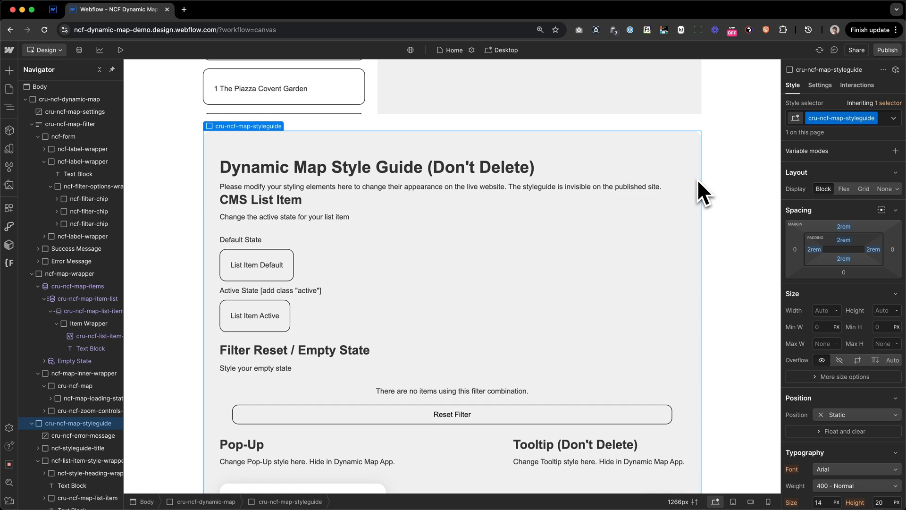
mouse_move(898, 199)
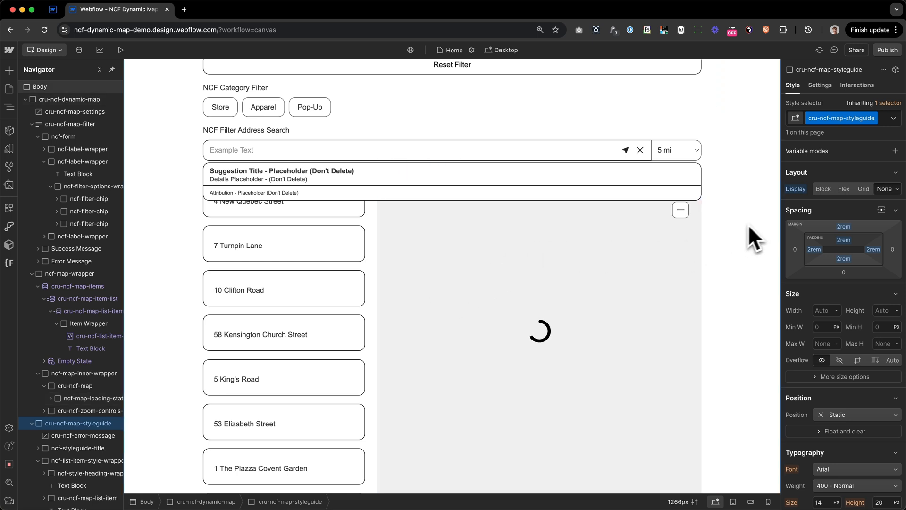
scroll("down", 3)
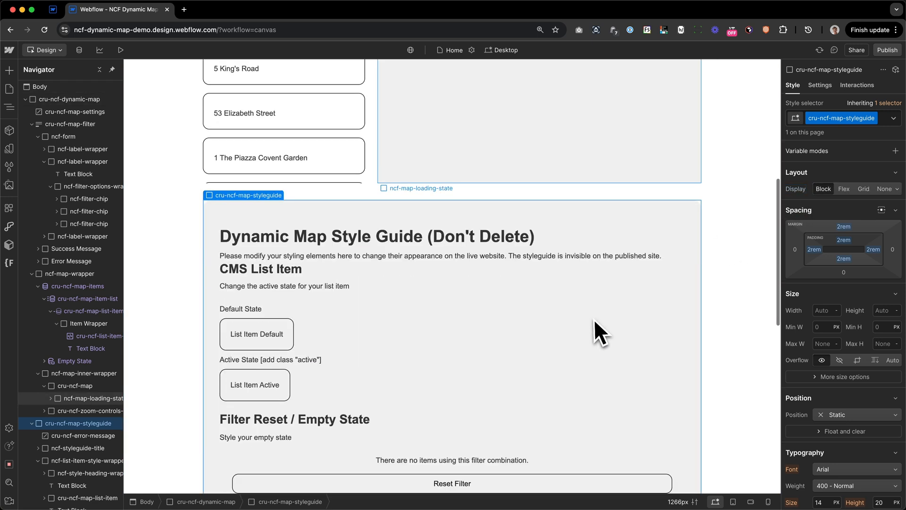
scroll("down", 3)
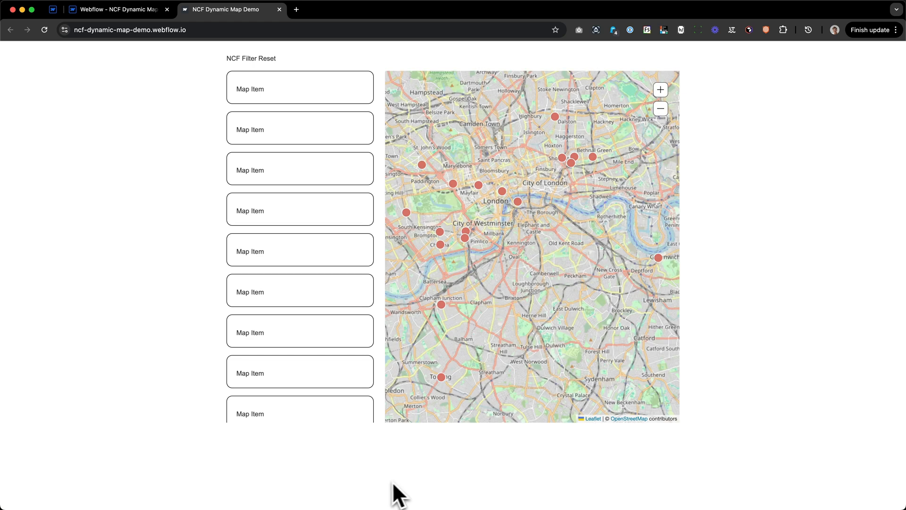
mouse_move(138, 104)
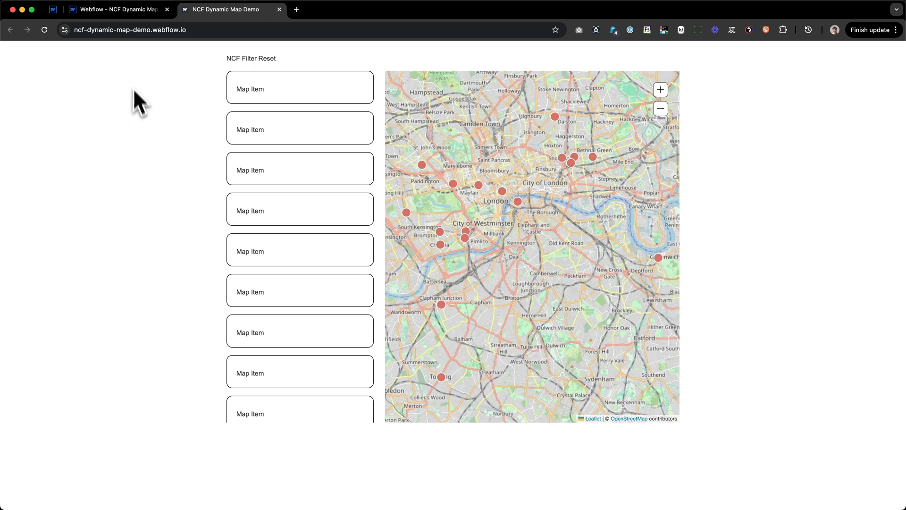
Return from the published site tab to the Webflow designer.
left_click(113, 9)
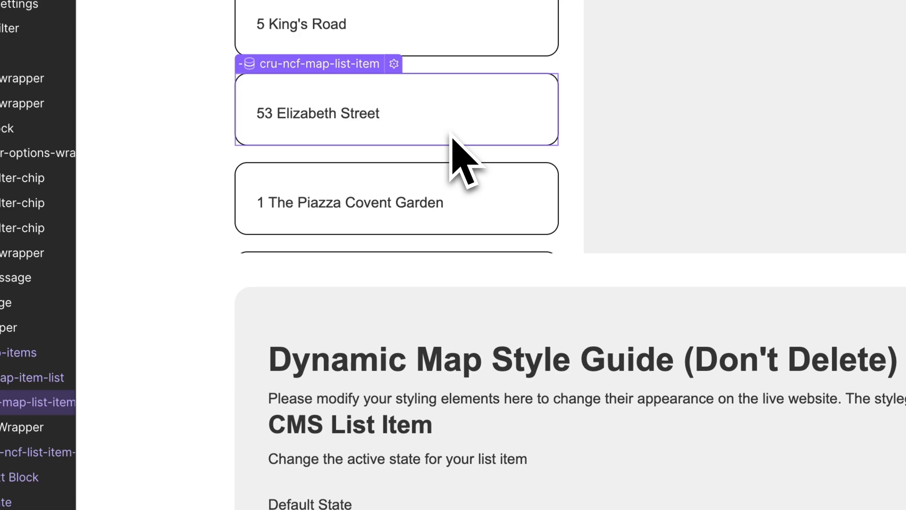
Add the combo class 'active' to the List Item Active example in the style guide.
scroll("down", 3)
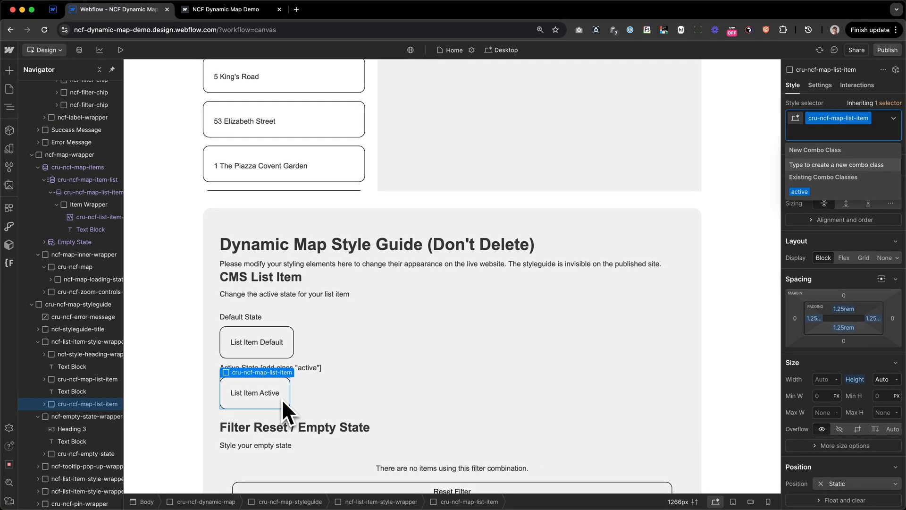
type("active")
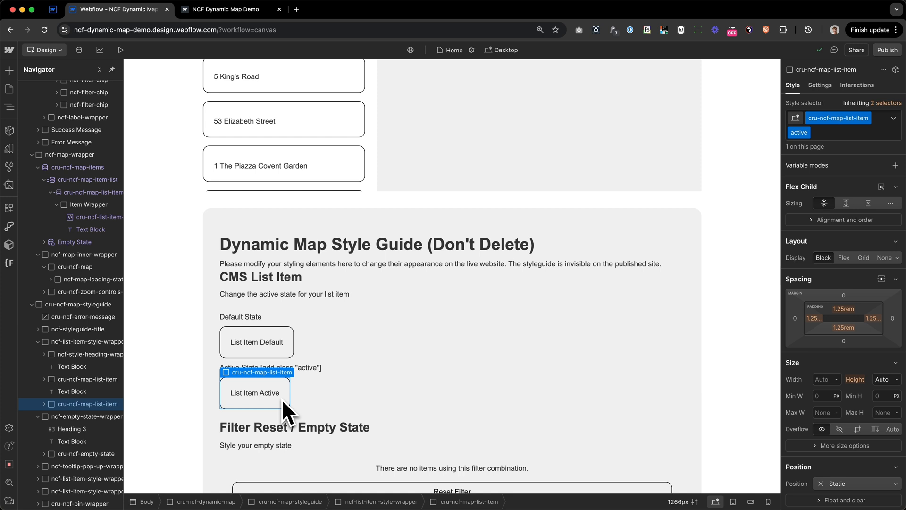
mouse_move(289, 421)
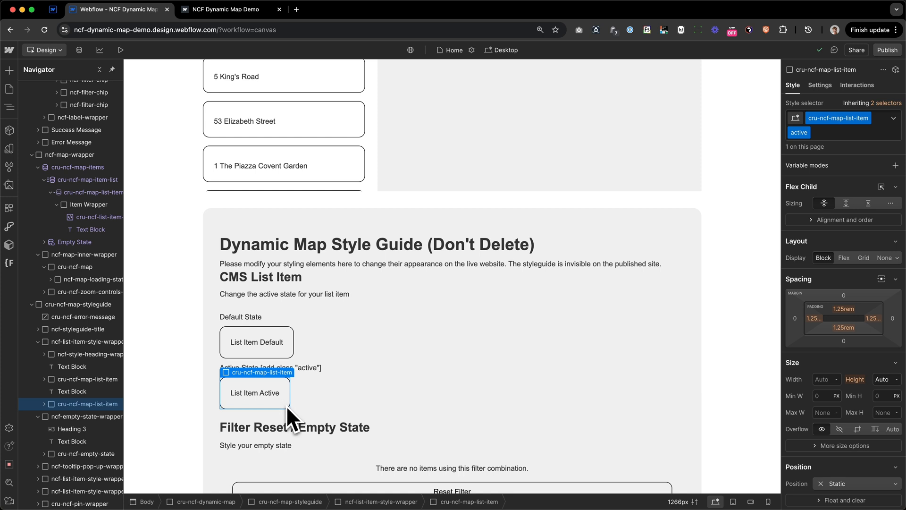
mouse_move(803, 416)
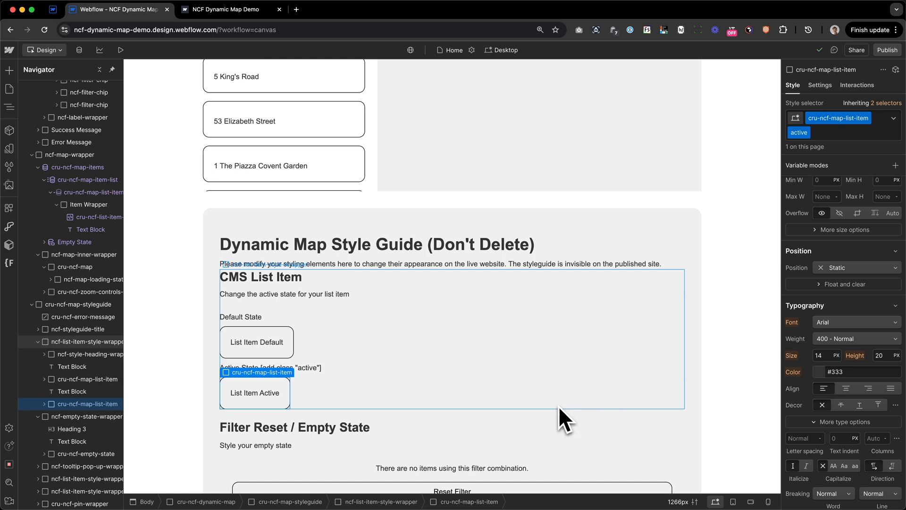
mouse_move(380, 404)
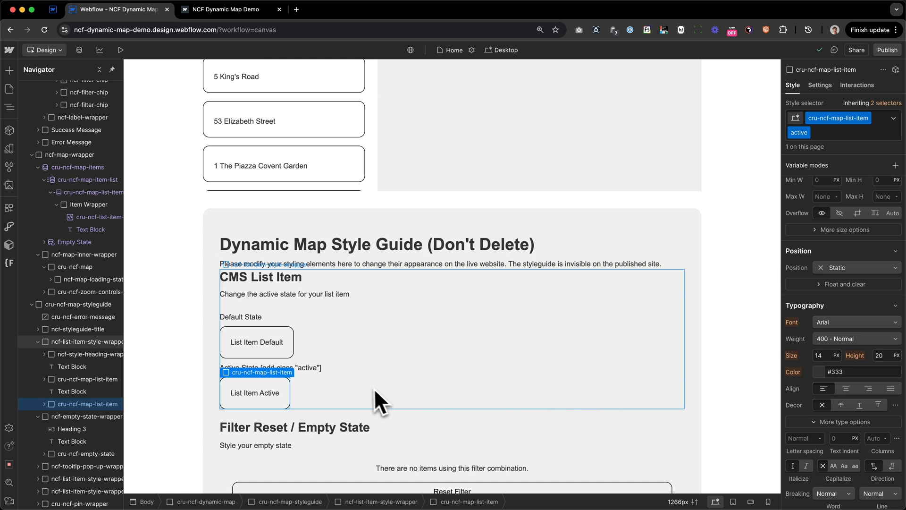
scroll("down", 3)
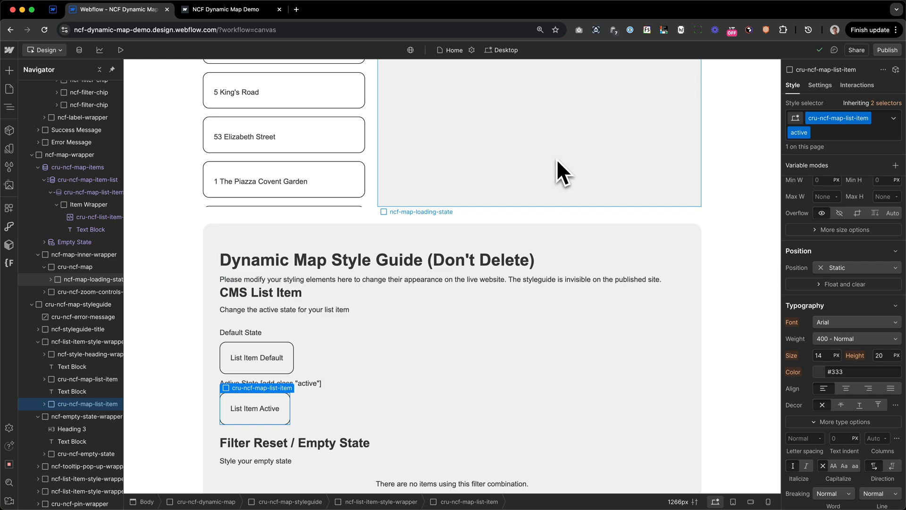
scroll("down", 3)
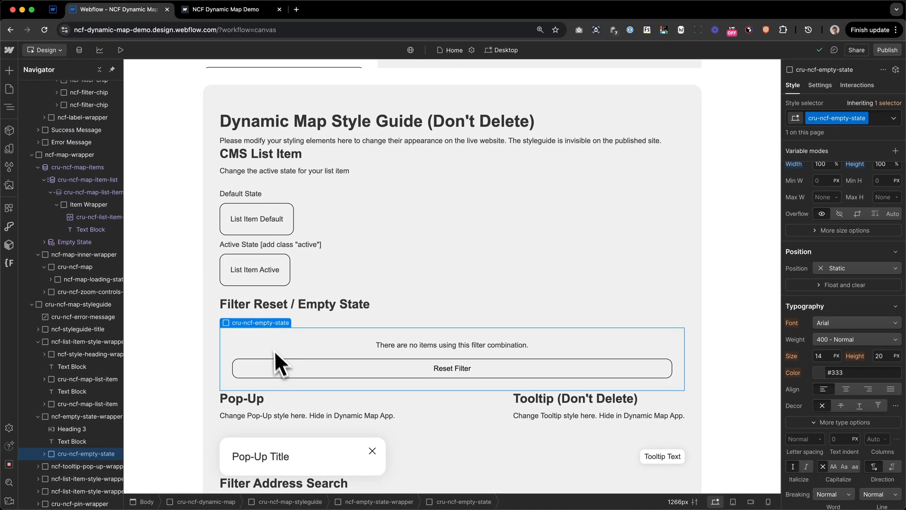
mouse_move(261, 338)
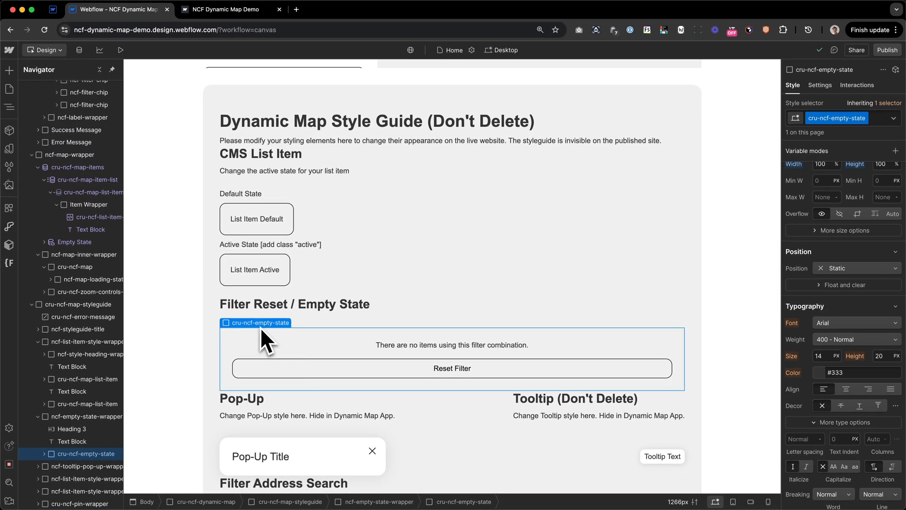
left_click(819, 85)
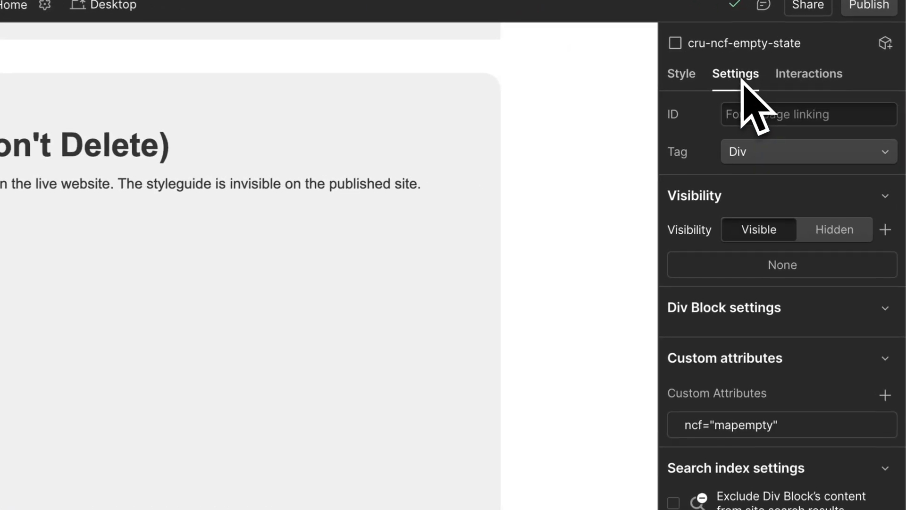
scroll("down", 3)
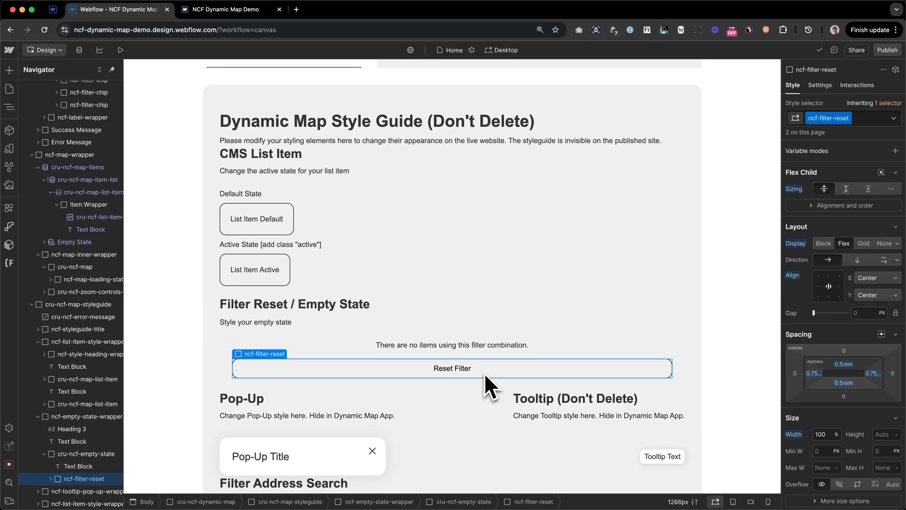
scroll("down", 3)
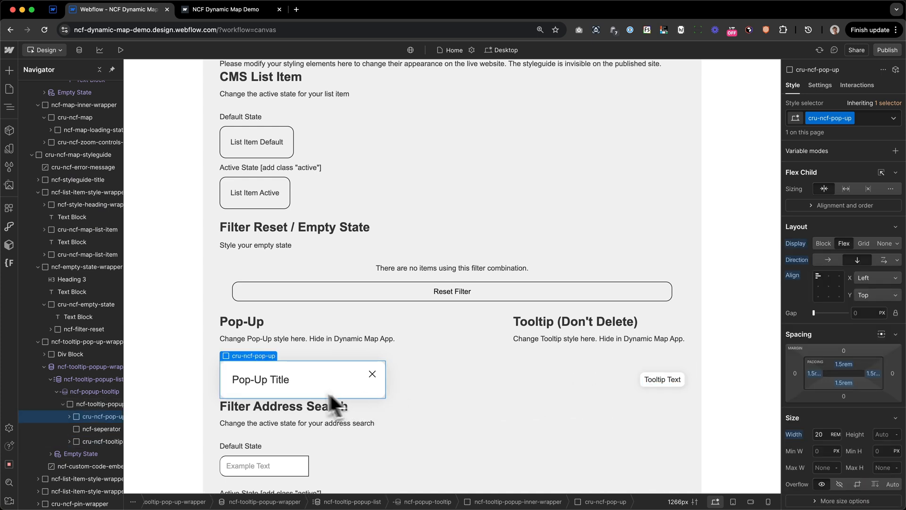
left_click(260, 380)
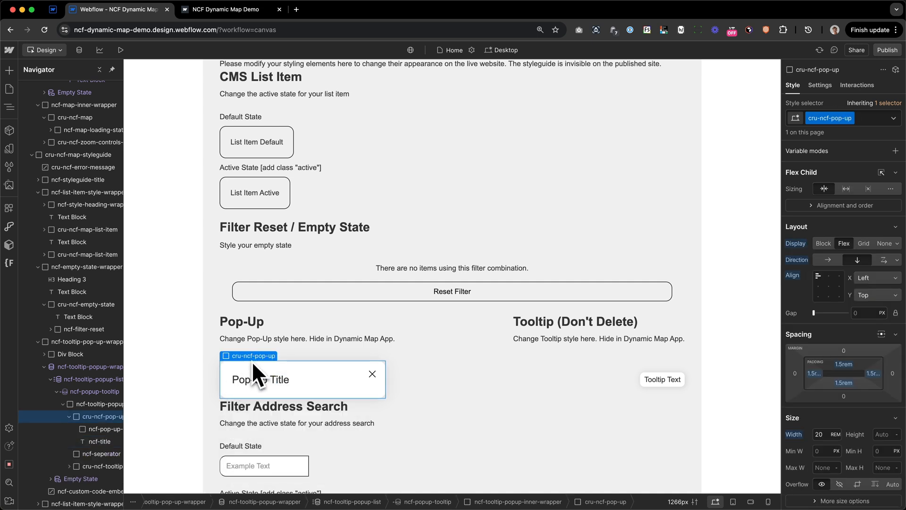
mouse_move(315, 387)
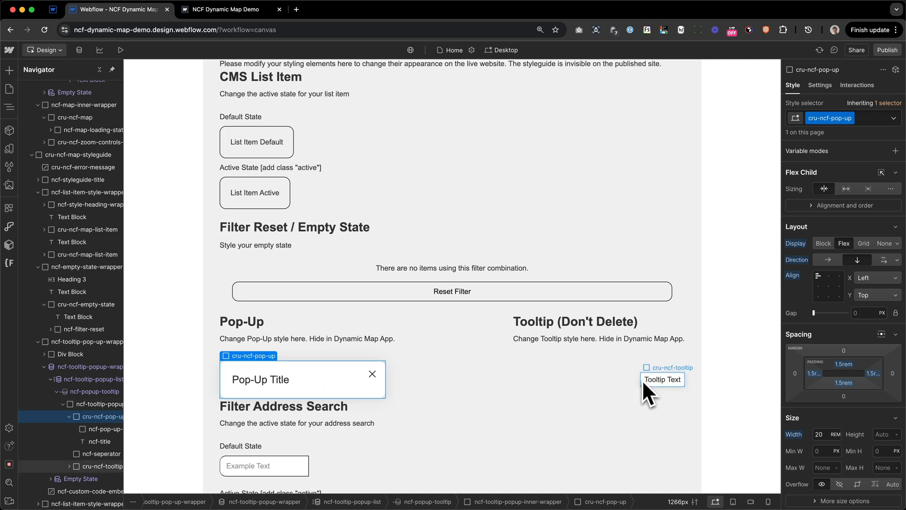
left_click(663, 380)
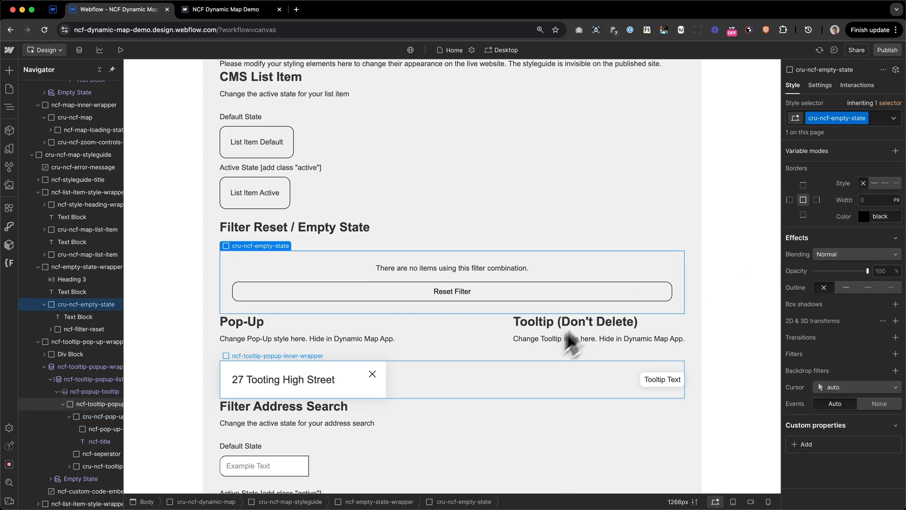
Add the 'active' combo class to the Filter Chip Active example.
scroll("down", 3)
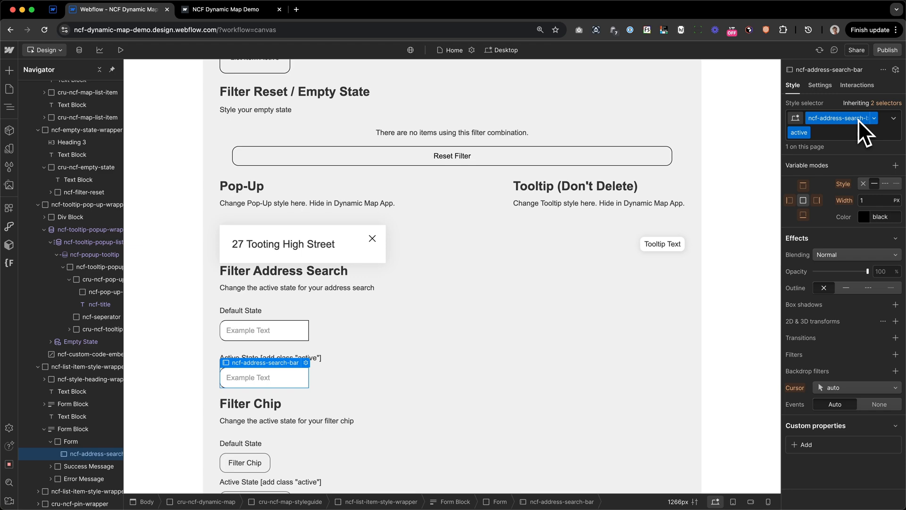
scroll("down", 3)
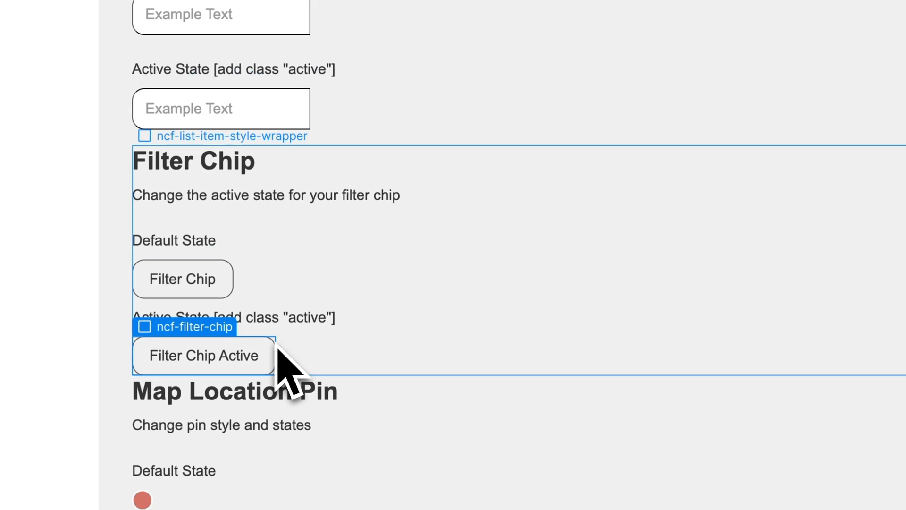
type("active")
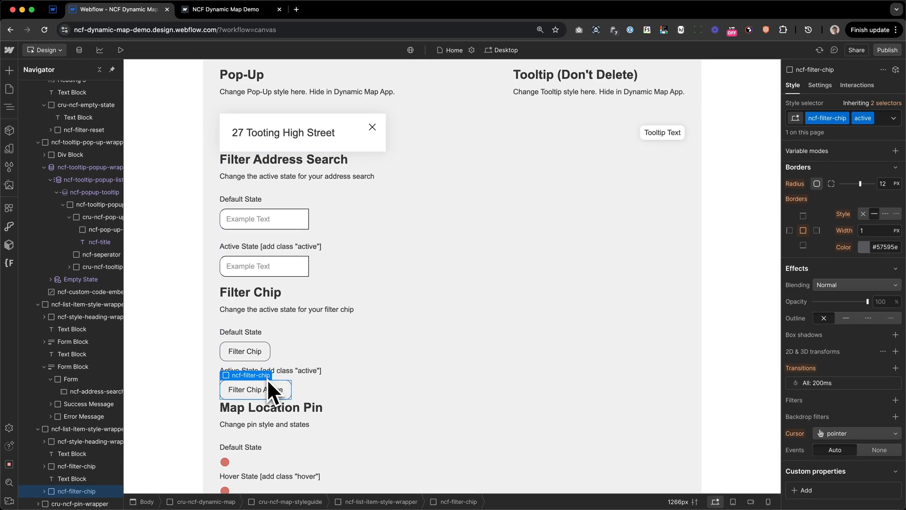
Add the 'active' combo class to the cru-ncf-pin in the style guide.
scroll("down", 3)
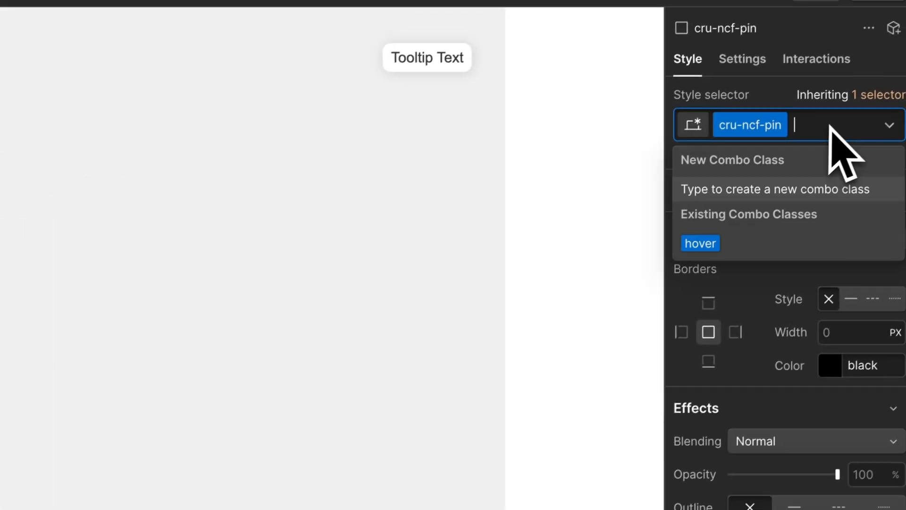
type("active")
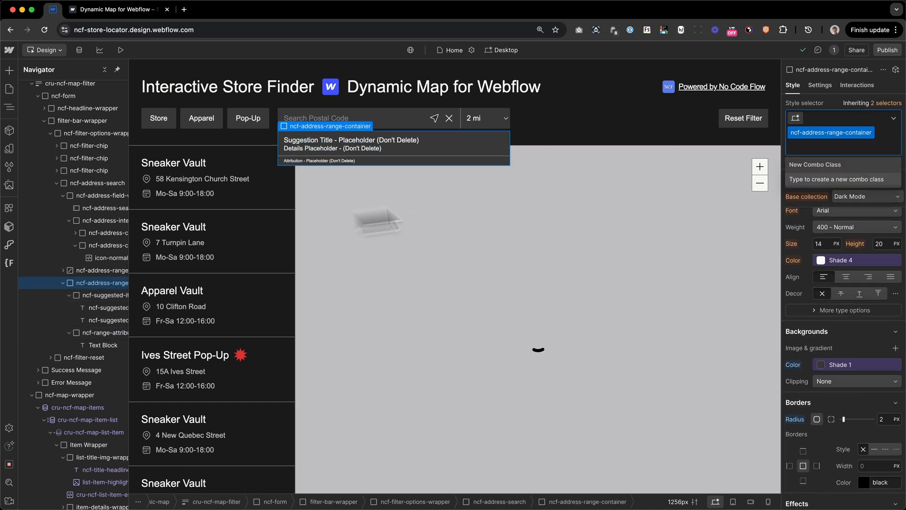
Create the ncf-hide-on-load class on the postal-code suggestions container and Reset Filter button.
type("ncf-hide-on")
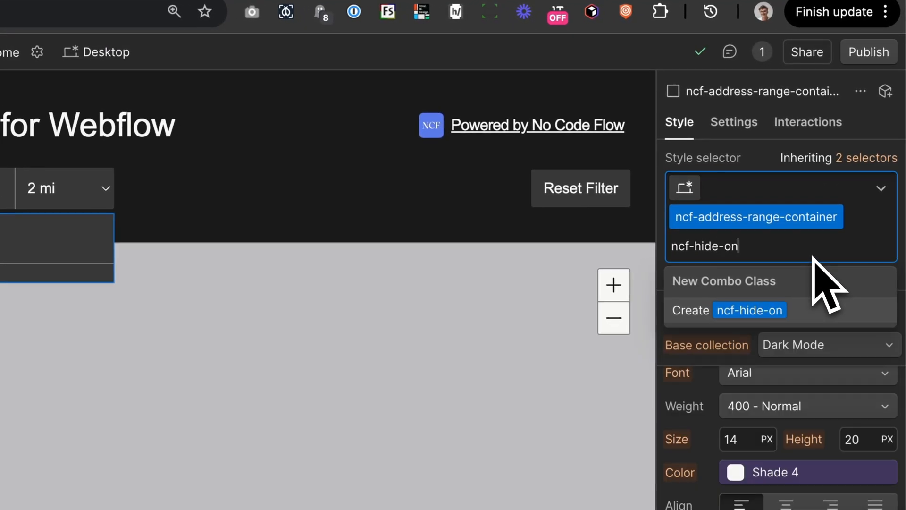
type("lo")
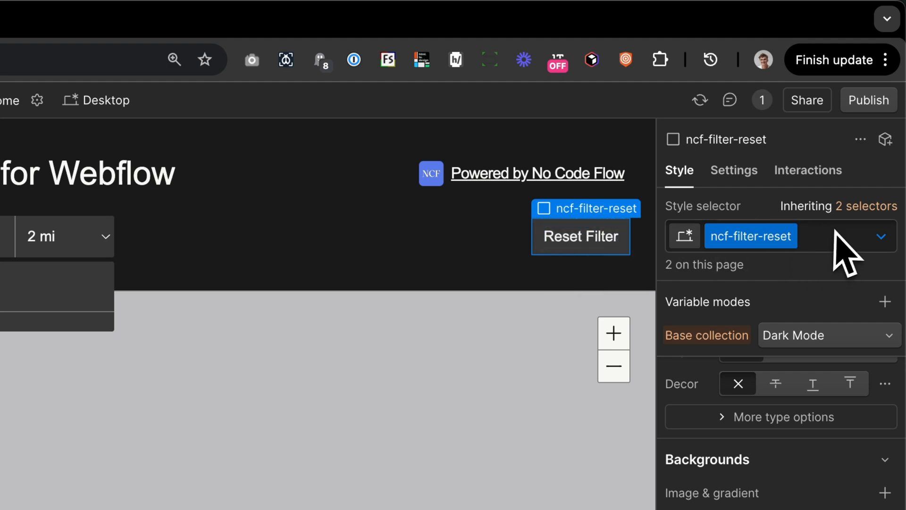
type("ncf-hide-on-l")
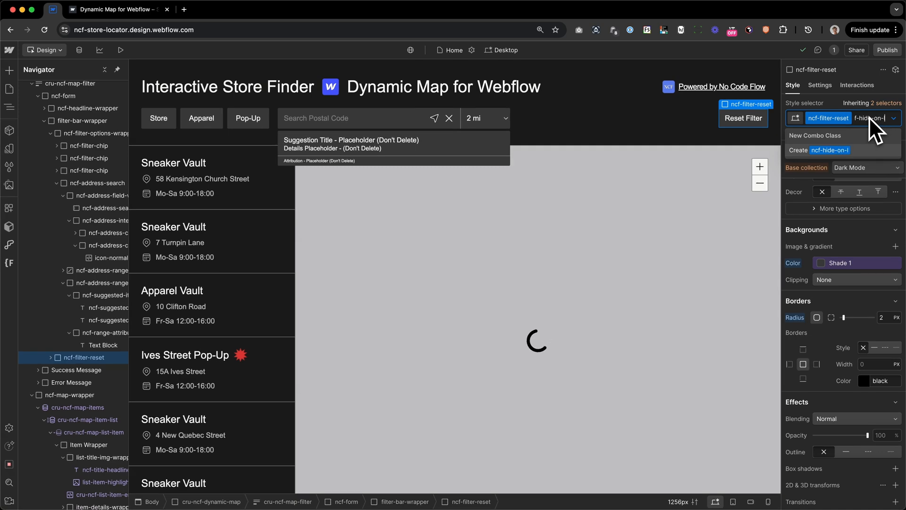
left_click(886, 50)
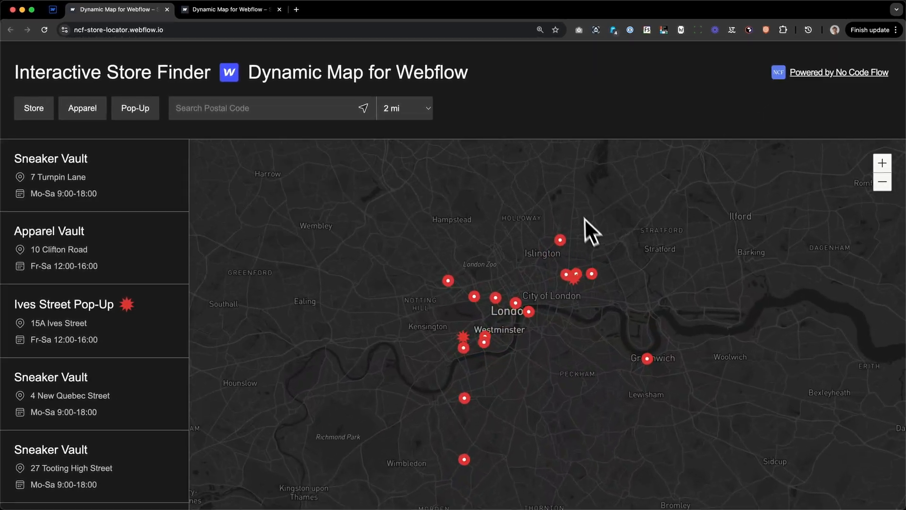
Pan the published London map to view the red store pins and star pop-up pins.
left_click_drag(589, 231, 511, 177)
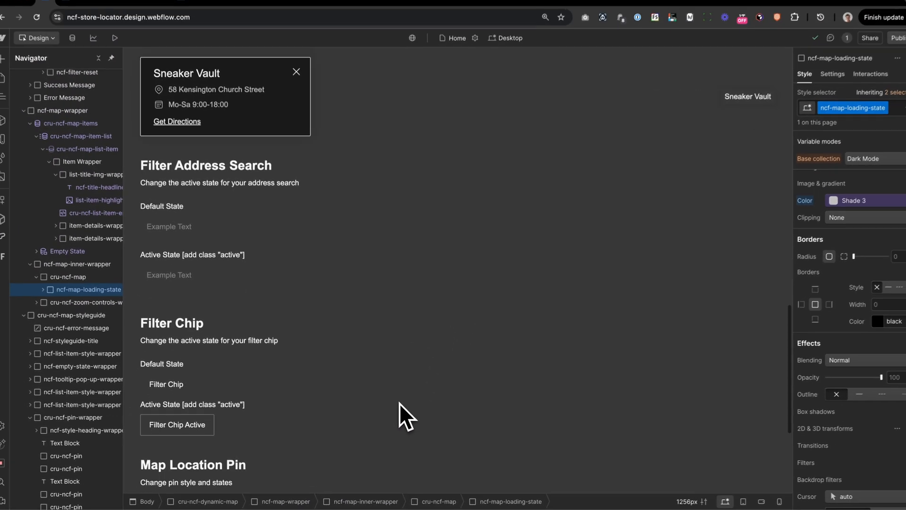
scroll("down", 3)
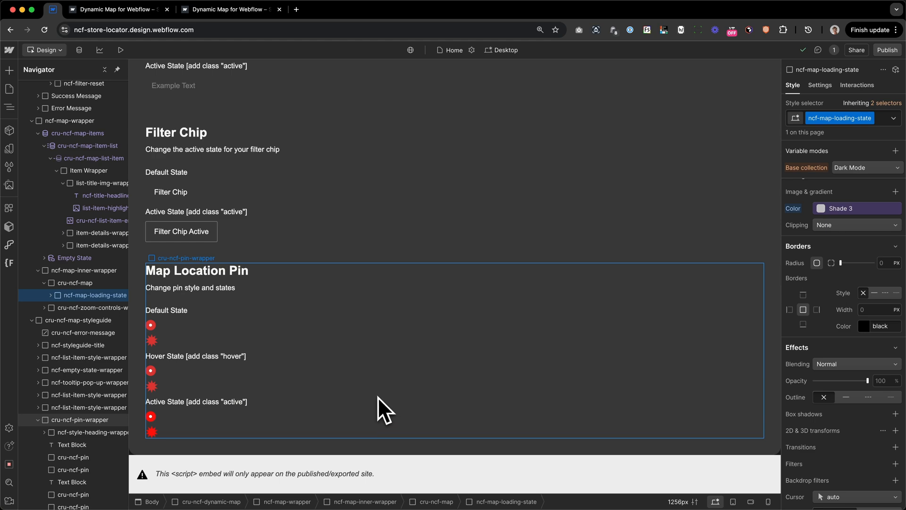
mouse_move(263, 130)
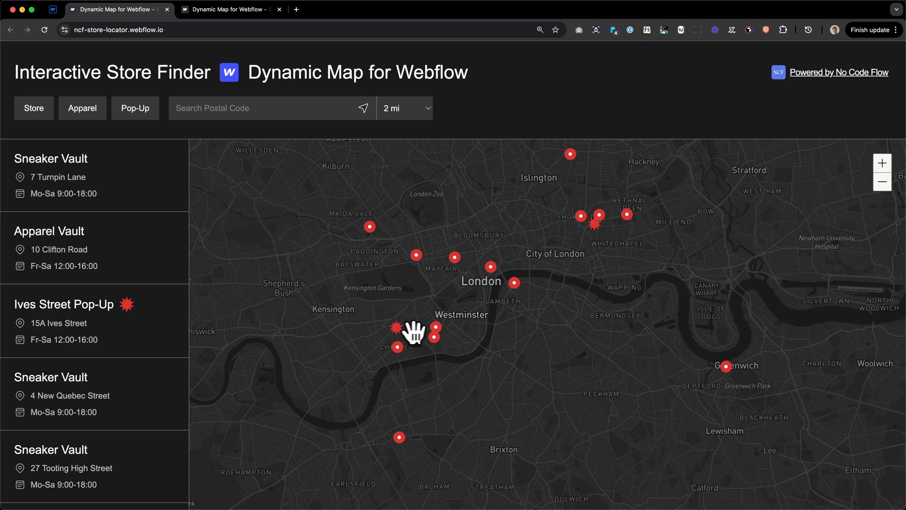
mouse_move(436, 332)
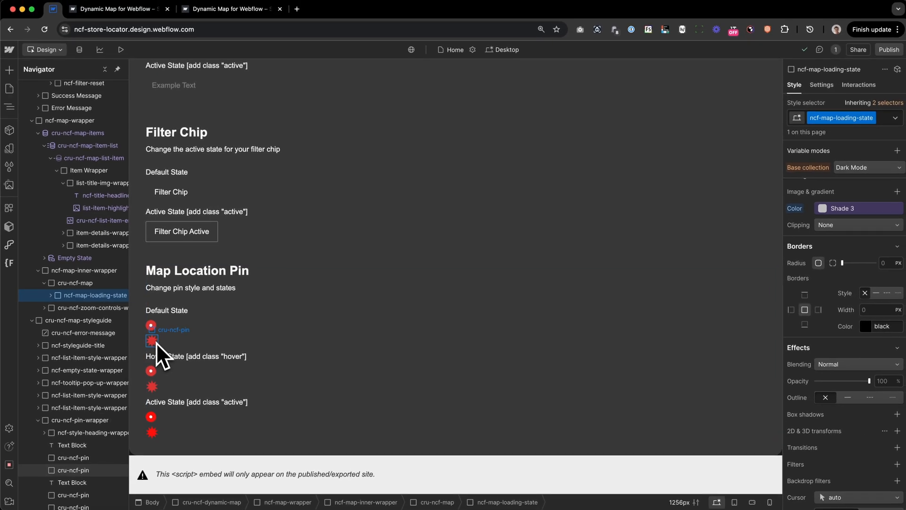
Select the star-shaped pop-up pin to reveal its ncf-category-pop-up class and Star.svg background.
left_click(151, 340)
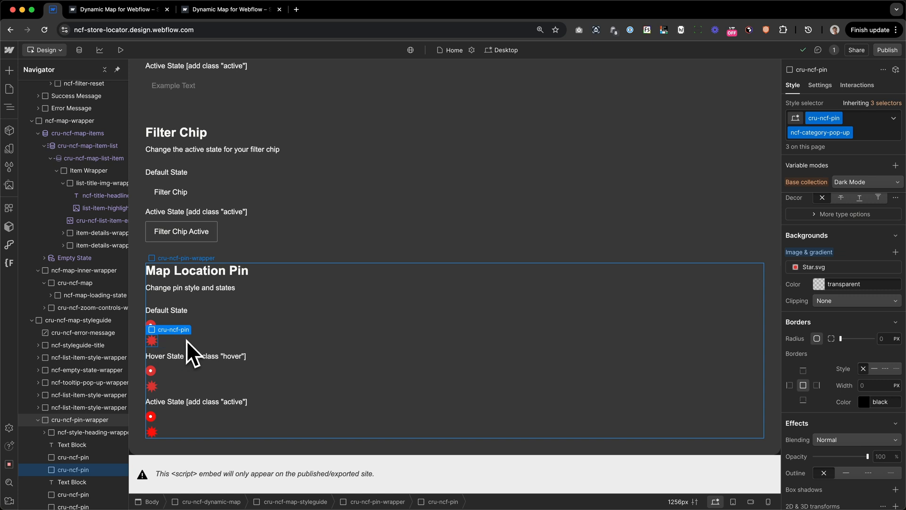
mouse_move(251, 341)
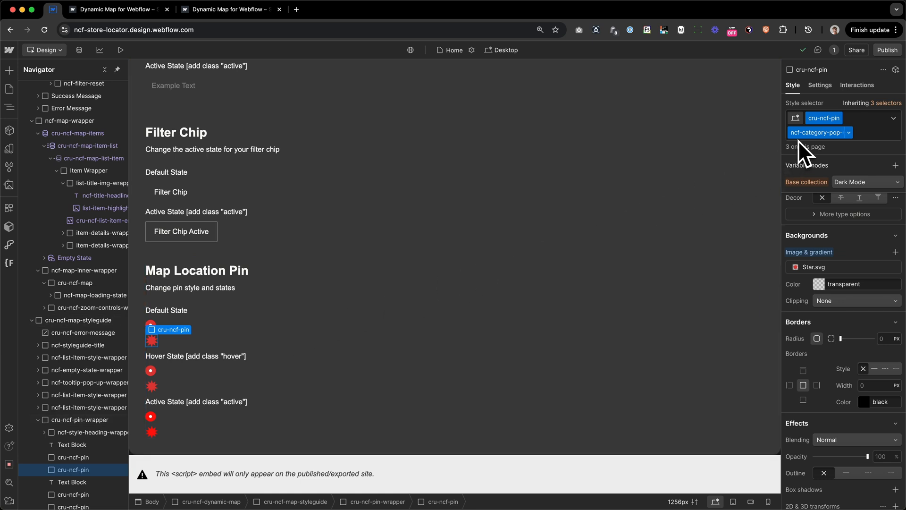
mouse_move(807, 149)
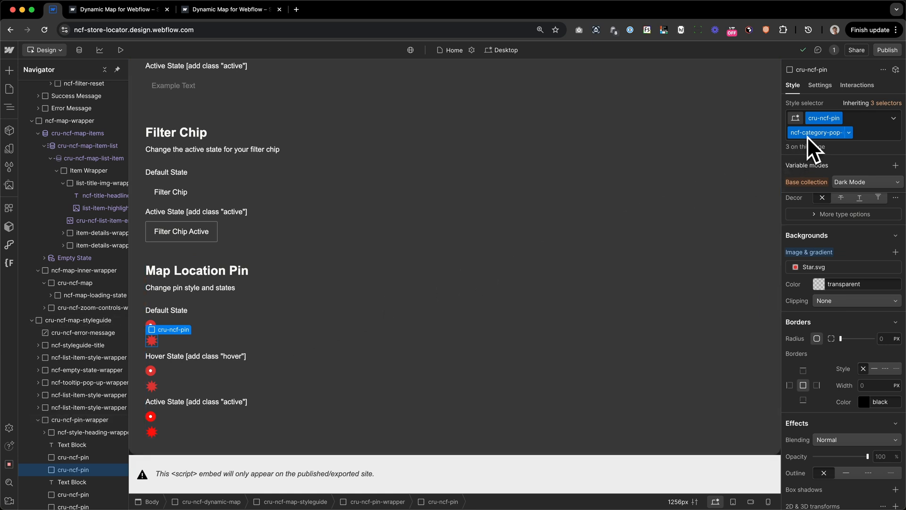
mouse_move(833, 150)
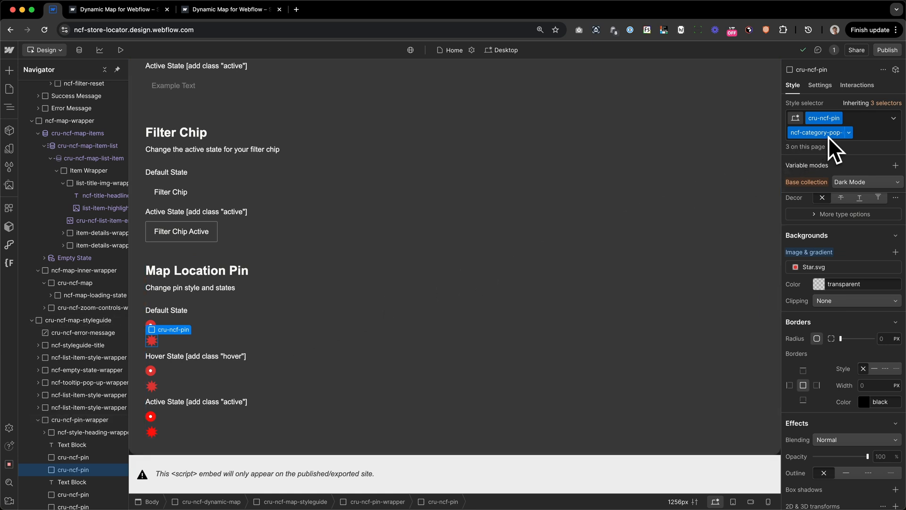
mouse_move(836, 149)
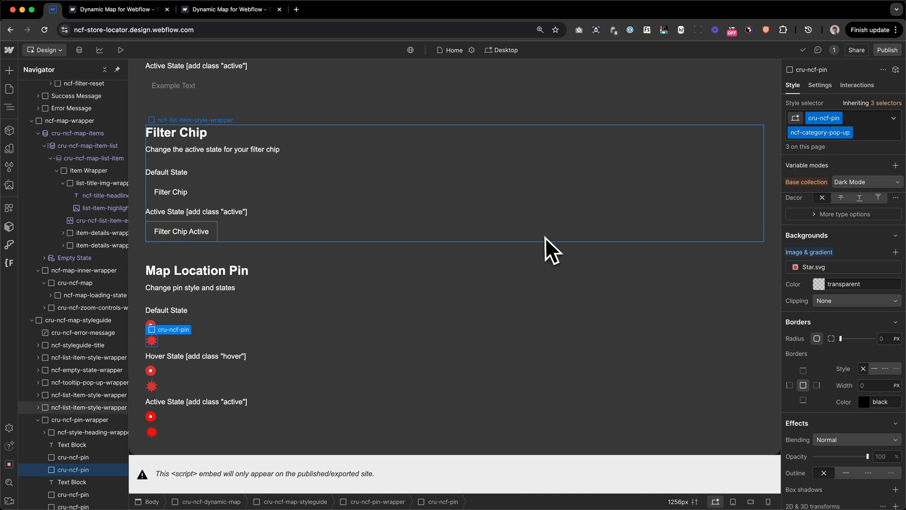
mouse_move(133, 69)
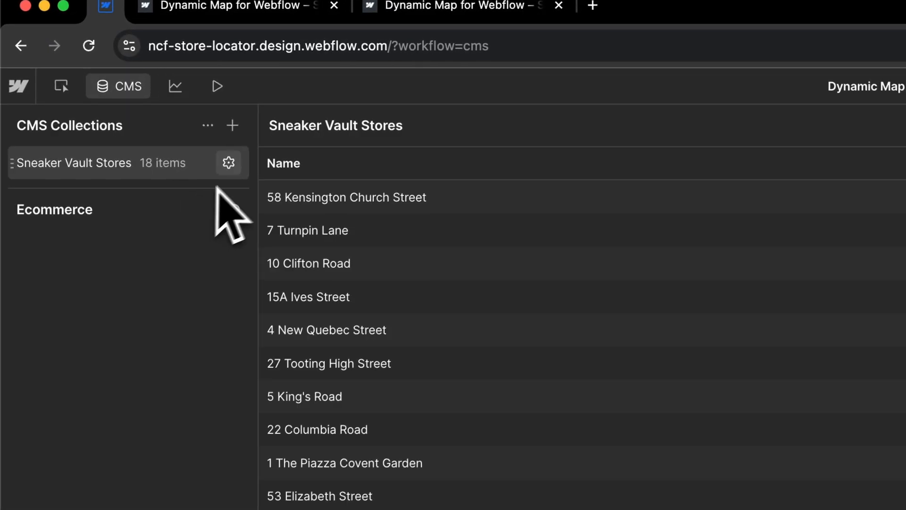
Show the Sneaker Vault Stores Category field with its Store, Apparel and Pop-Up options.
left_click(227, 161)
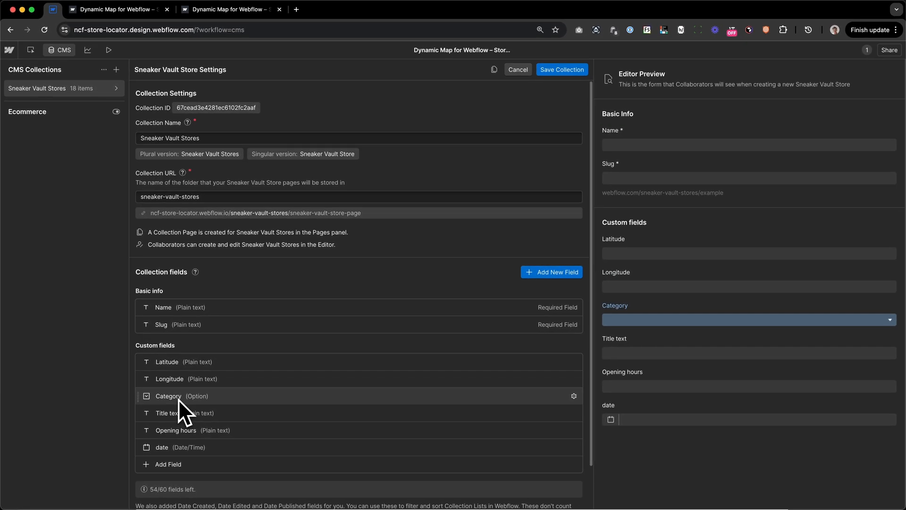
left_click(168, 396)
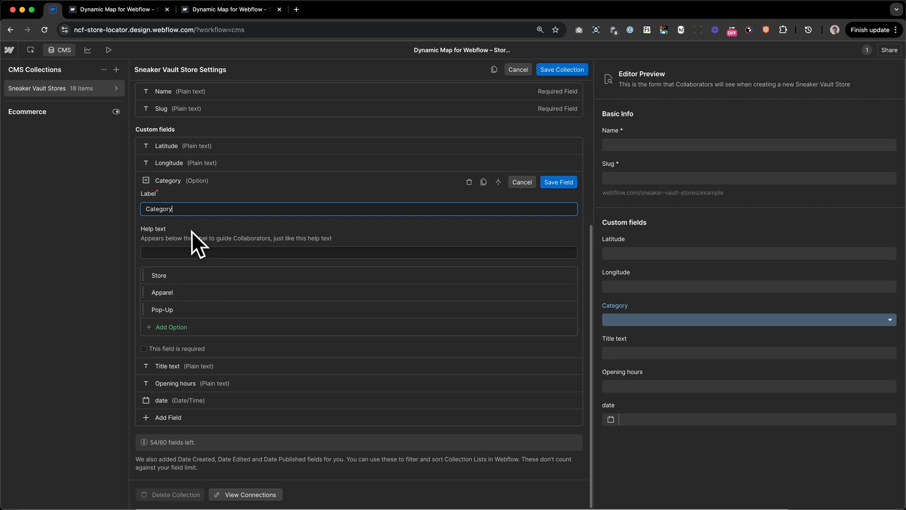
mouse_move(220, 266)
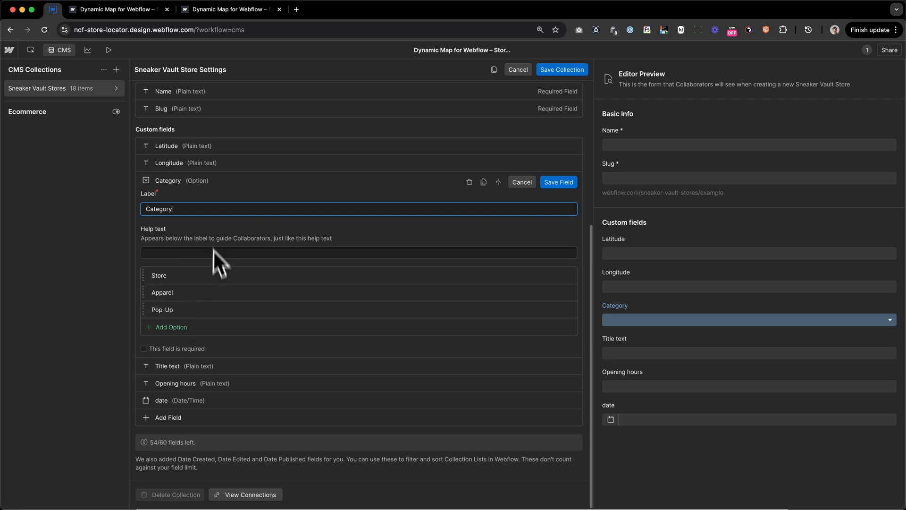
mouse_move(75, 136)
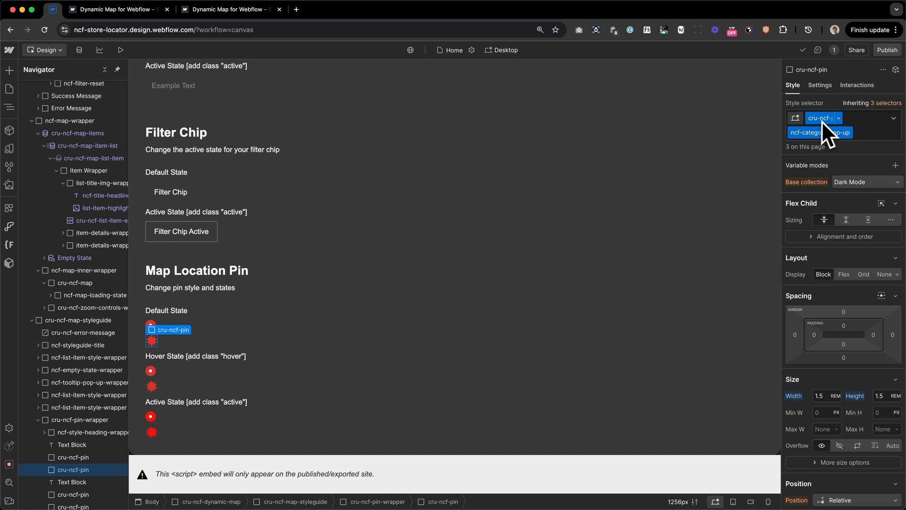
Examine the pin's ncf-category-pop-up combo class in the Style selector.
left_click(819, 132)
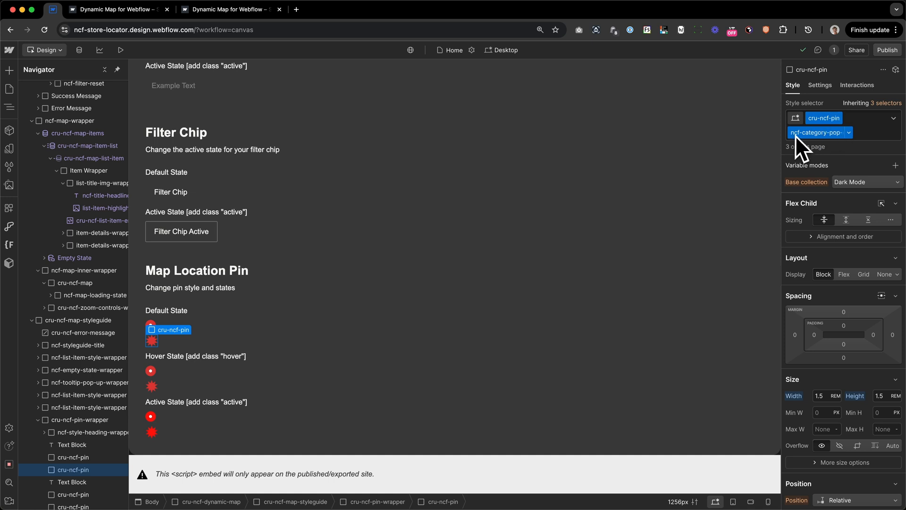
mouse_move(854, 152)
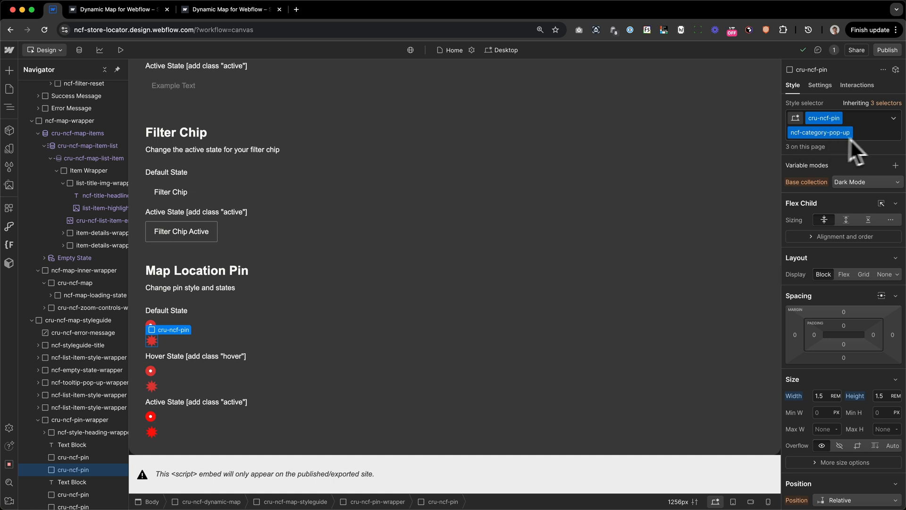